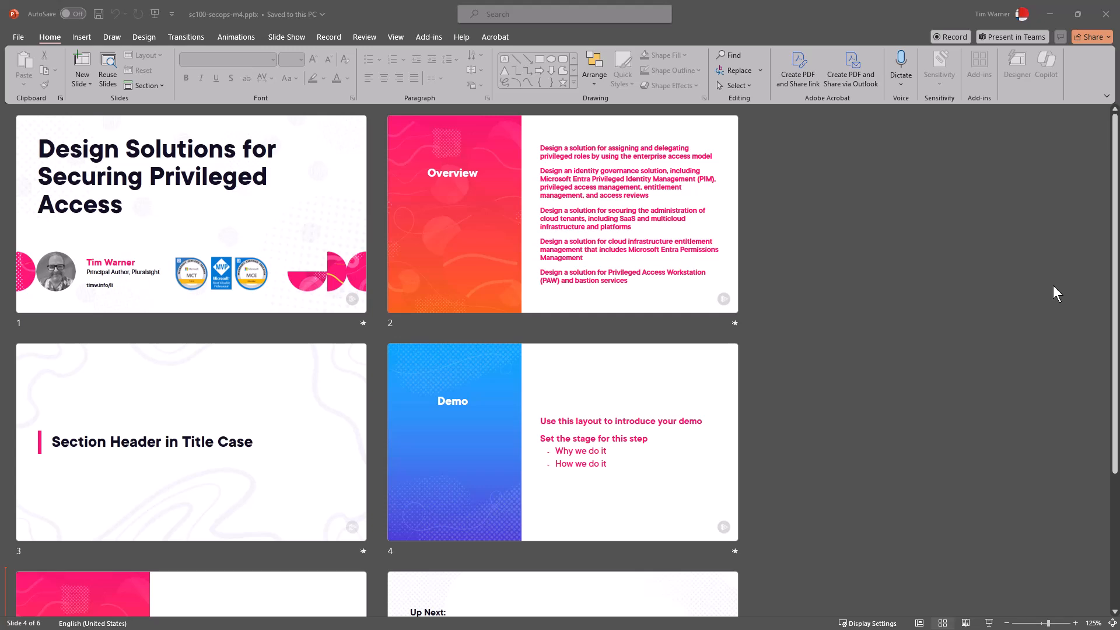
pyautogui.moveTo(1044, 76)
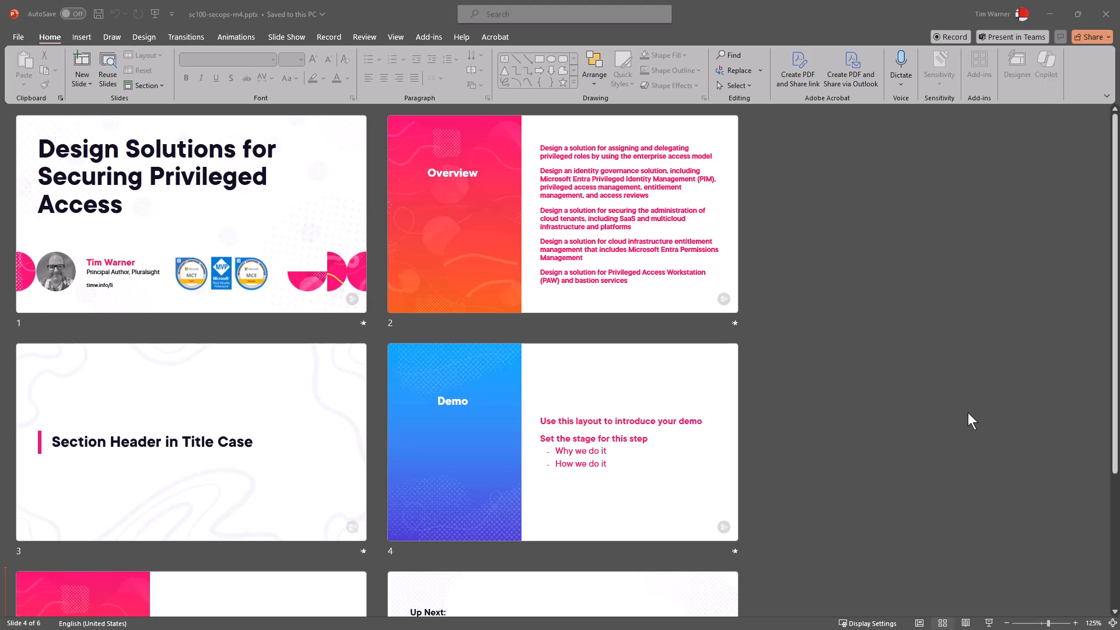
pyautogui.moveTo(800, 462)
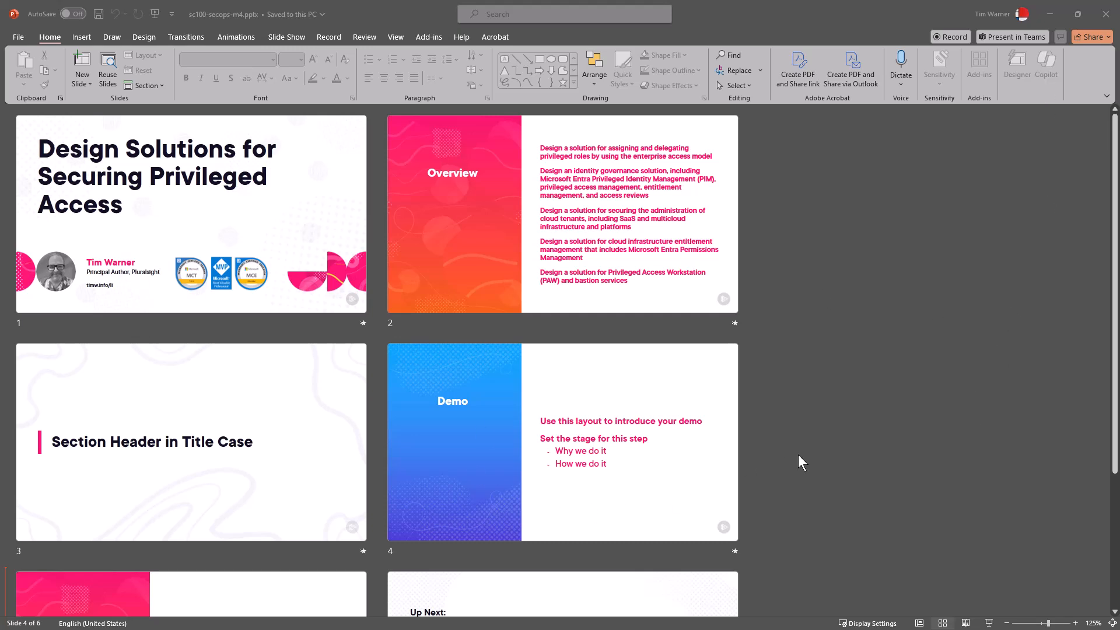
pyautogui.moveTo(875, 421)
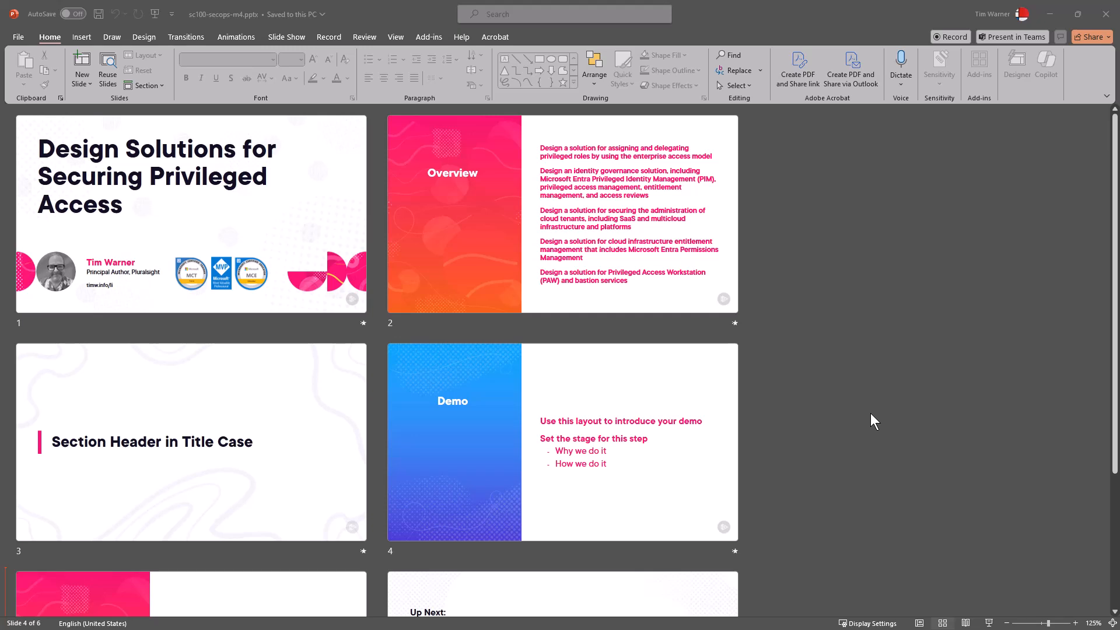
# - Show the signed-in account details from the account name at the top of the window
pyautogui.click(1000, 14)
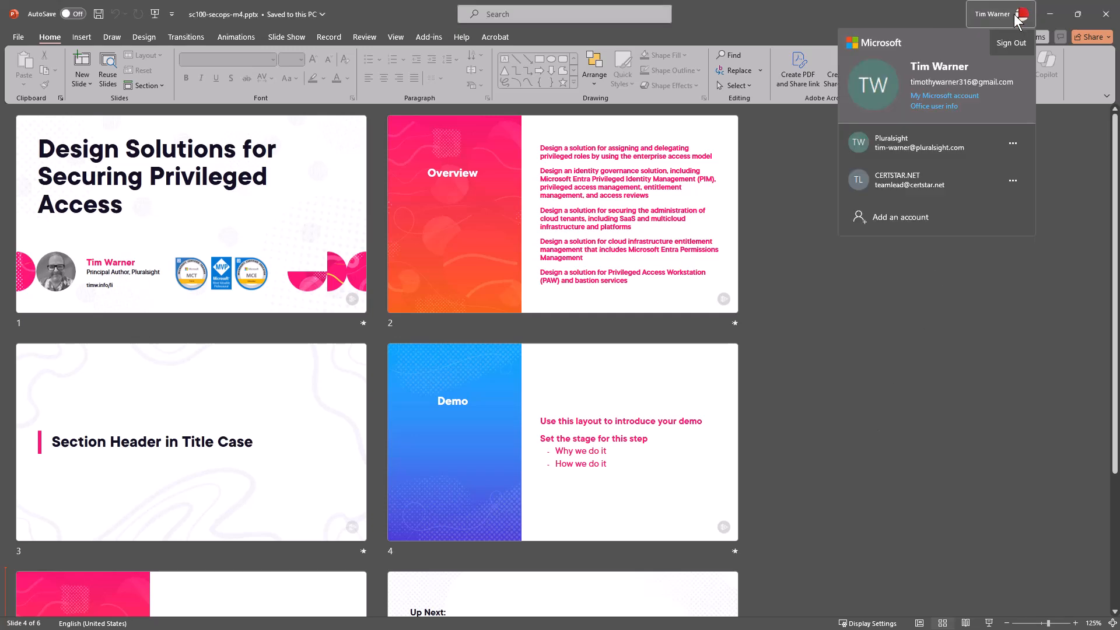
pyautogui.moveTo(906, 84)
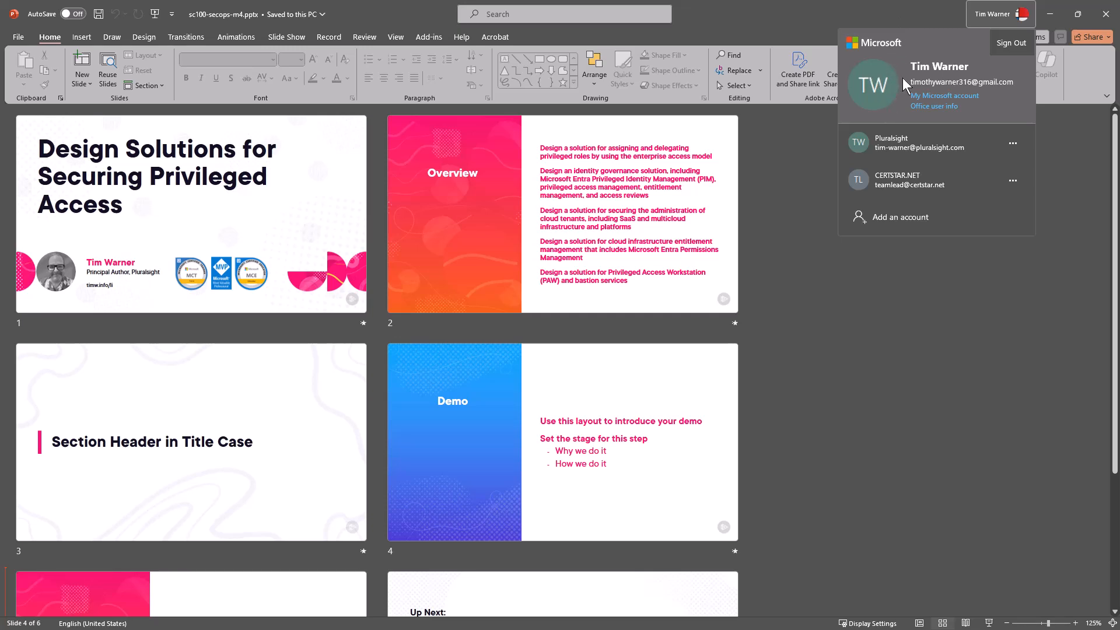
pyautogui.moveTo(979, 349)
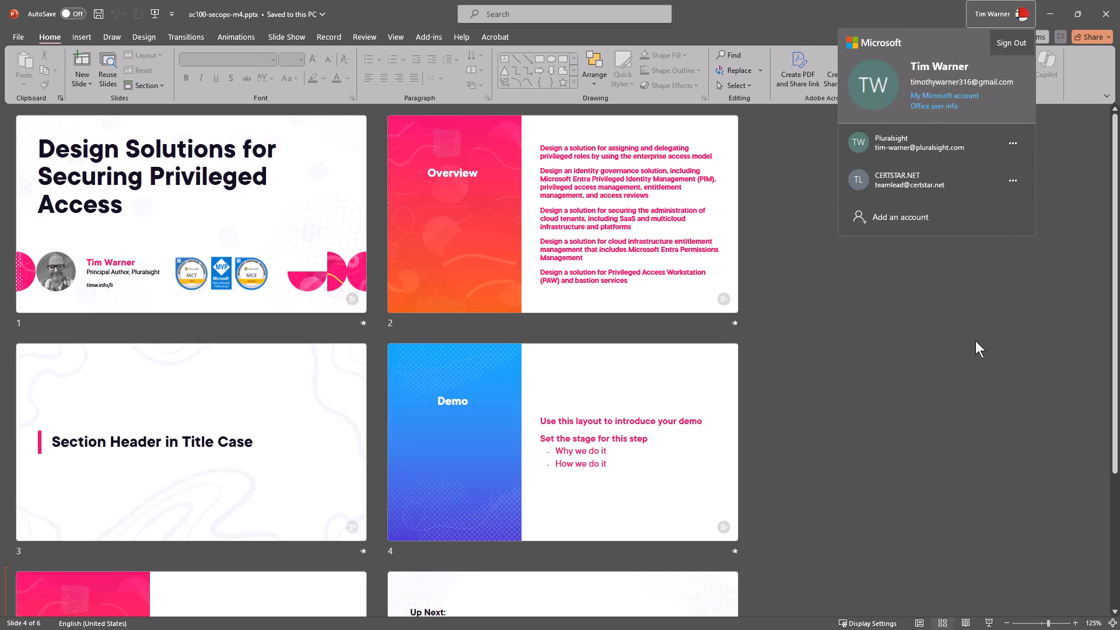
pyautogui.moveTo(977, 502)
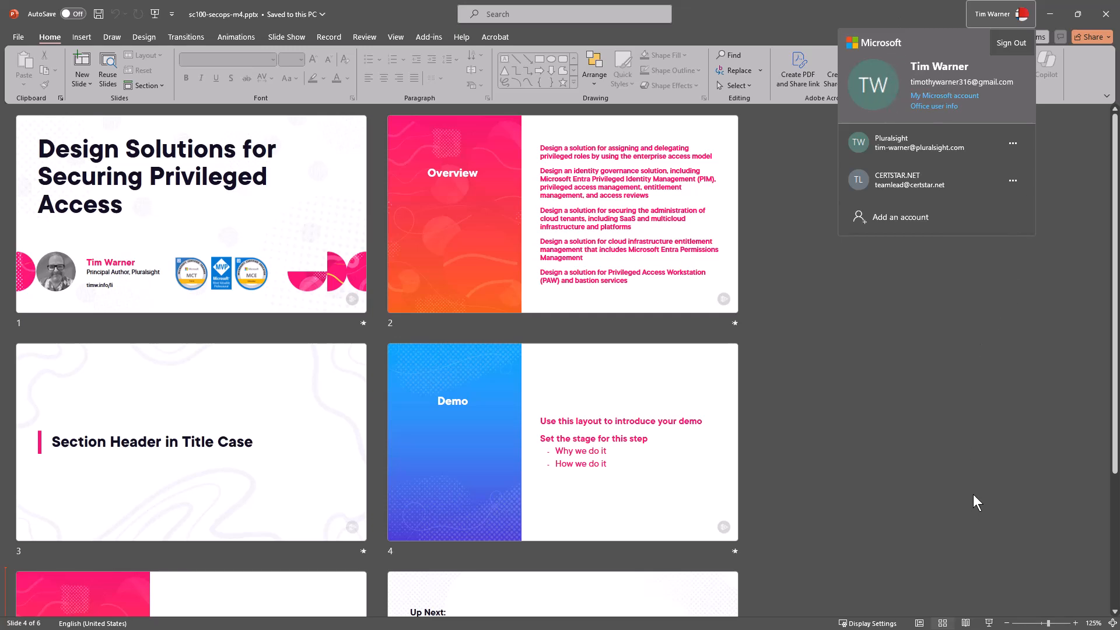
pyautogui.moveTo(977, 498)
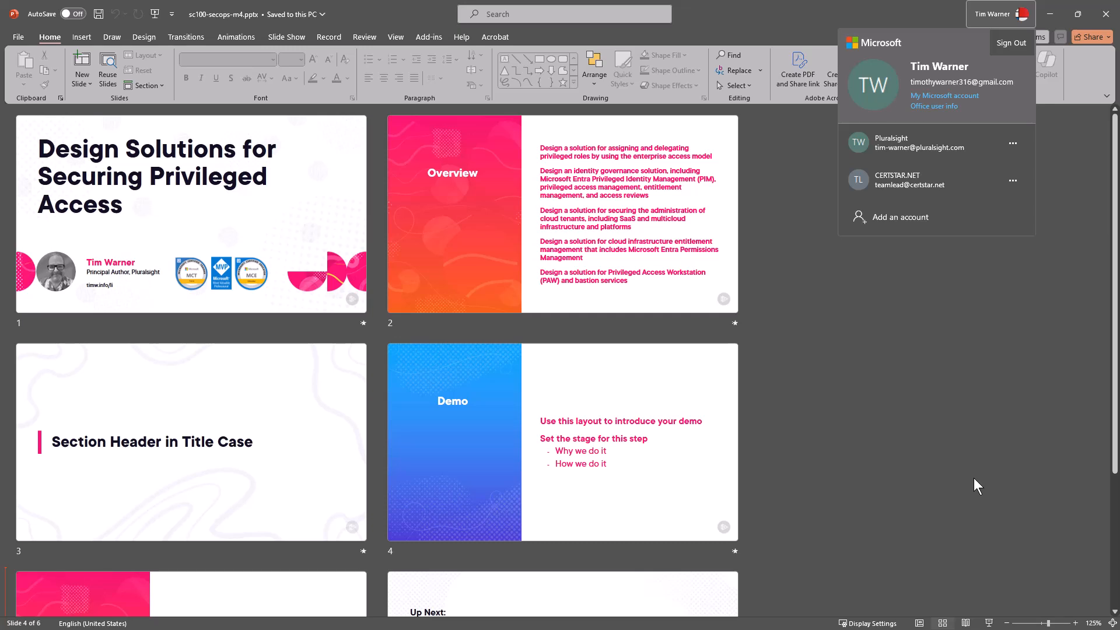
# - Dismiss the account details panel to return to the six-slide deck overview
pyautogui.click(1001, 14)
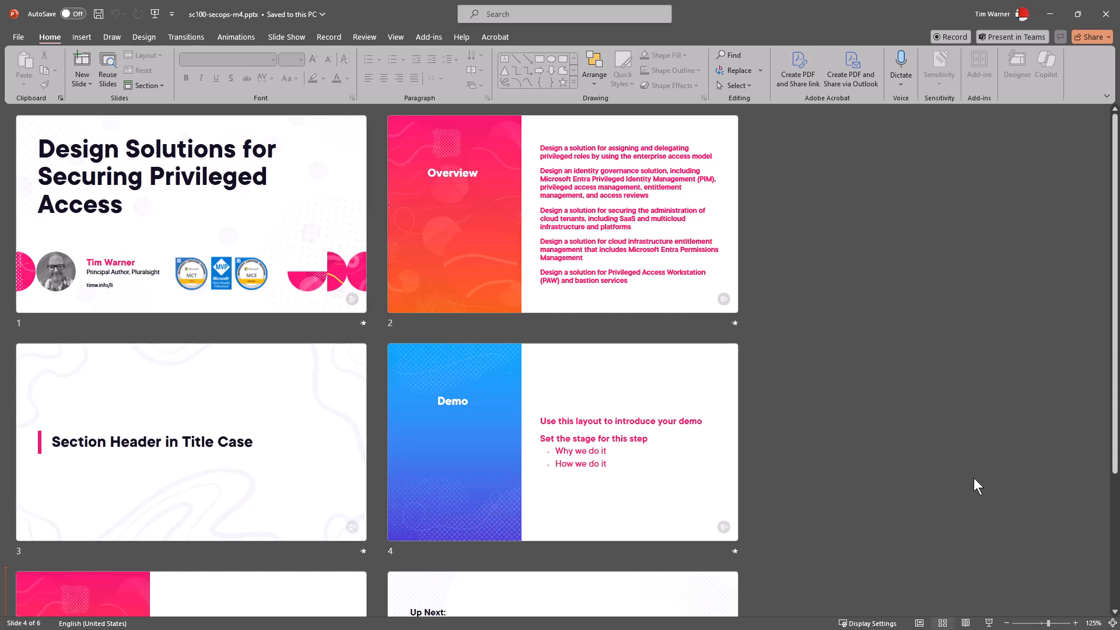
pyautogui.moveTo(1019, 478)
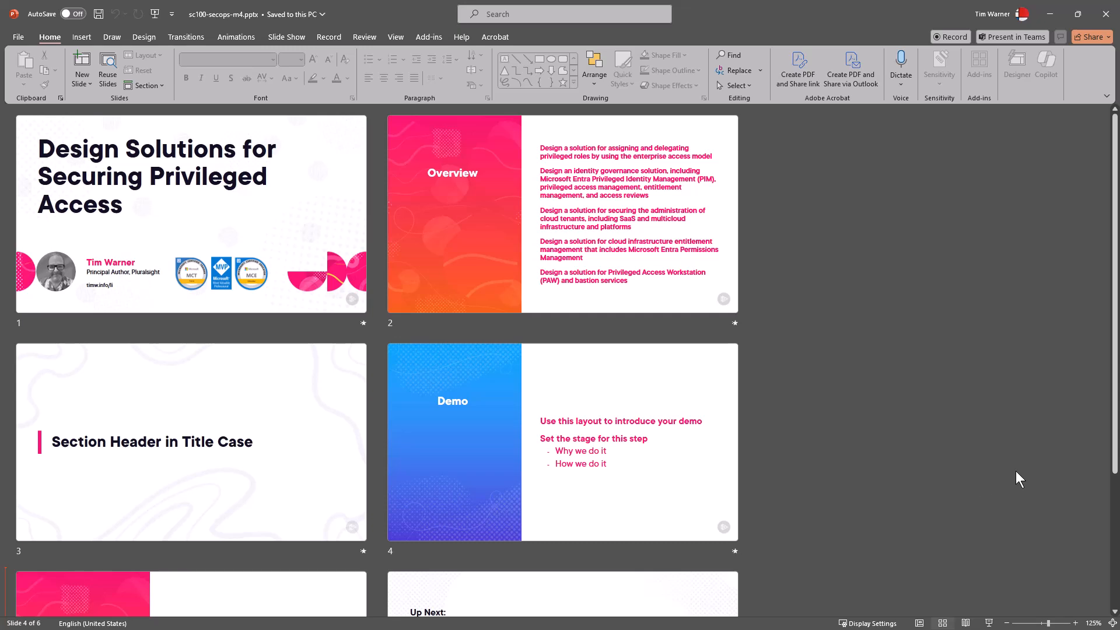
pyautogui.moveTo(1014, 465)
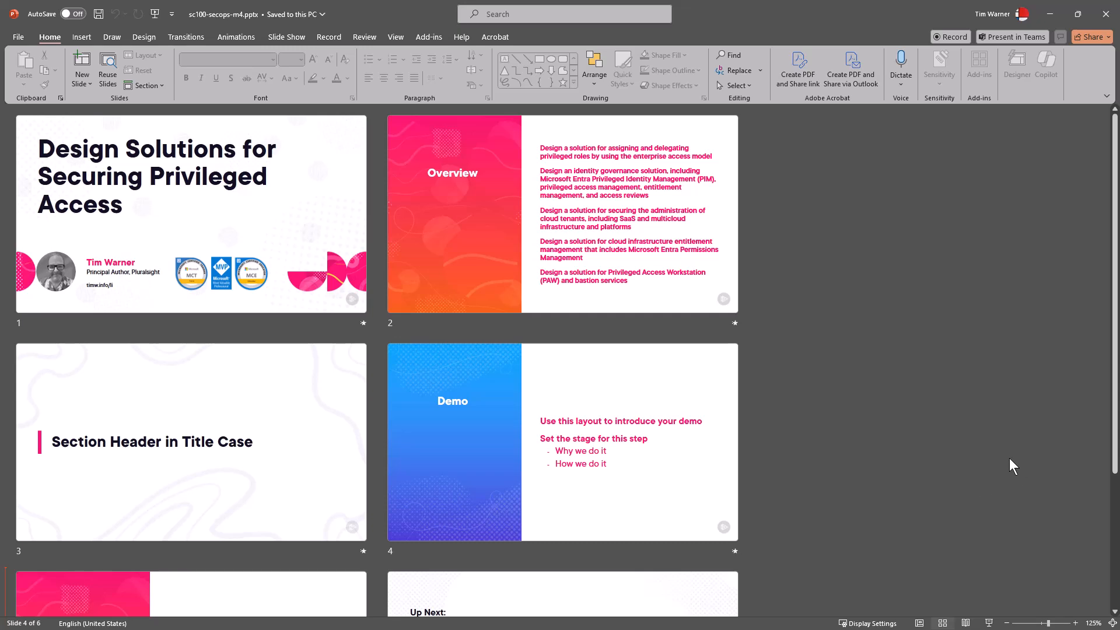
pyautogui.moveTo(927, 456)
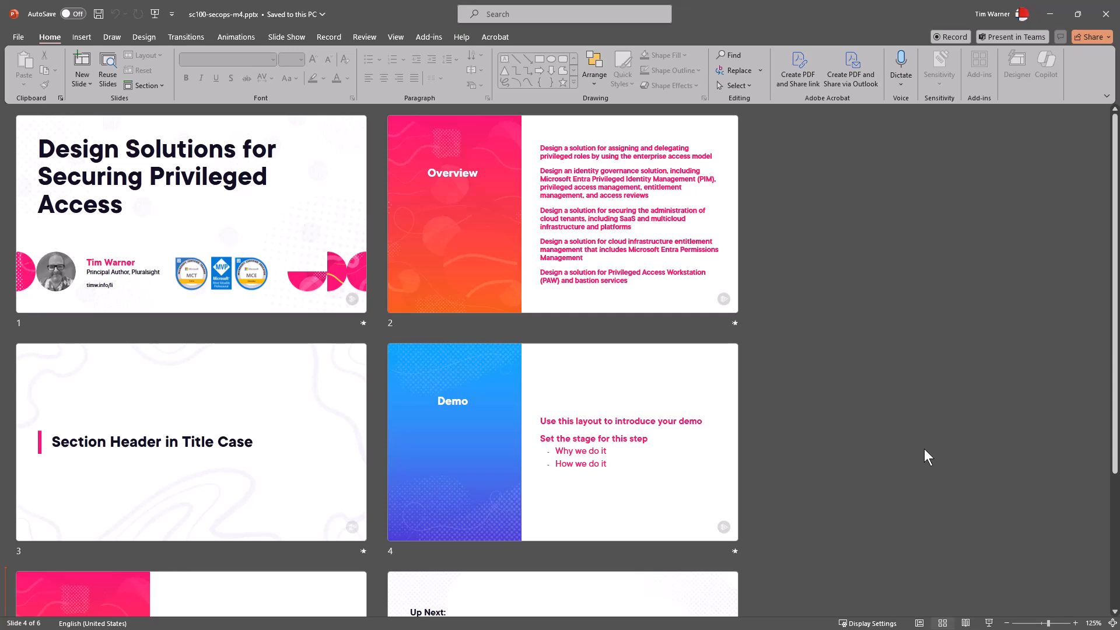
pyautogui.moveTo(905, 457)
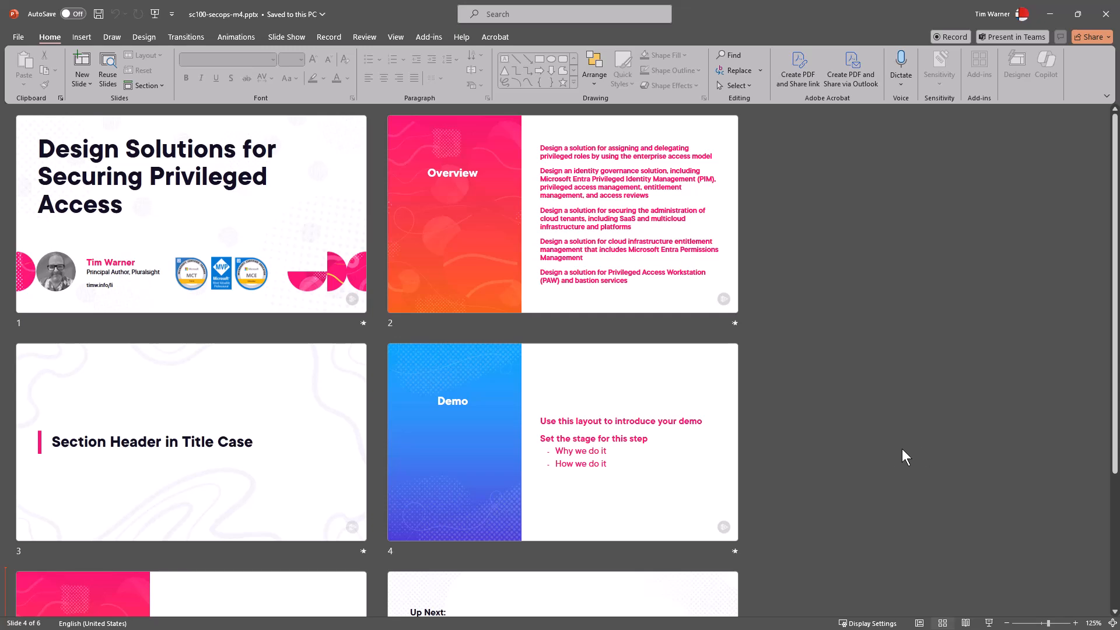
pyautogui.moveTo(867, 472)
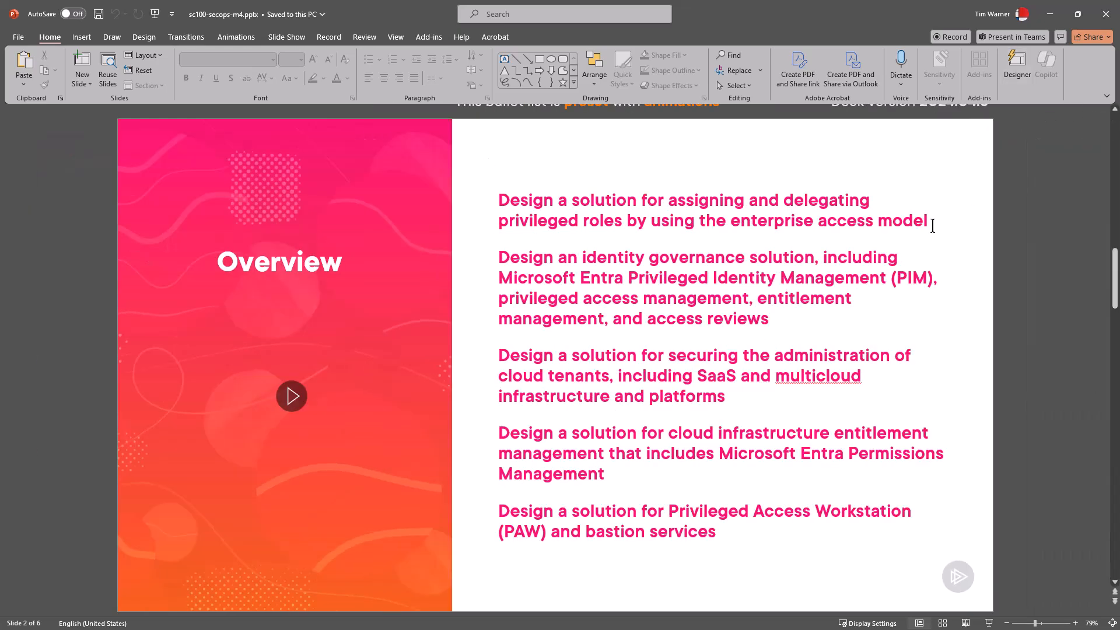
# - Bring the Overview slide into Normal editing view with slide thumbnails and notes area
pyautogui.tripleClick(684, 210)
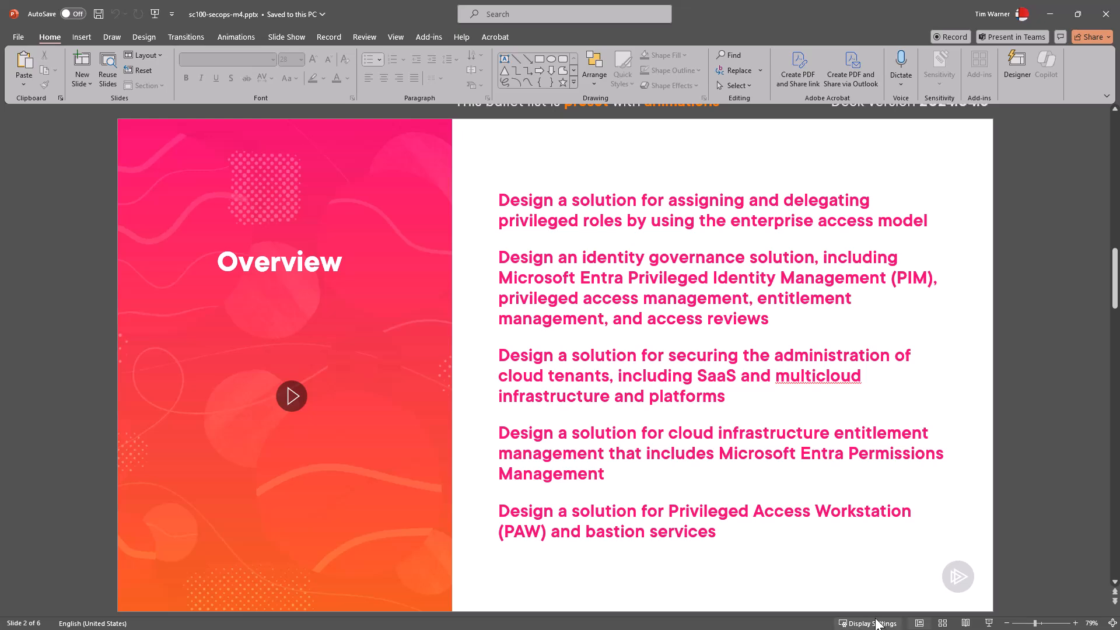
pyautogui.click(919, 623)
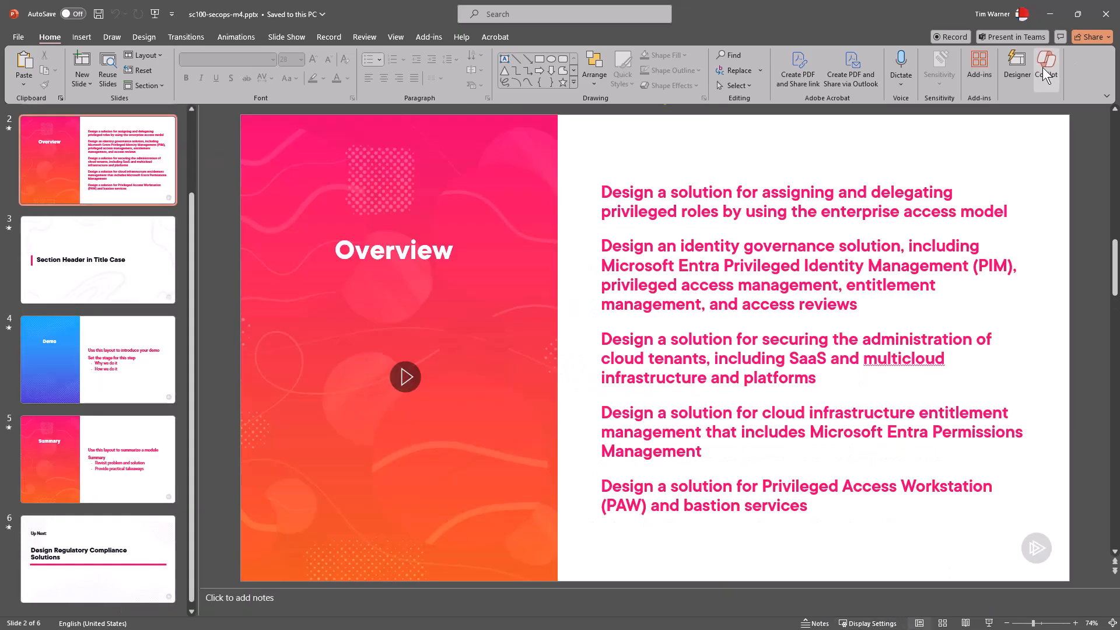
pyautogui.click(1045, 68)
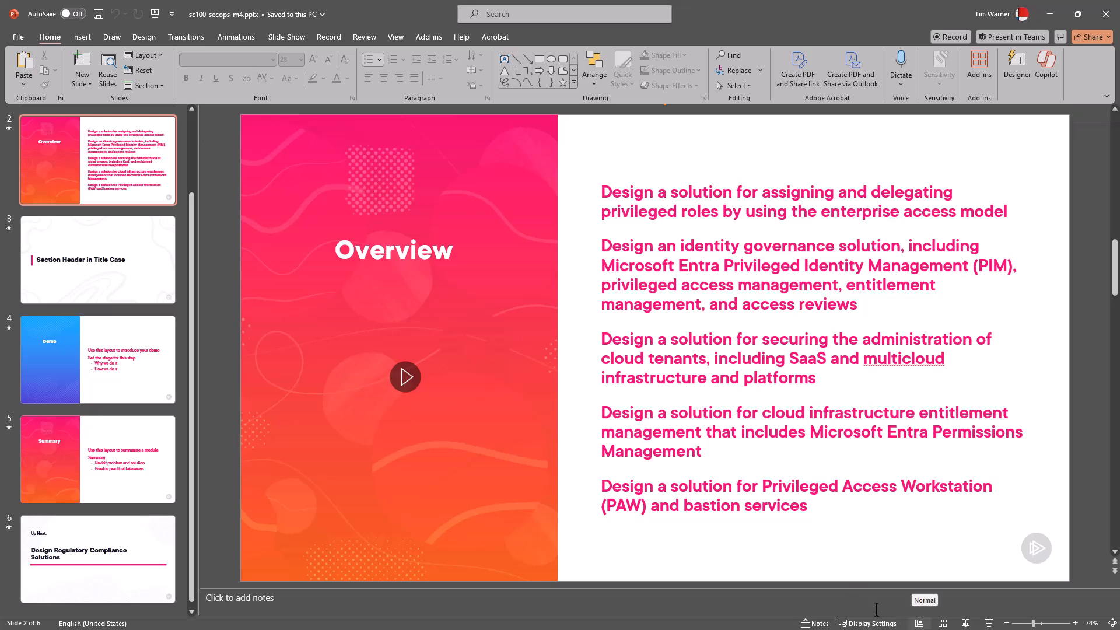
pyautogui.moveTo(299, 303)
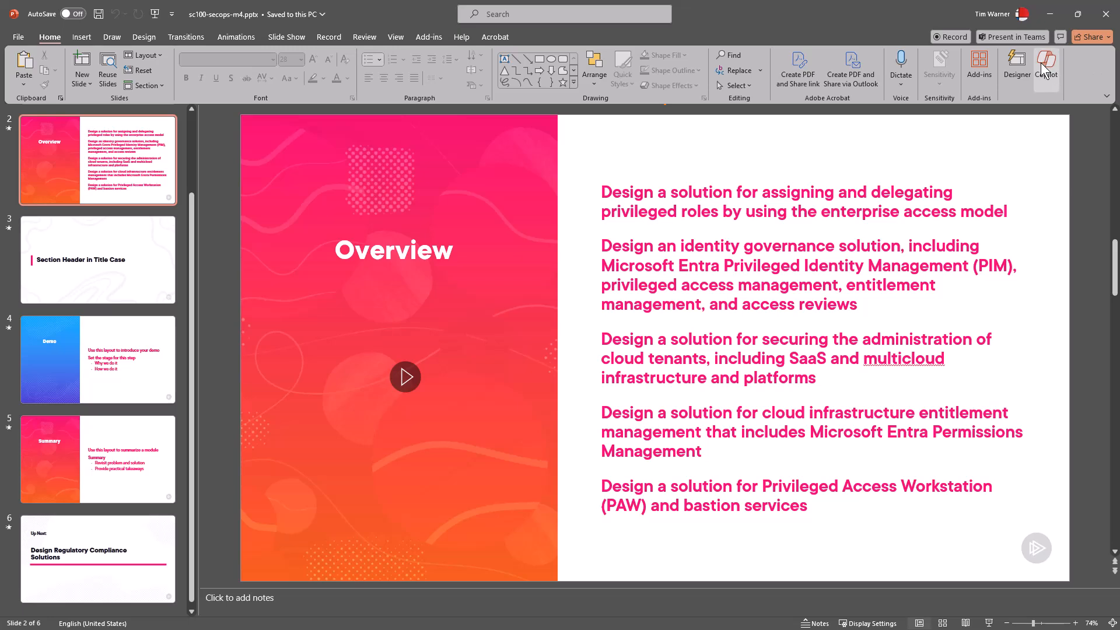
# - Show the Copilot pane beside the Overview slide and start a new chat message
pyautogui.click(1046, 67)
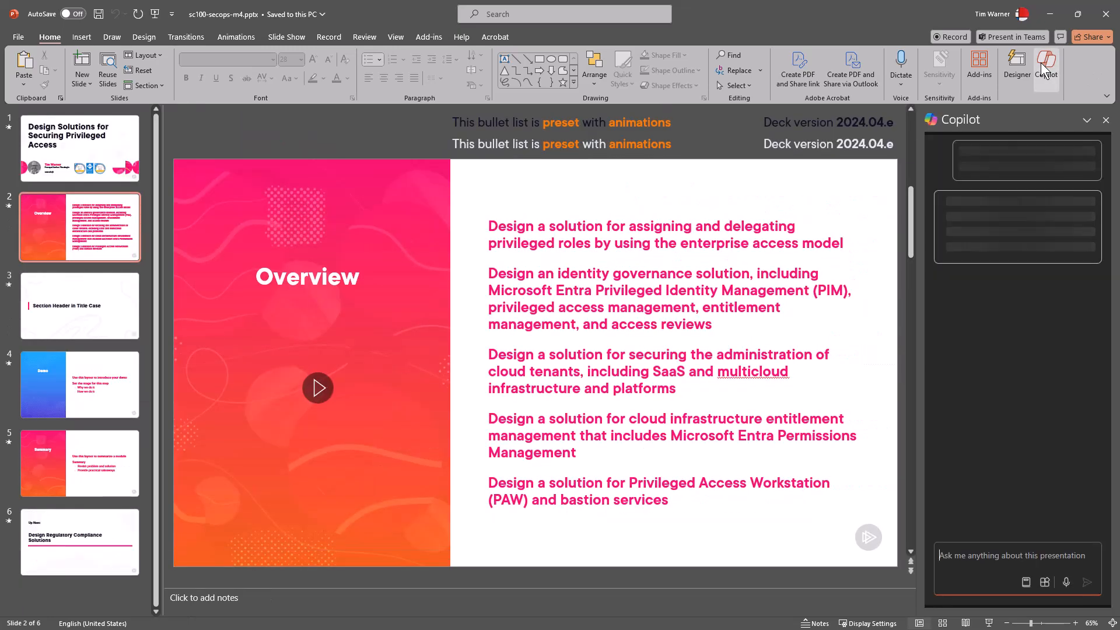
pyautogui.click(1046, 68)
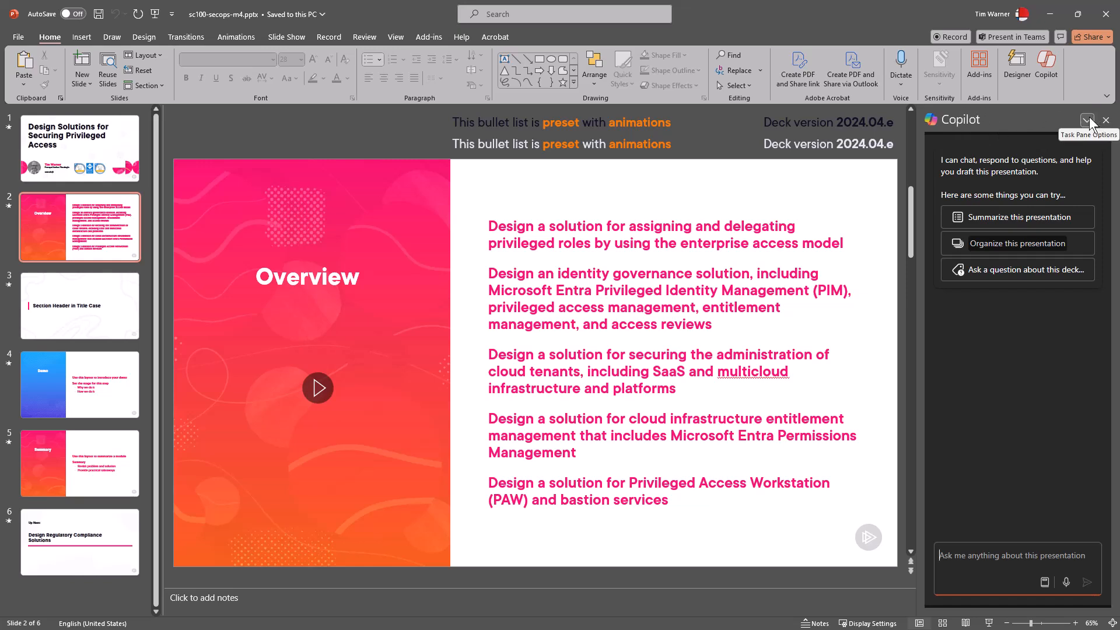
pyautogui.moveTo(1039, 120)
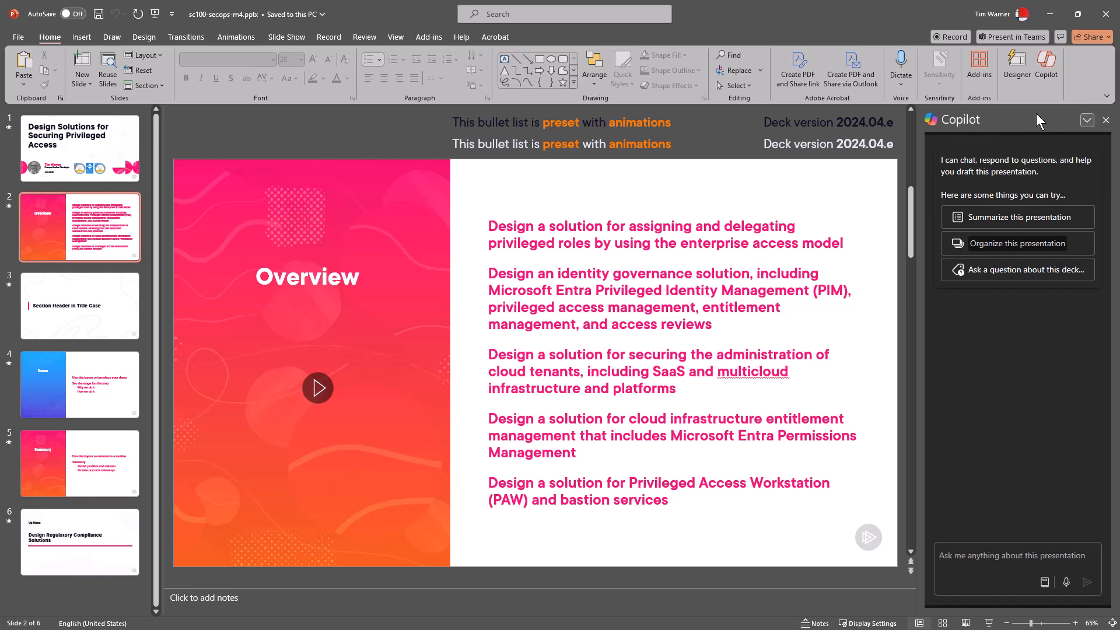
pyautogui.moveTo(1055, 467)
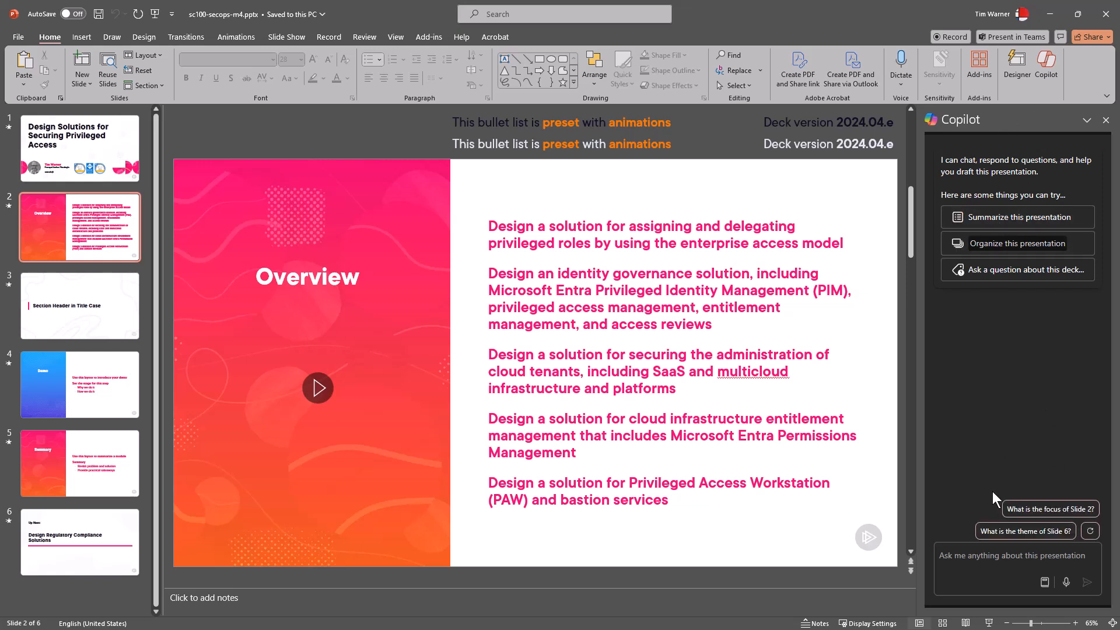
pyautogui.moveTo(1027, 351)
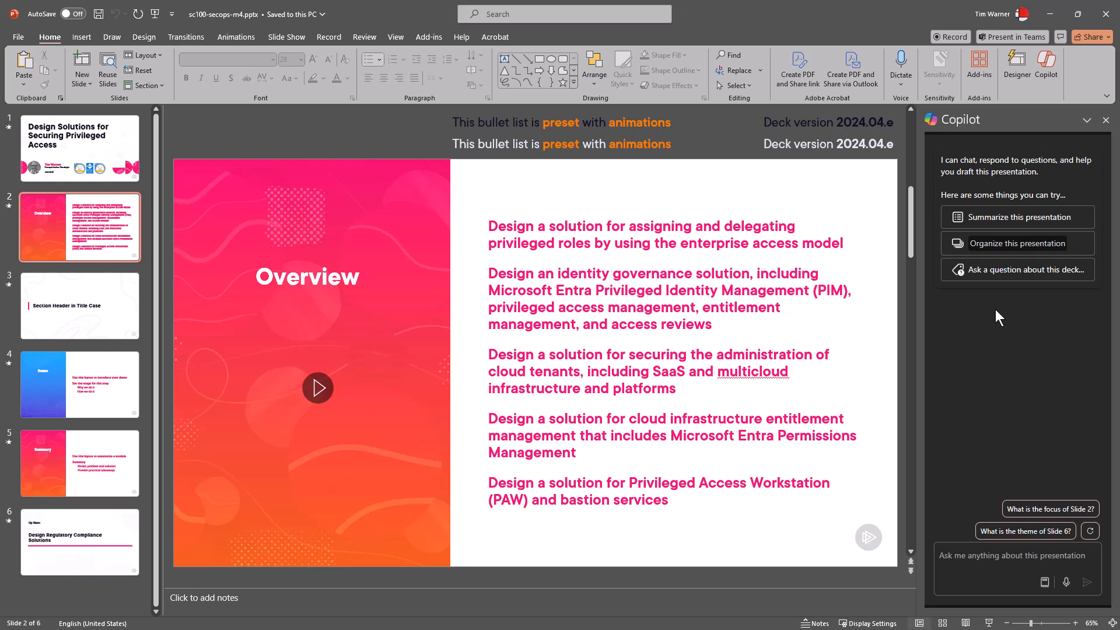
pyautogui.moveTo(1062, 147)
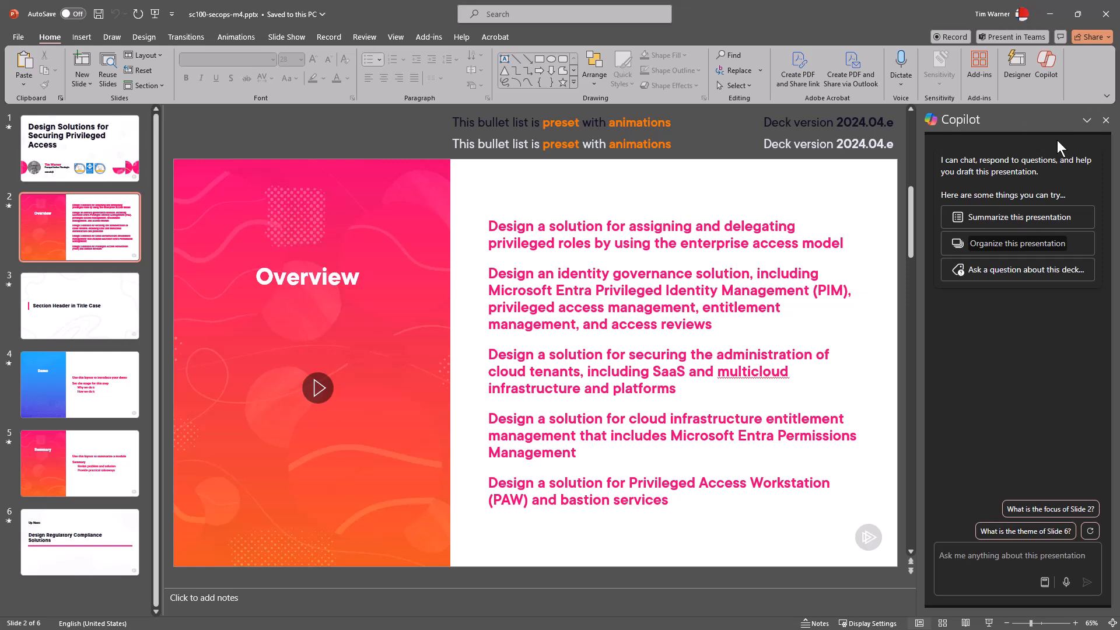
pyautogui.moveTo(1007, 383)
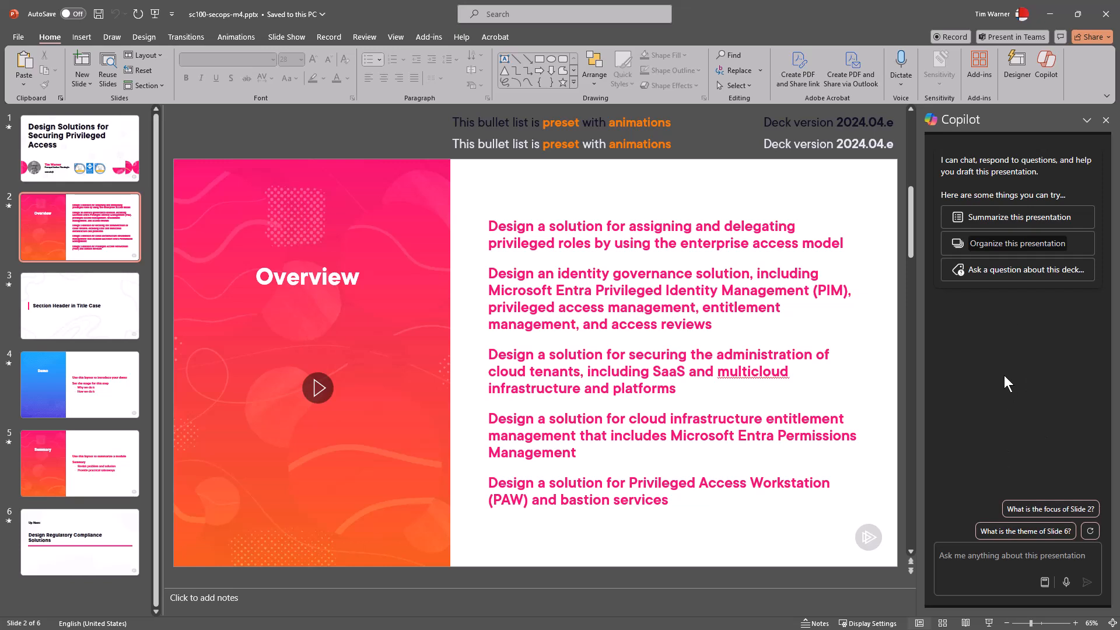
pyautogui.moveTo(1010, 351)
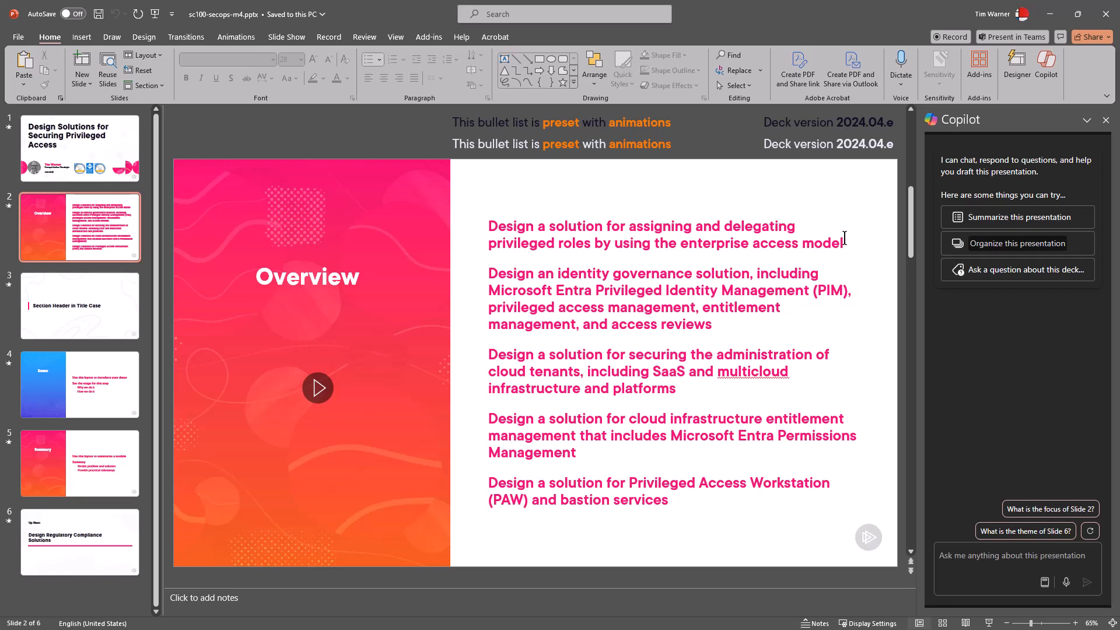
pyautogui.moveTo(963, 351)
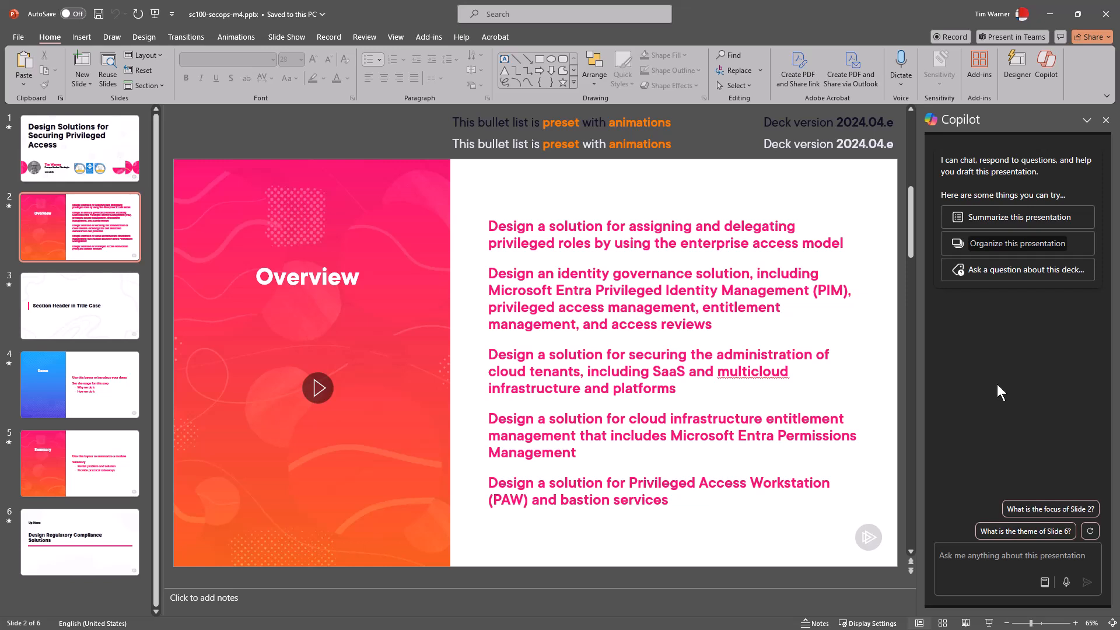
pyautogui.click(1013, 565)
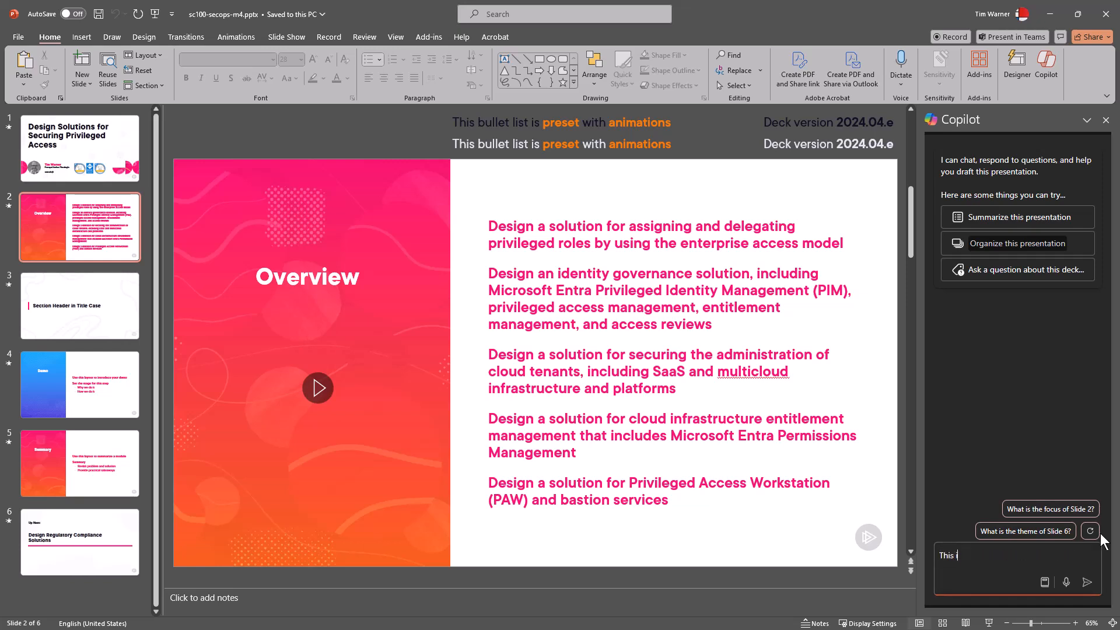
# - Ask Copilot to tell more about the first SC-100 lesson objective and get its explanation
pyautogui.write('is my lesson from')
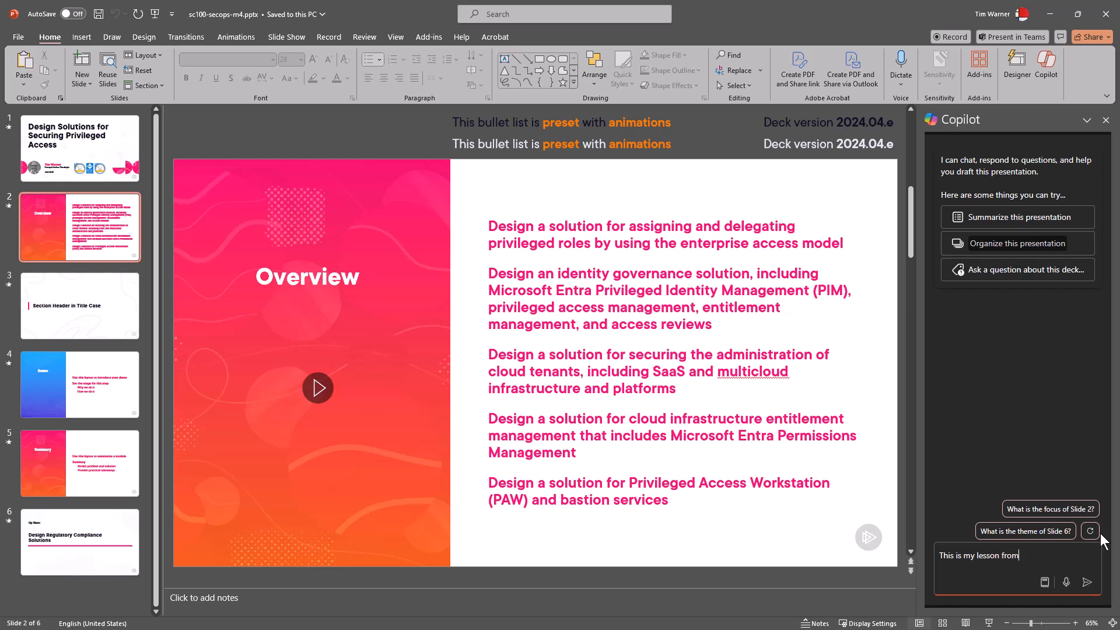
pyautogui.write('my')
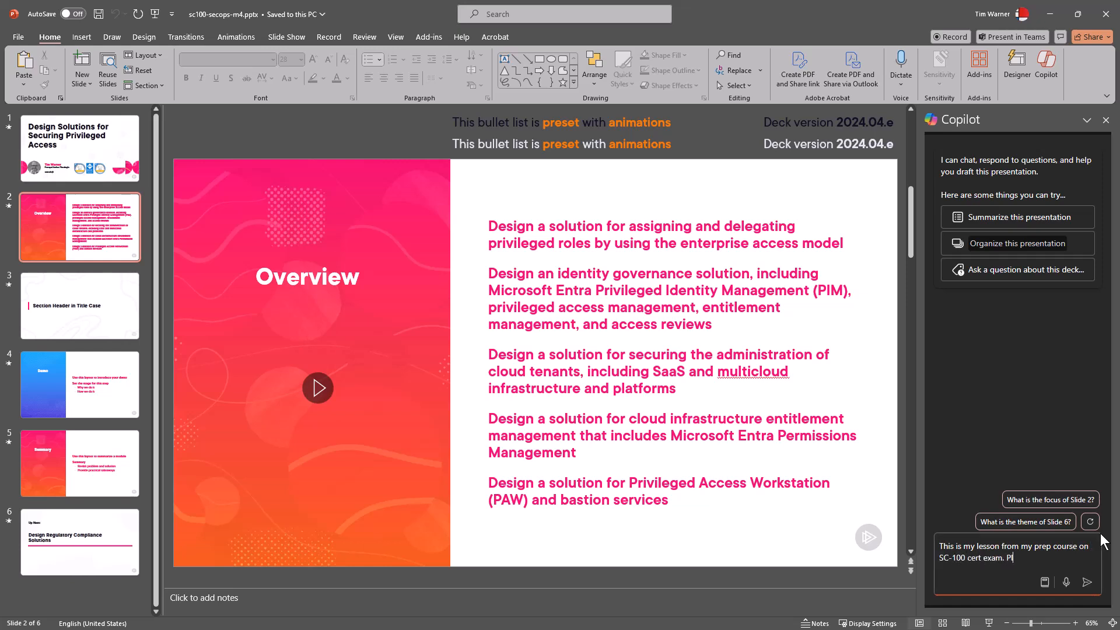
pyautogui.write('lease tell me mo')
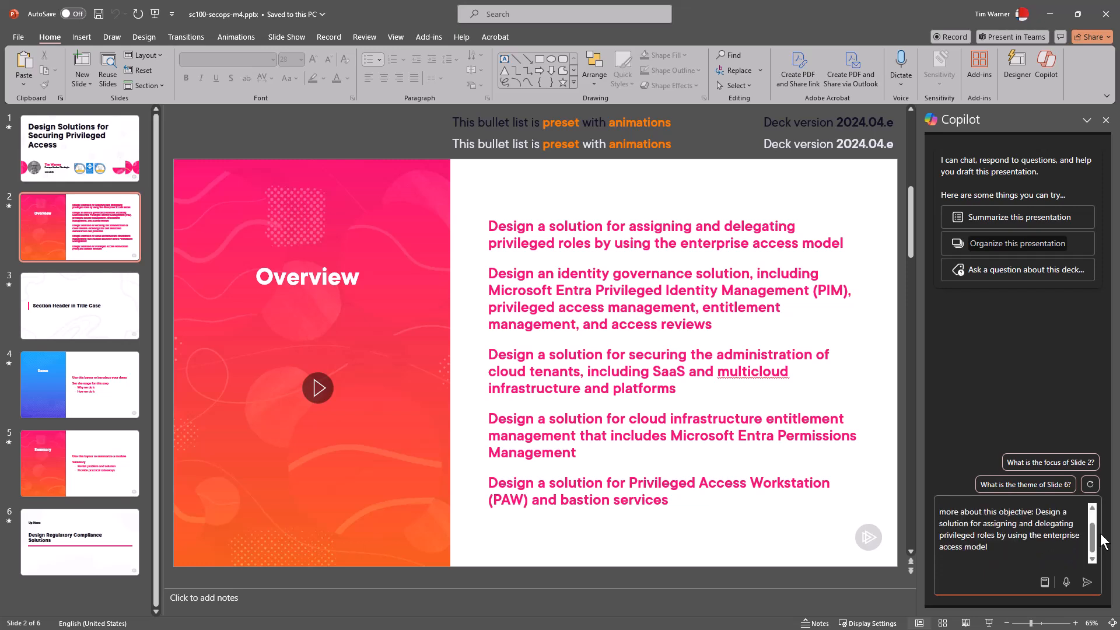
pyautogui.click(1088, 581)
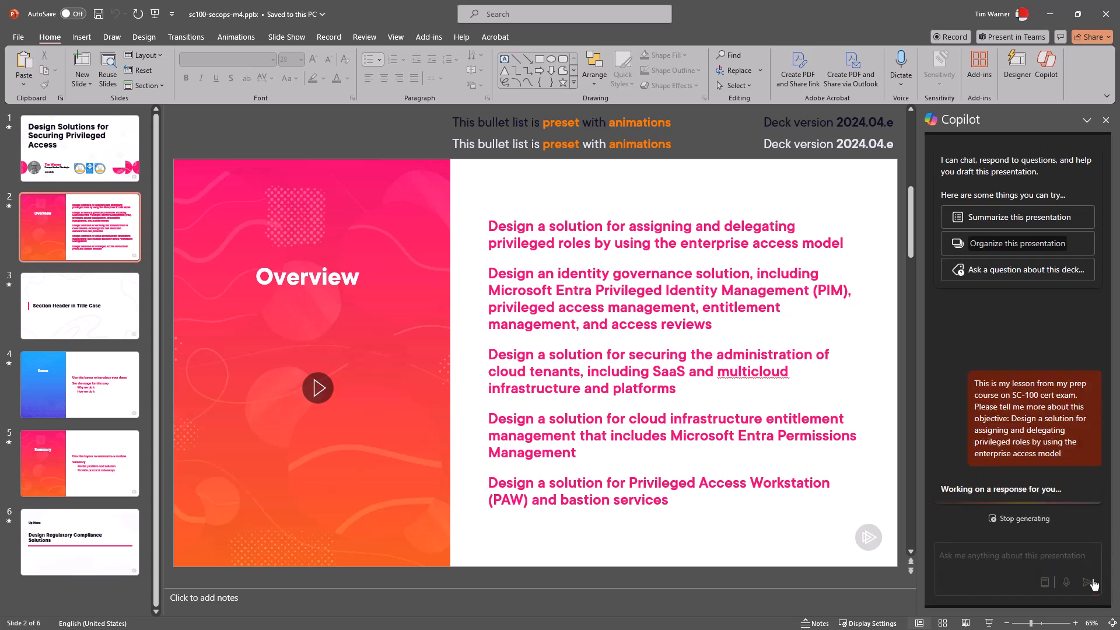
pyautogui.click(567, 309)
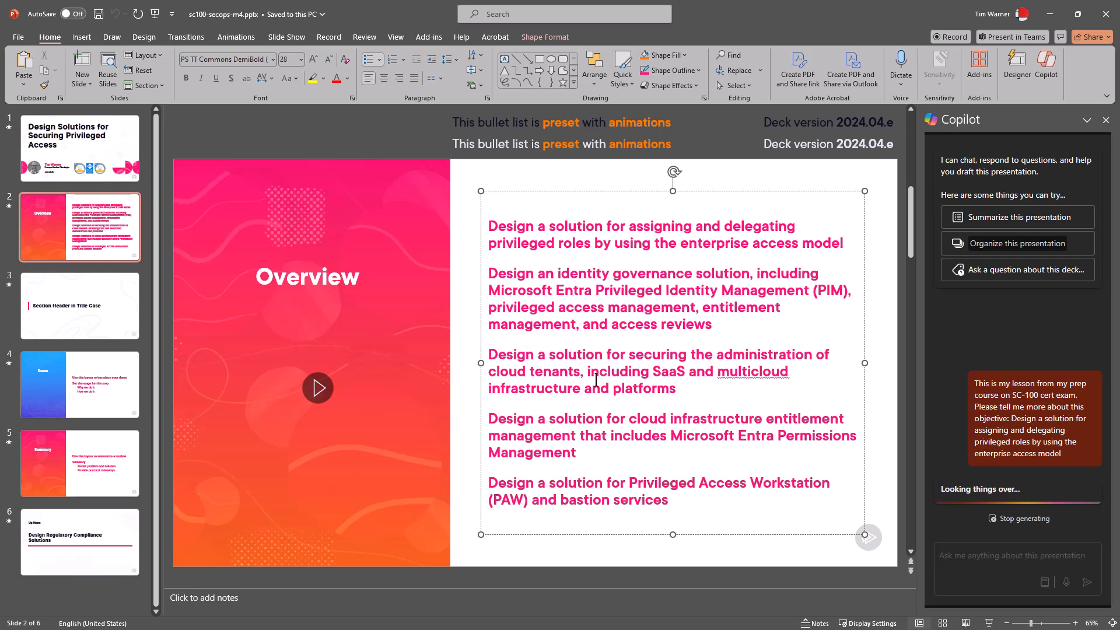
pyautogui.moveTo(909, 308)
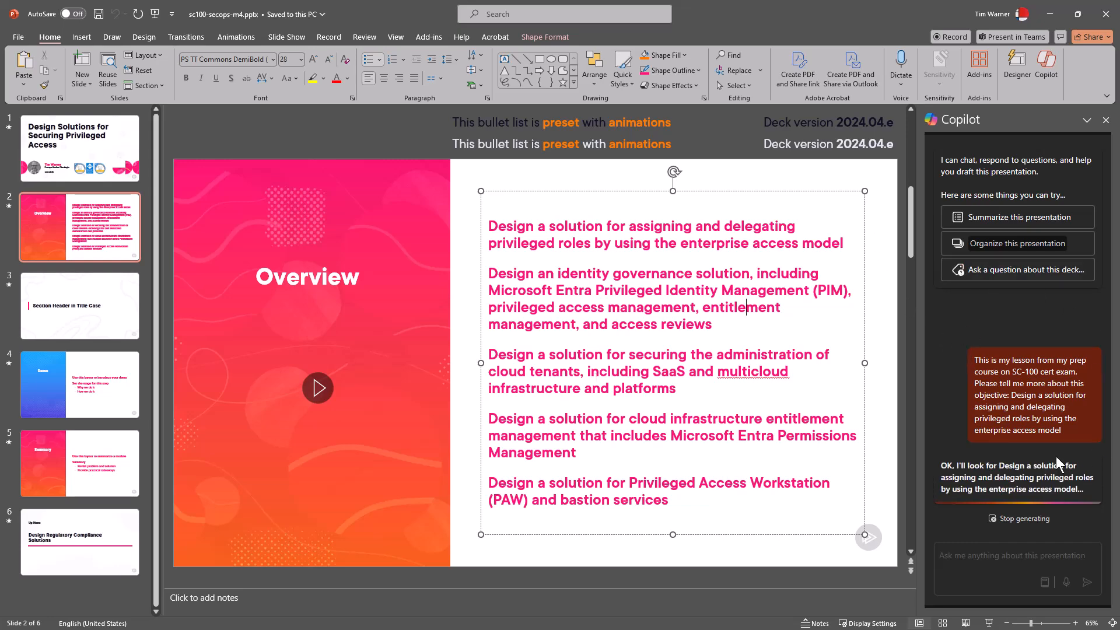
pyautogui.moveTo(940, 464)
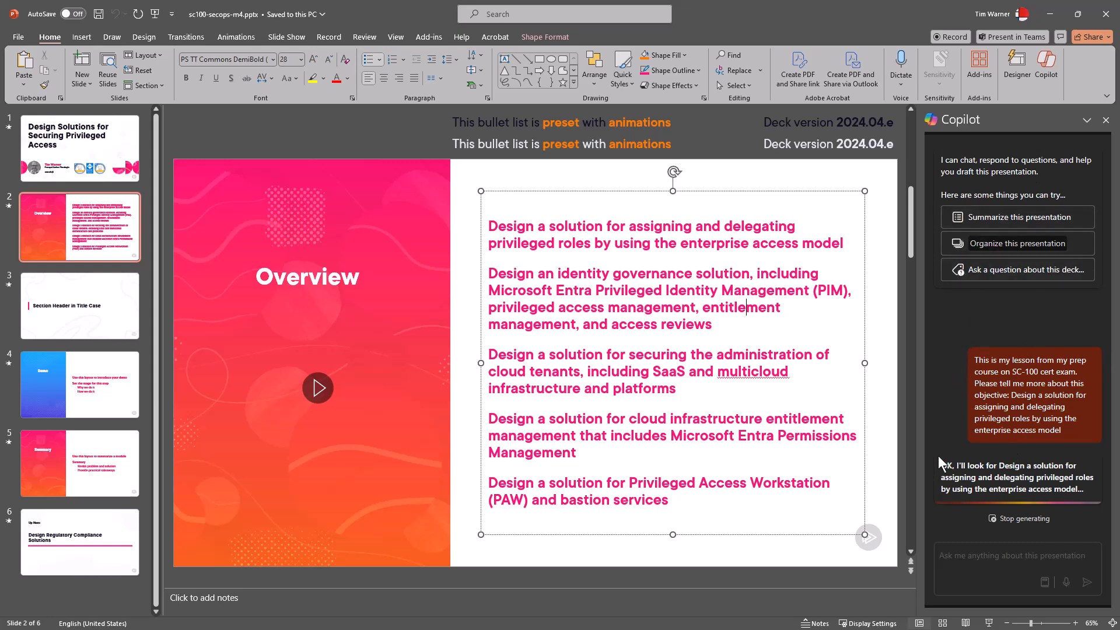
pyautogui.click(1088, 119)
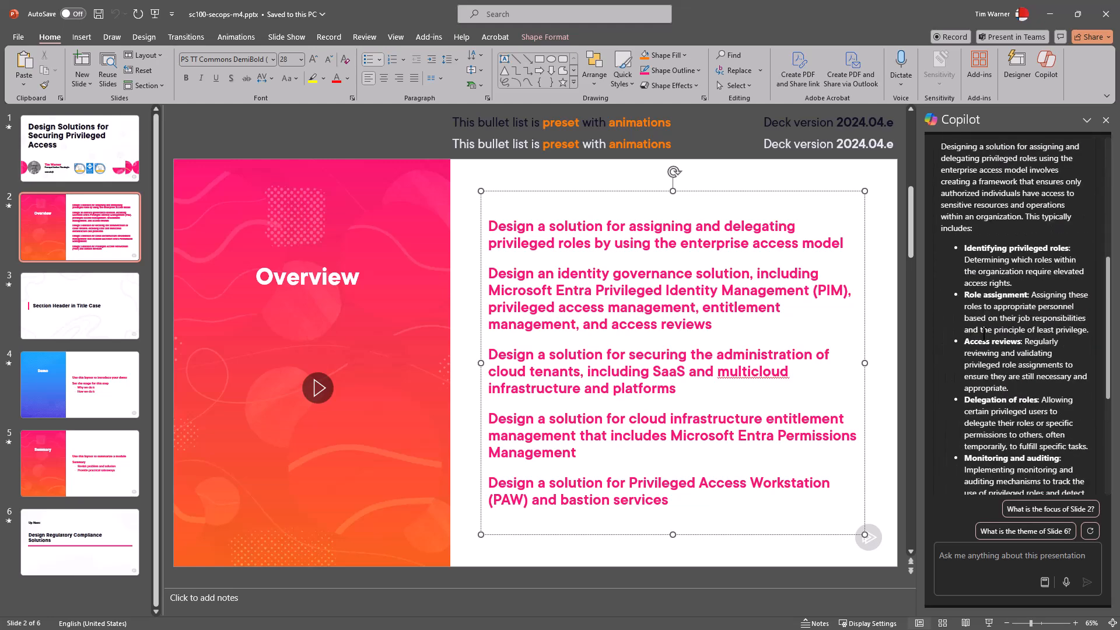
# - Select part of Copilot's explanation about assigning and delegating privileged roles
pyautogui.click(747, 307)
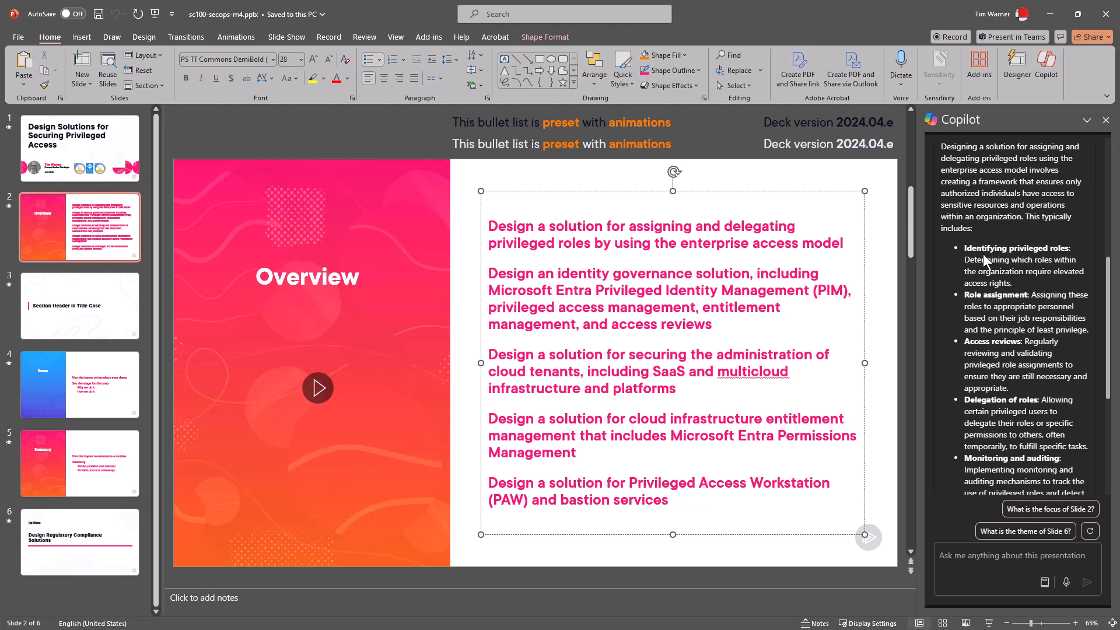
pyautogui.moveTo(968, 259); pyautogui.dragTo(992, 407)
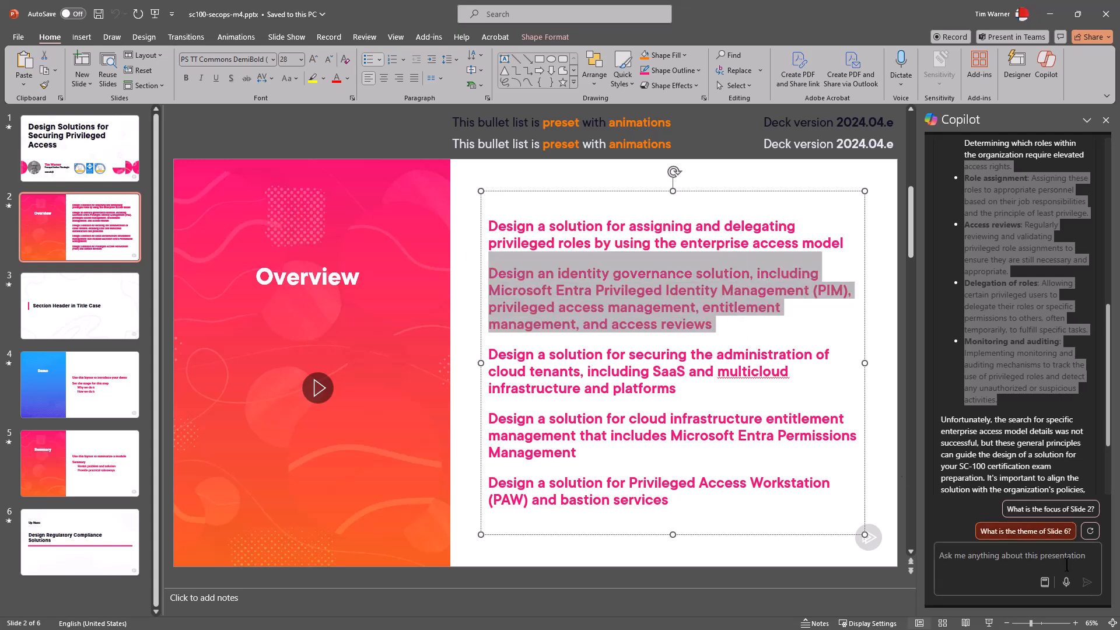
# - Ask Copilot for a proposed lesson slide with 3-4 bullet points
pyautogui.write('please give me')
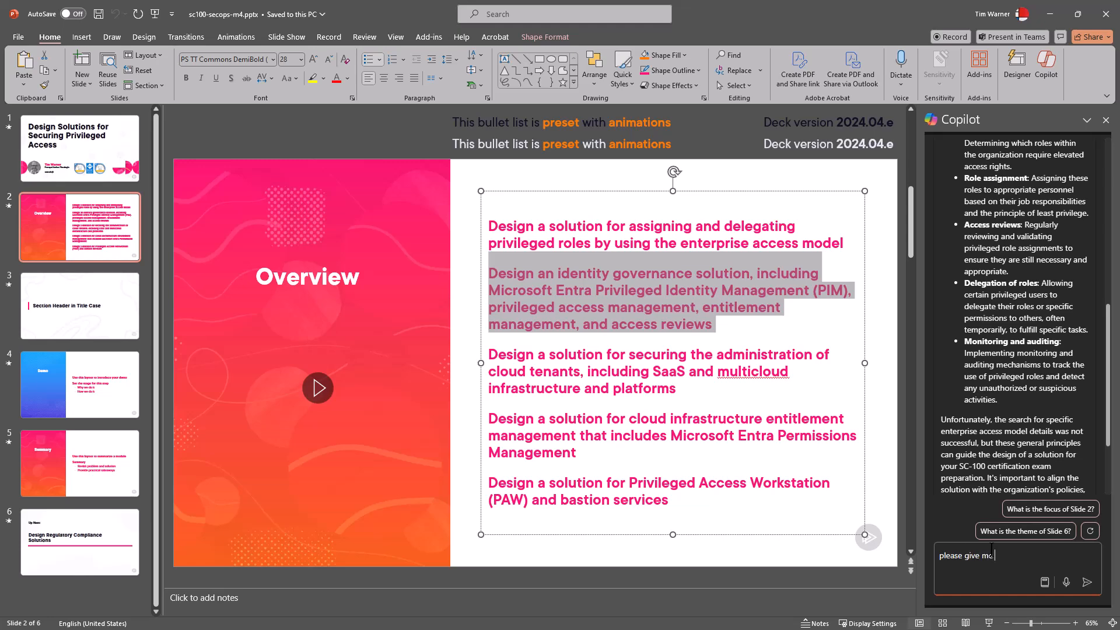
pyautogui.write('a proposed lesson')
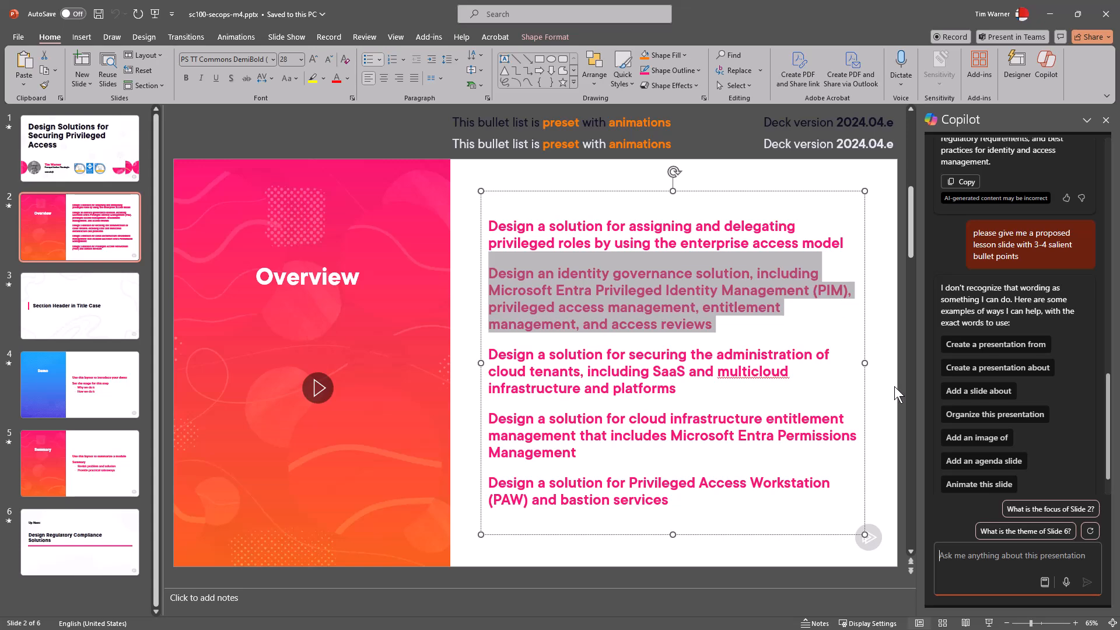
pyautogui.moveTo(902, 392)
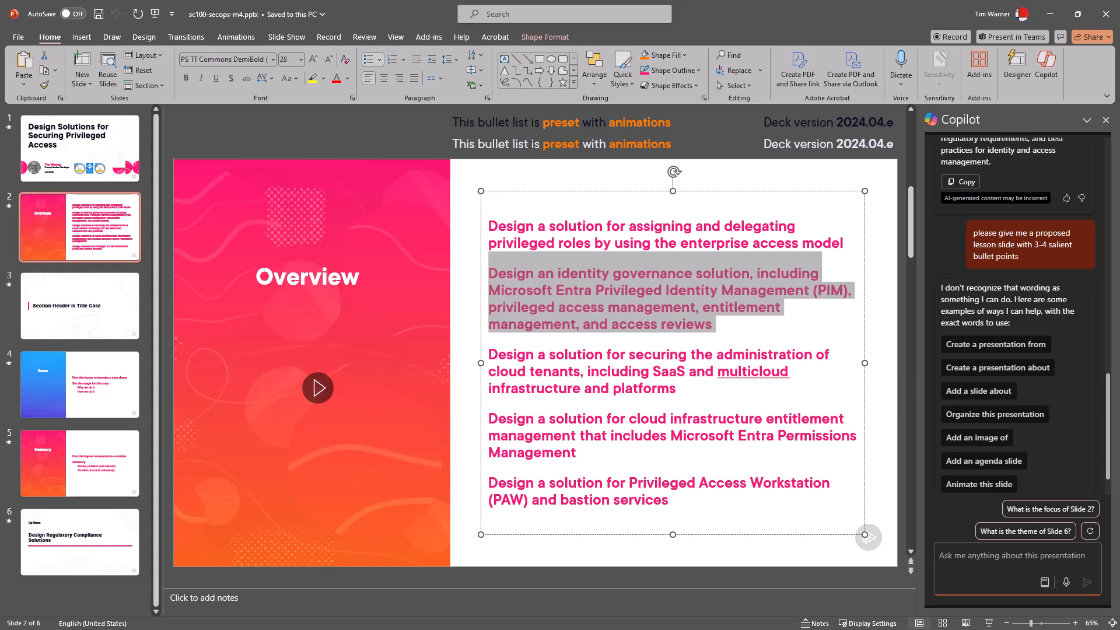
pyautogui.moveTo(1026, 457)
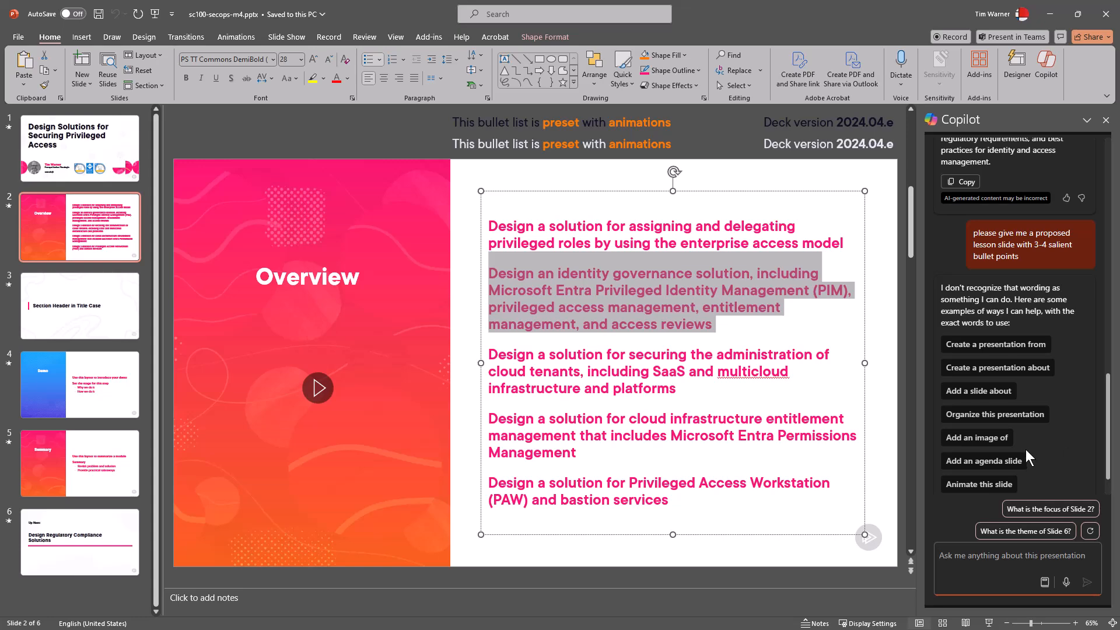
pyautogui.moveTo(1003, 430)
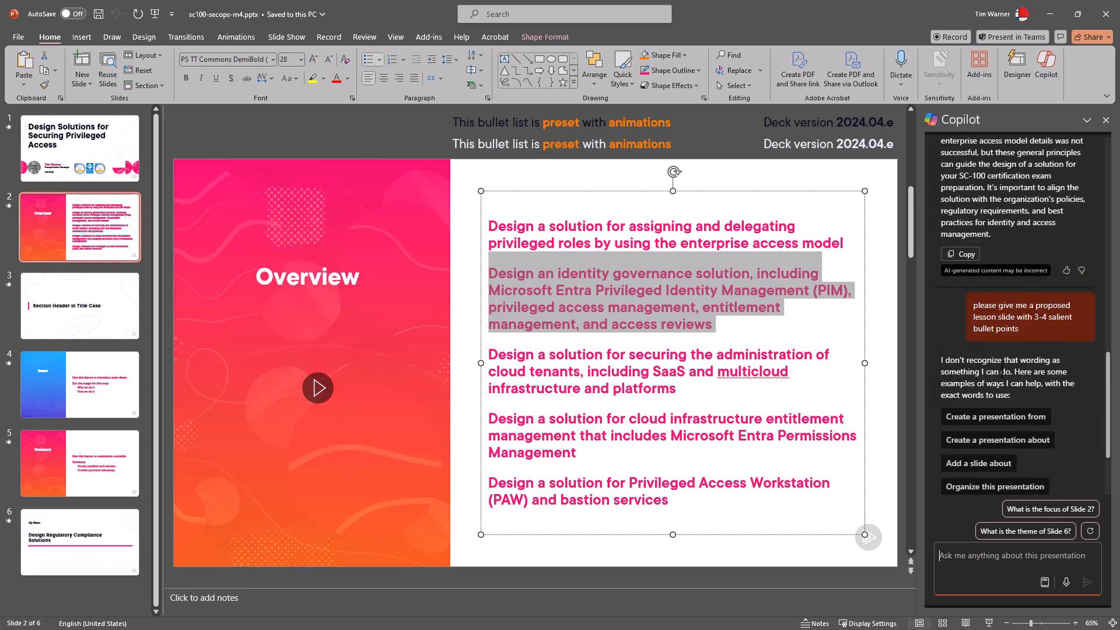
# - Ask Copilot to tell about the selected text on this slide
pyautogui.moveTo(973, 360); pyautogui.dragTo(974, 372)
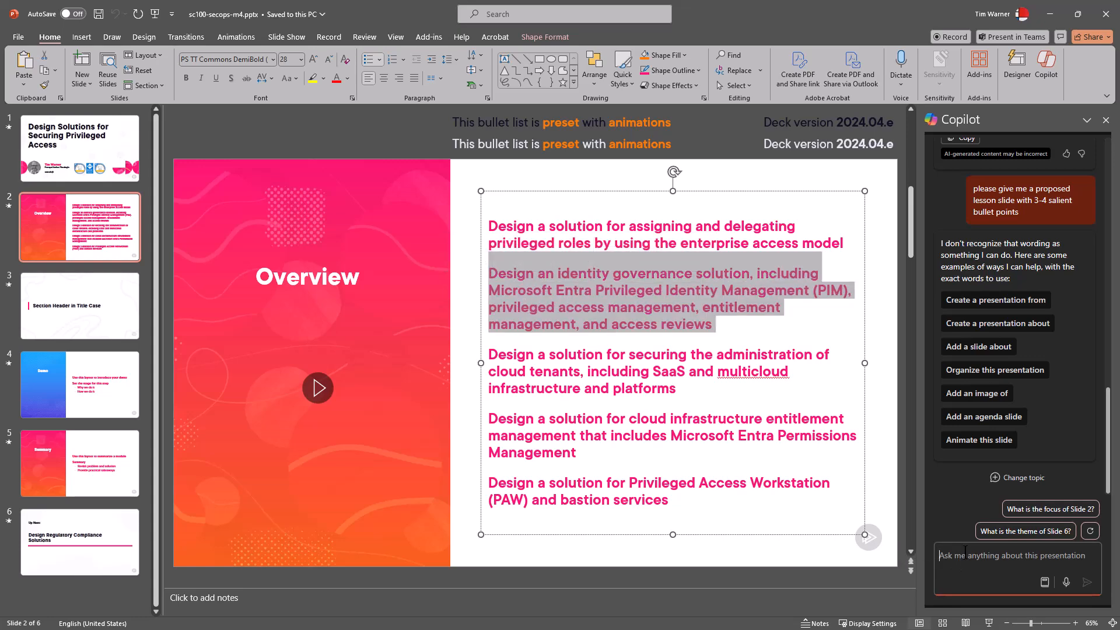
pyautogui.write('Tellm')
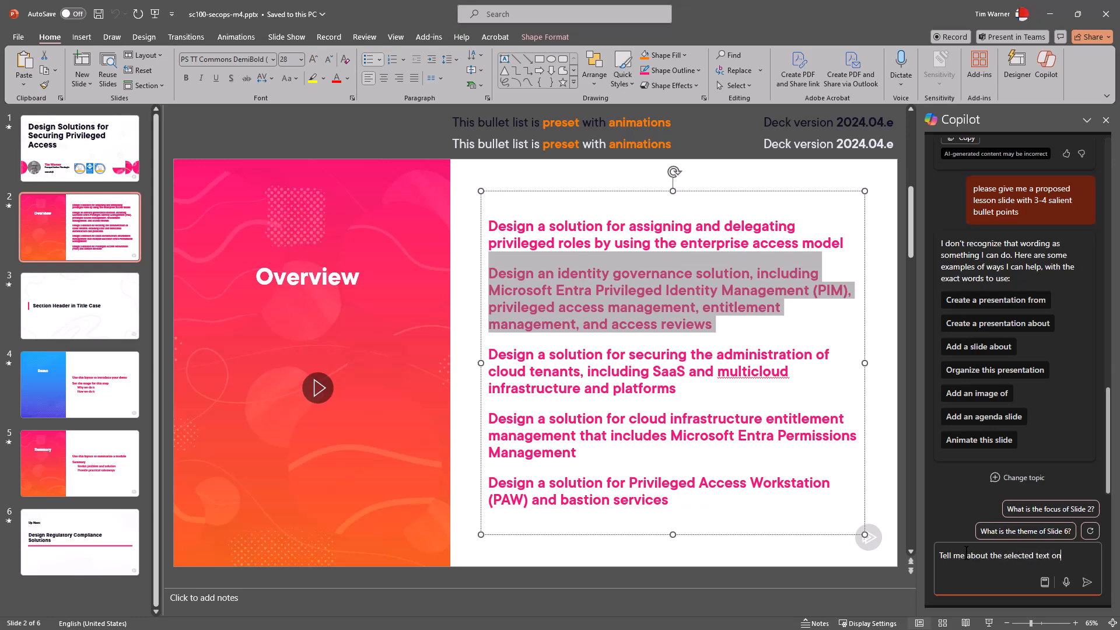
pyautogui.click(1086, 581)
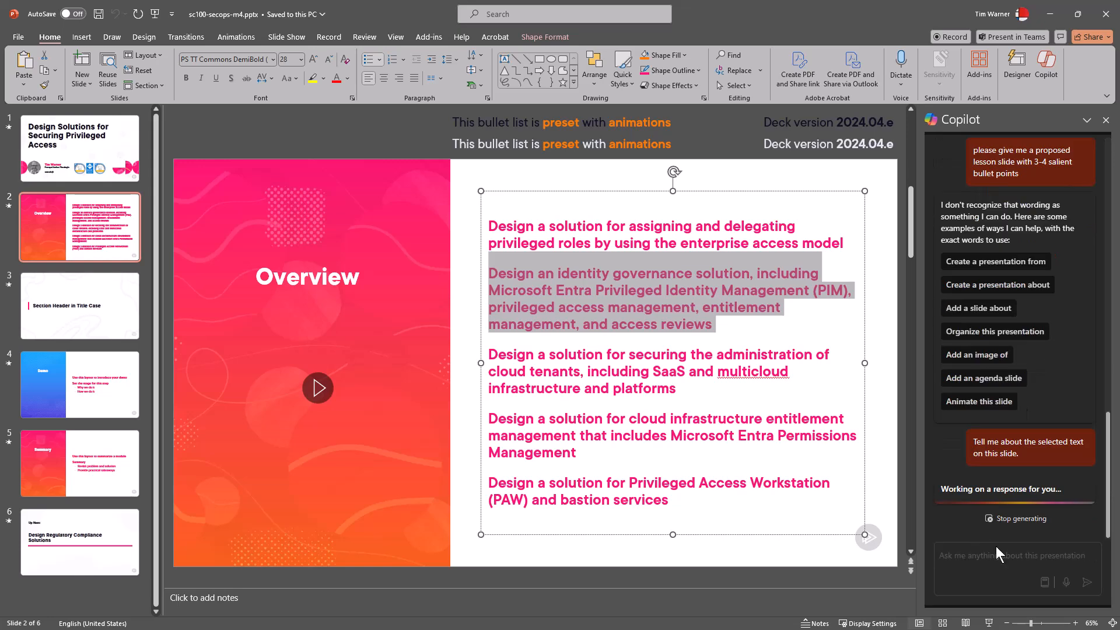
pyautogui.moveTo(1020, 466)
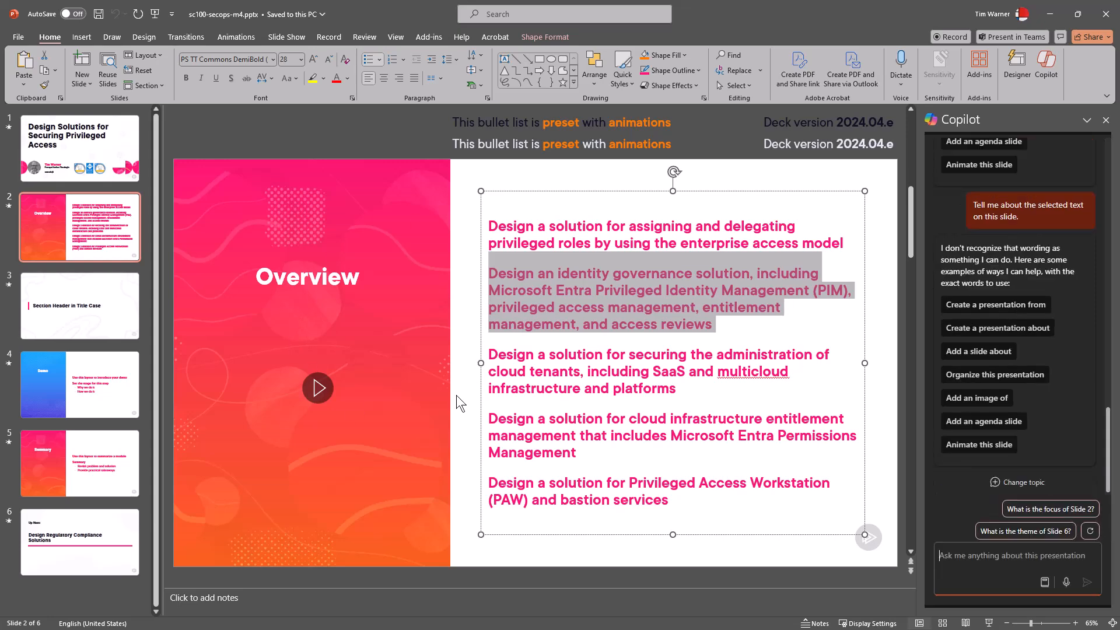
pyautogui.moveTo(365, 392)
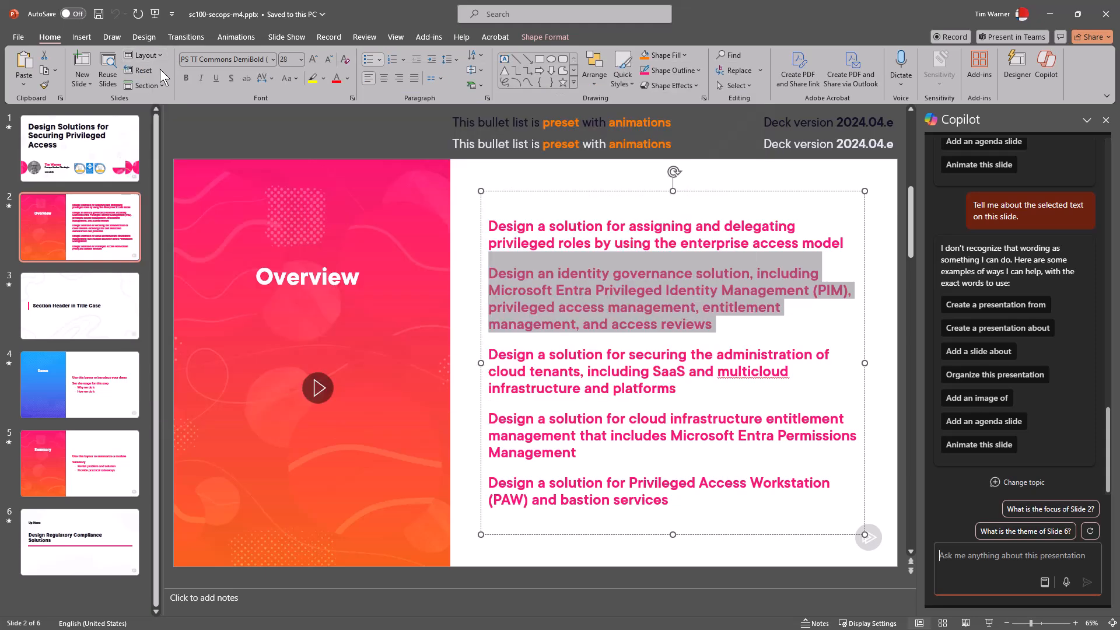
pyautogui.moveTo(632, 345)
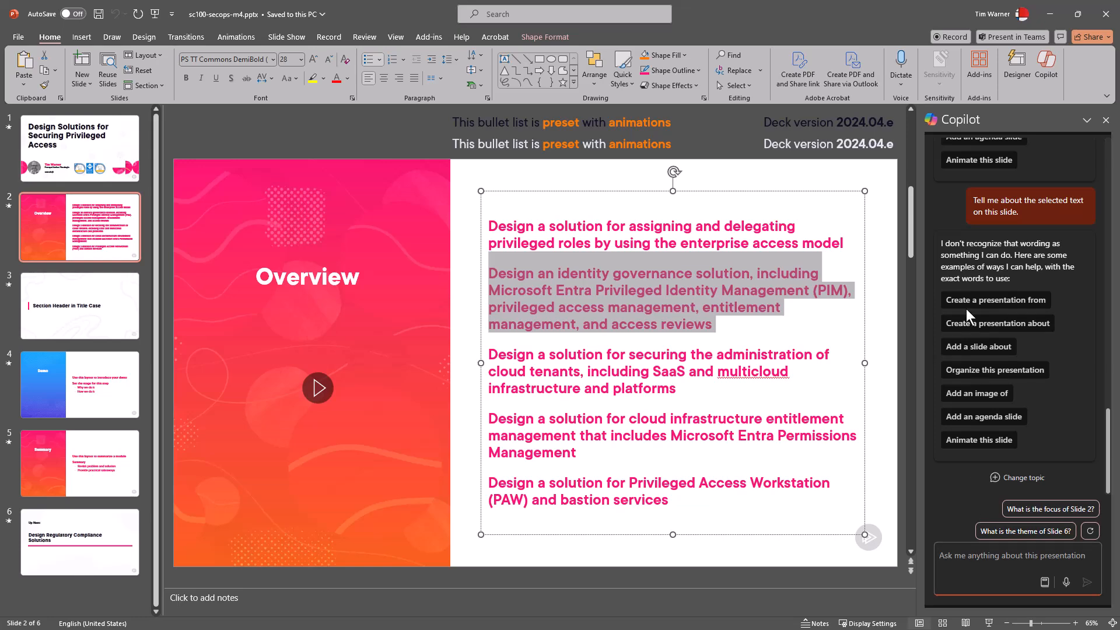
pyautogui.moveTo(966, 343)
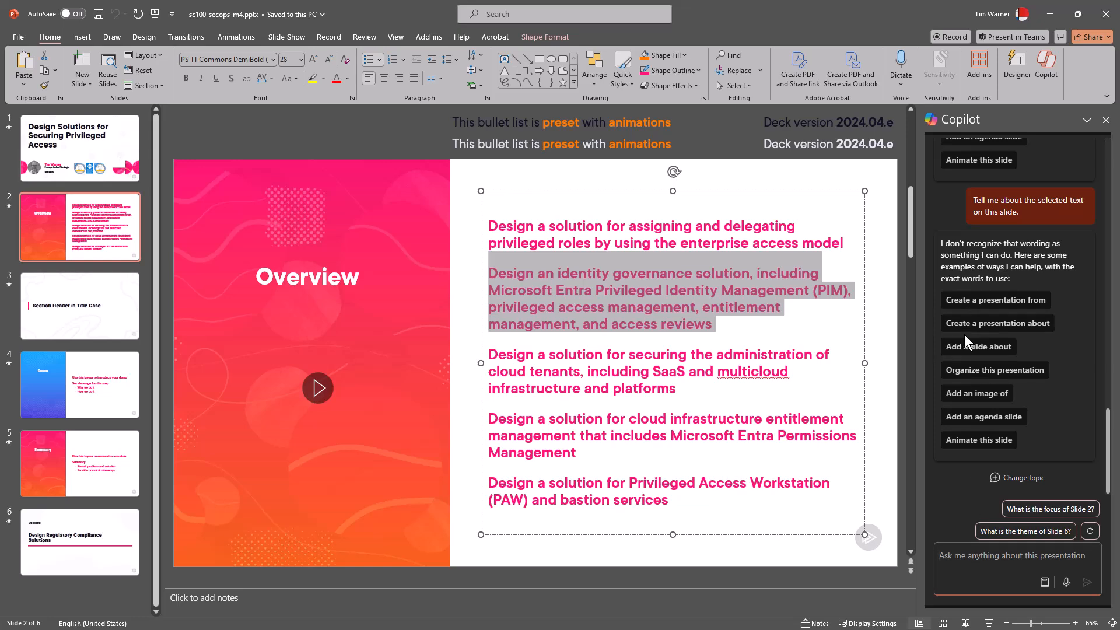
# - Ask Copilot whether it can access the deck's underlying template and review its declining reply
pyautogui.write('ca')
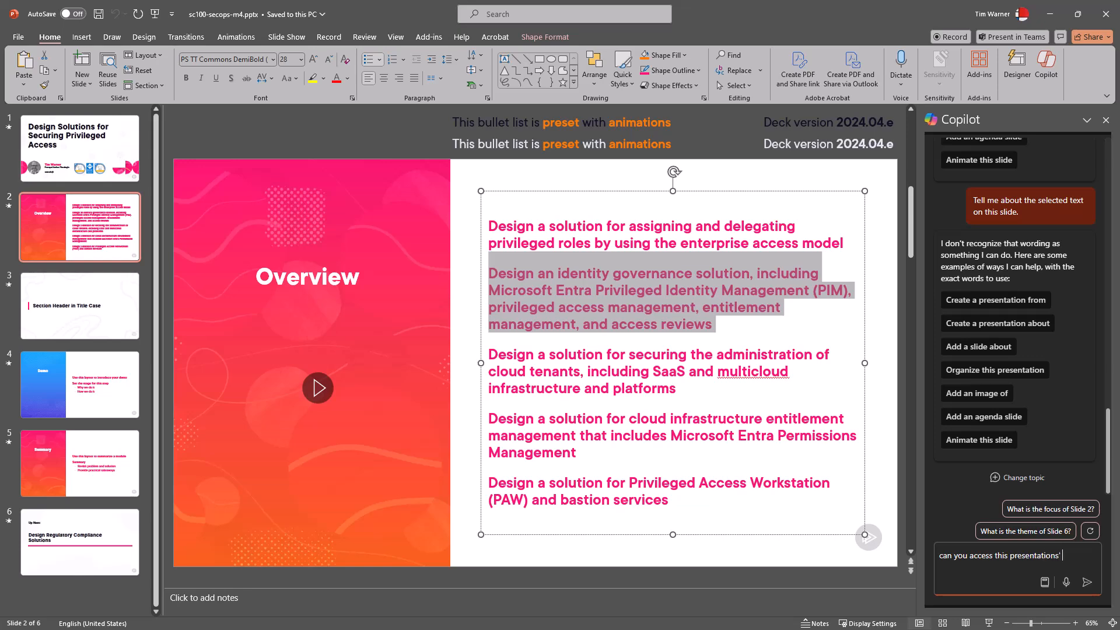
pyautogui.write('underlying template')
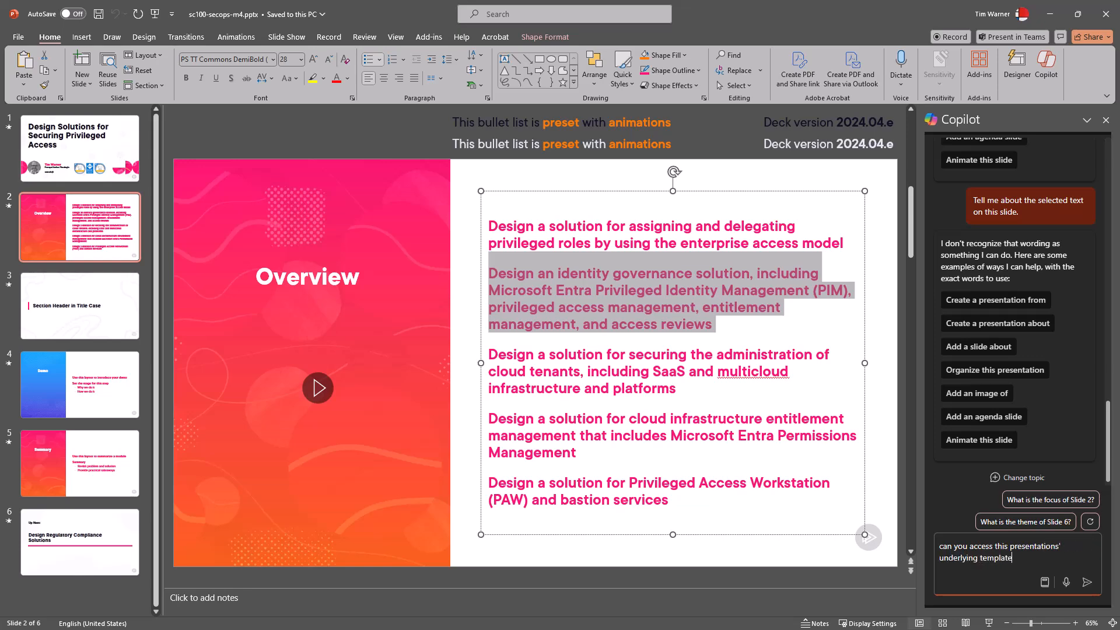
pyautogui.write('and help m')
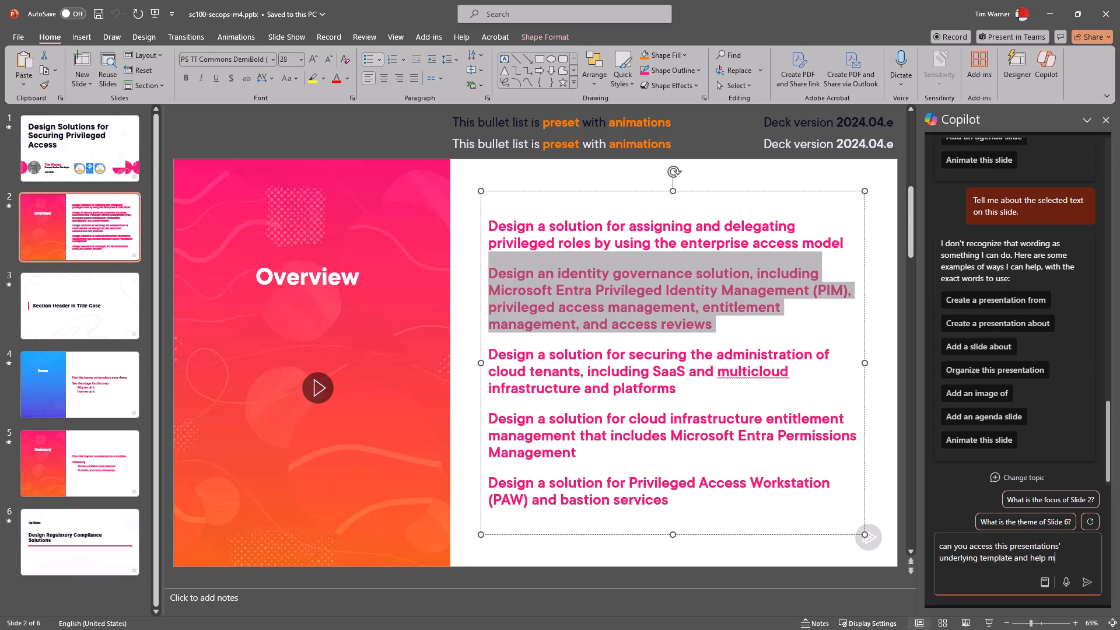
pyautogui.click(1087, 581)
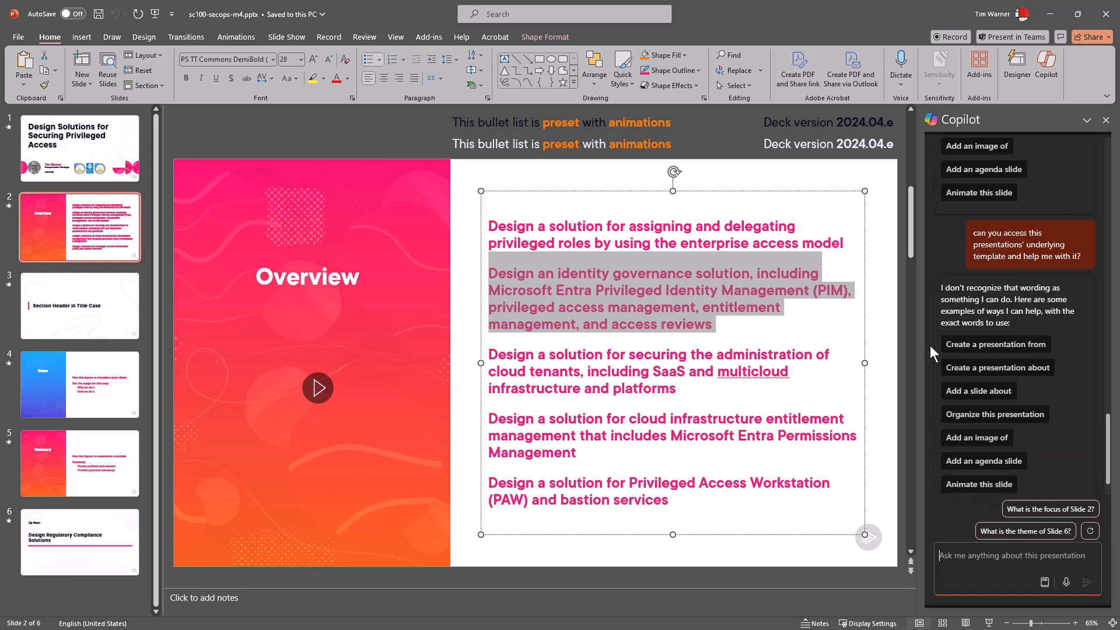
pyautogui.scroll(-3)
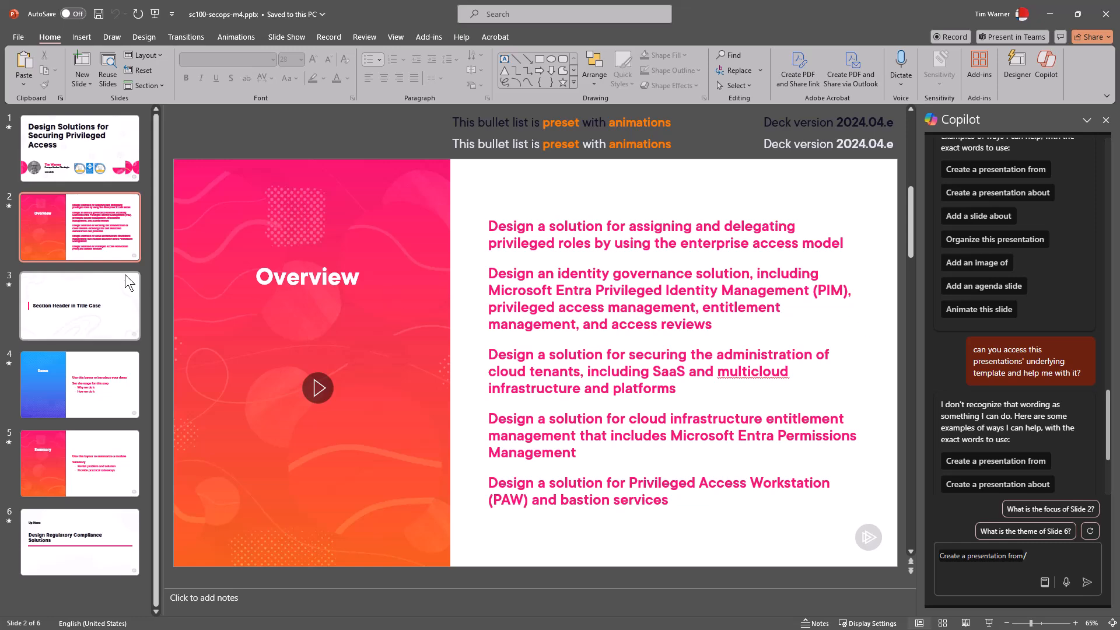
# - Insert a new slide after slide 2 and show the Layout gallery for it
pyautogui.rightClick(80, 306)
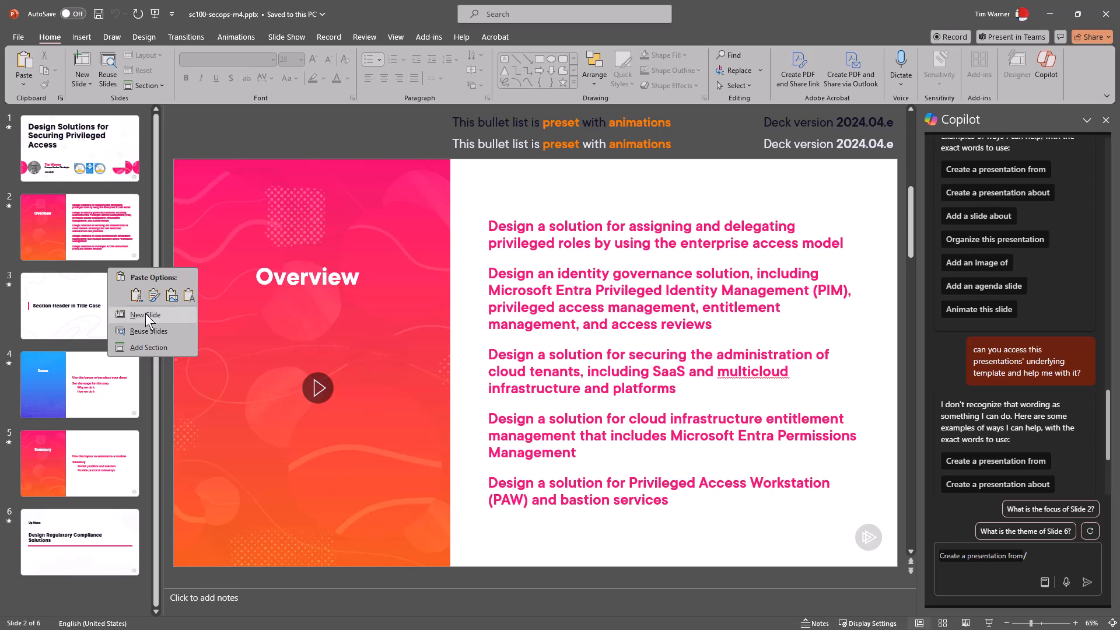
pyautogui.click(144, 314)
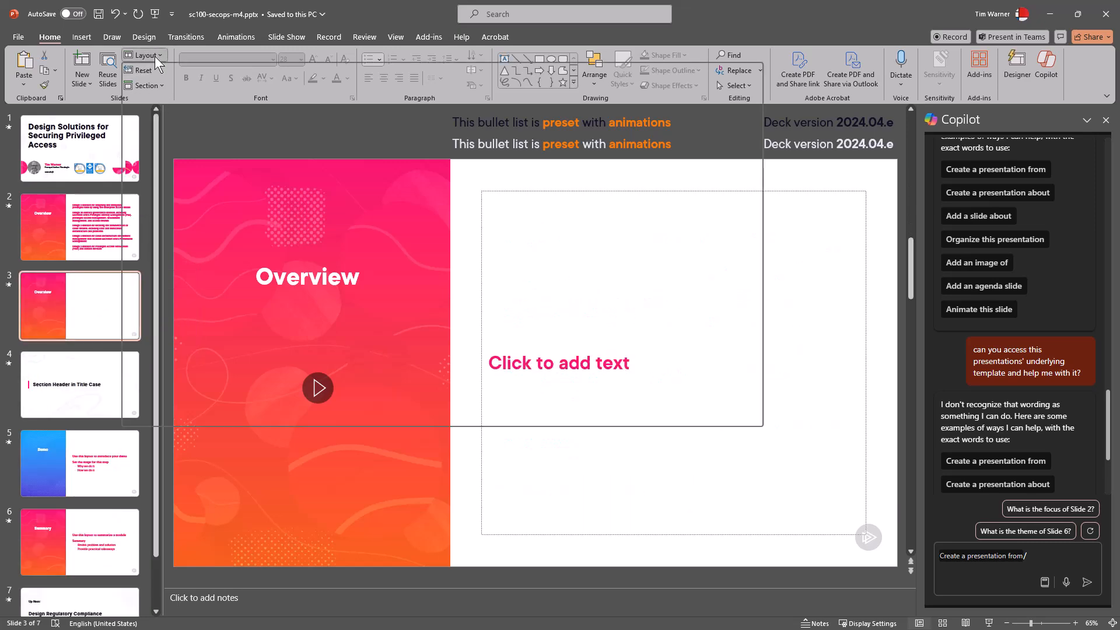
pyautogui.click(142, 55)
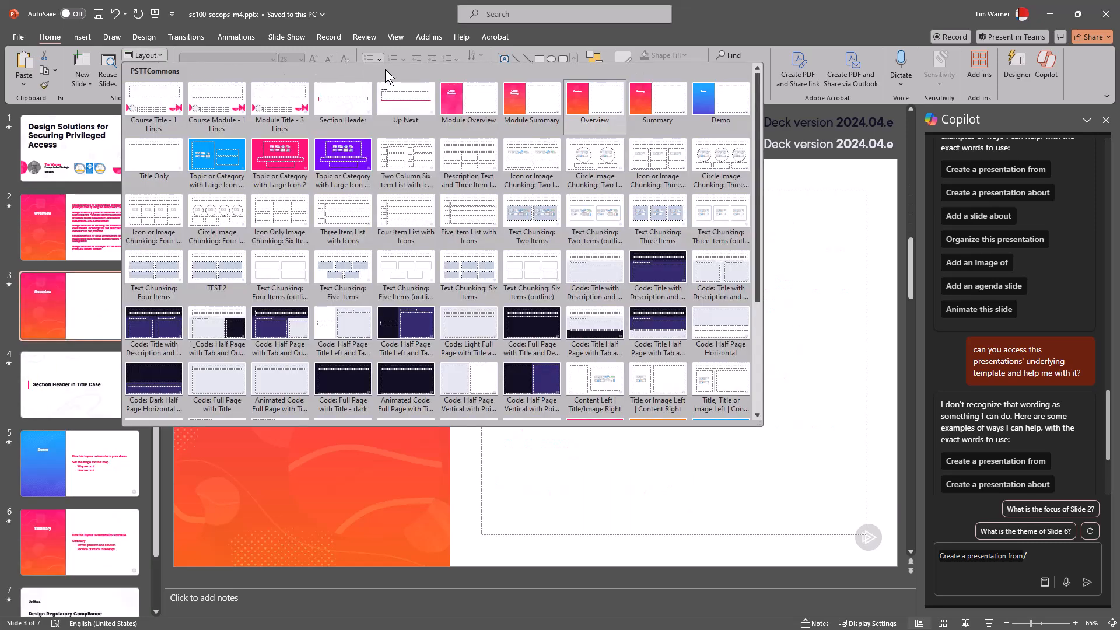
pyautogui.moveTo(341, 212)
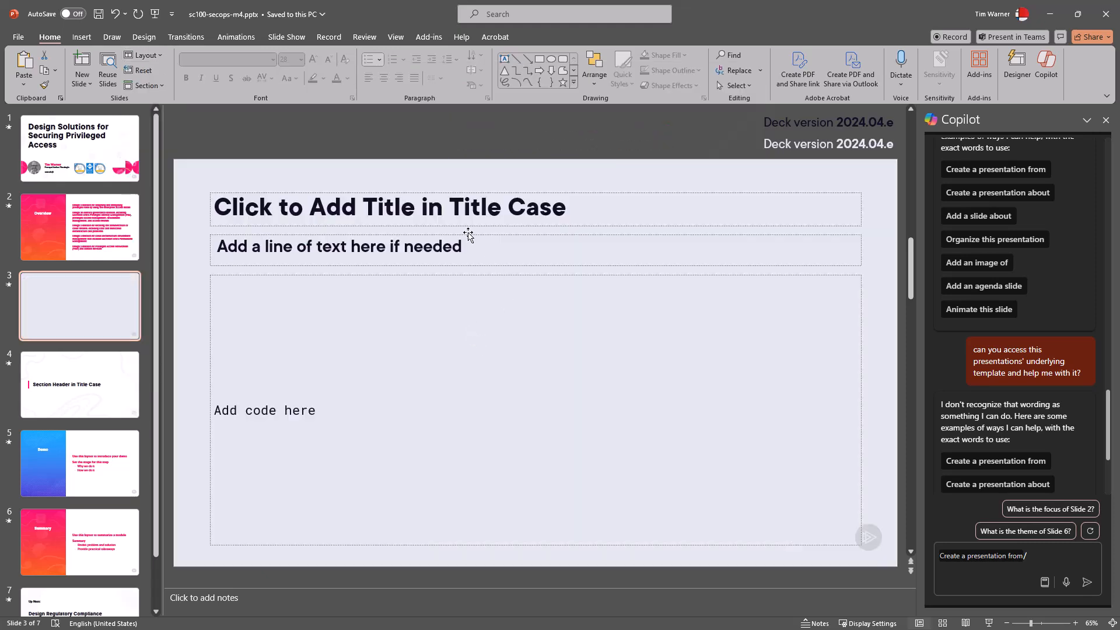
# - Title slide 3 'Azure PowerShell Example' in its title placeholder
pyautogui.click(390, 207)
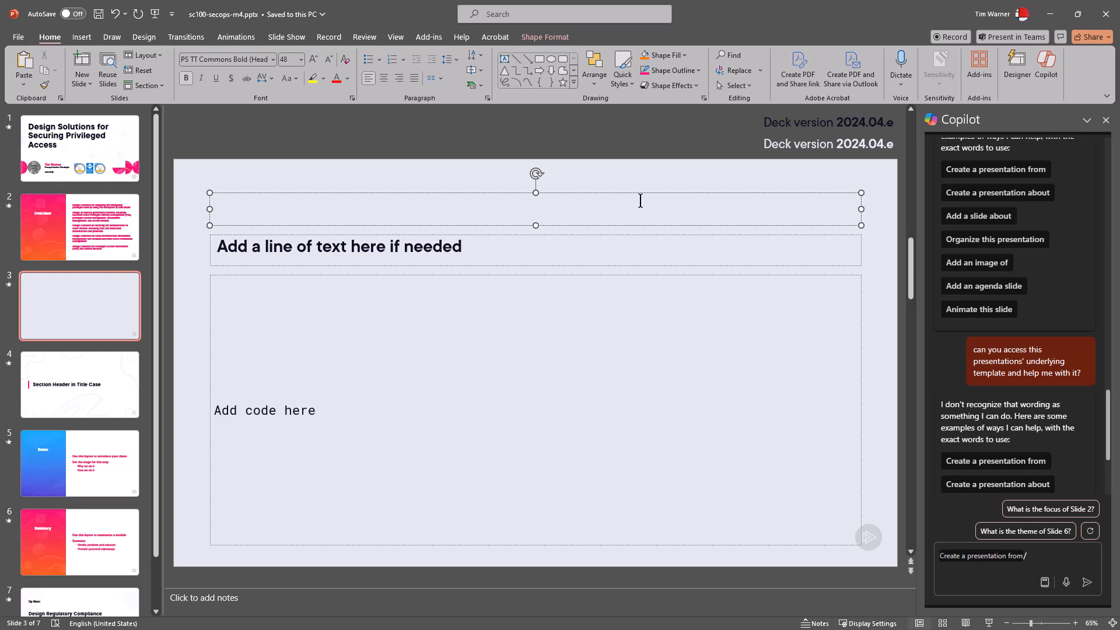
pyautogui.write('Kust')
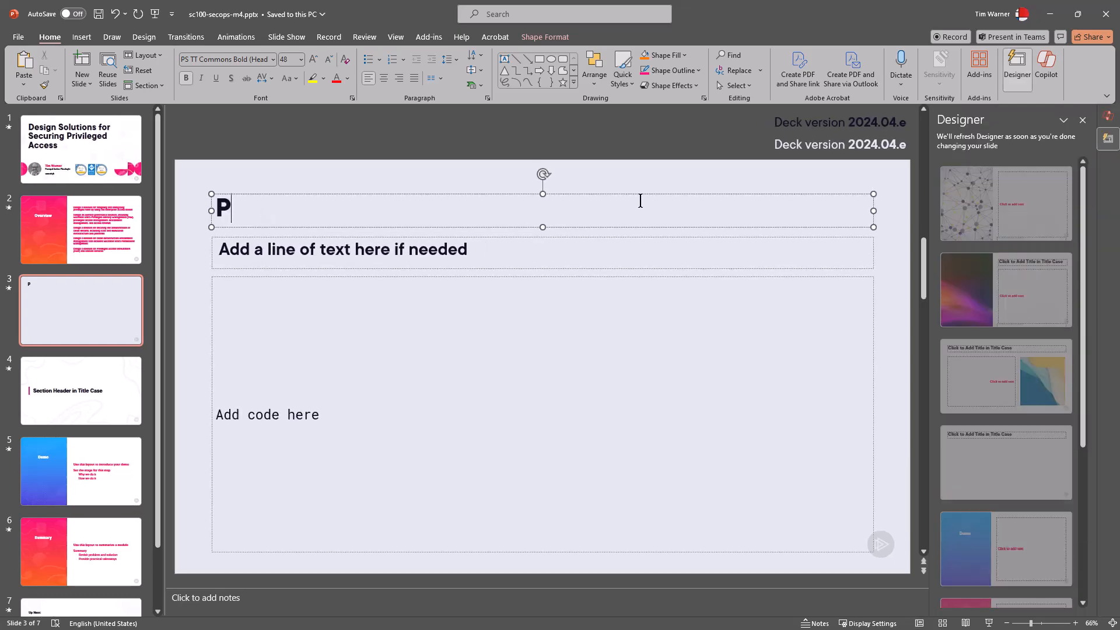
pyautogui.write('z')
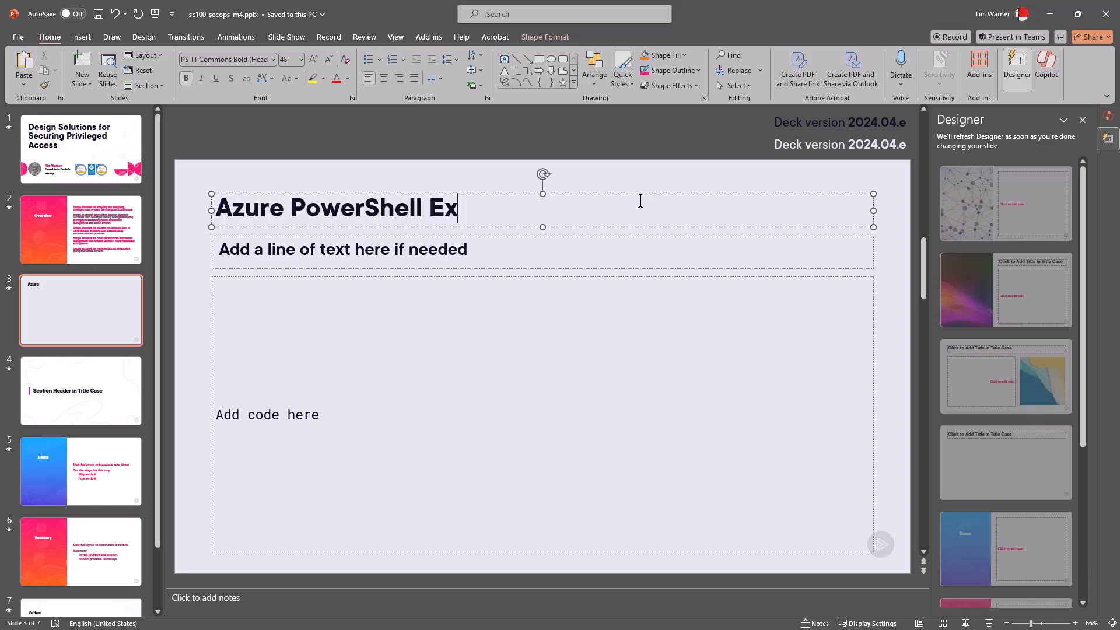
pyautogui.write('ample')
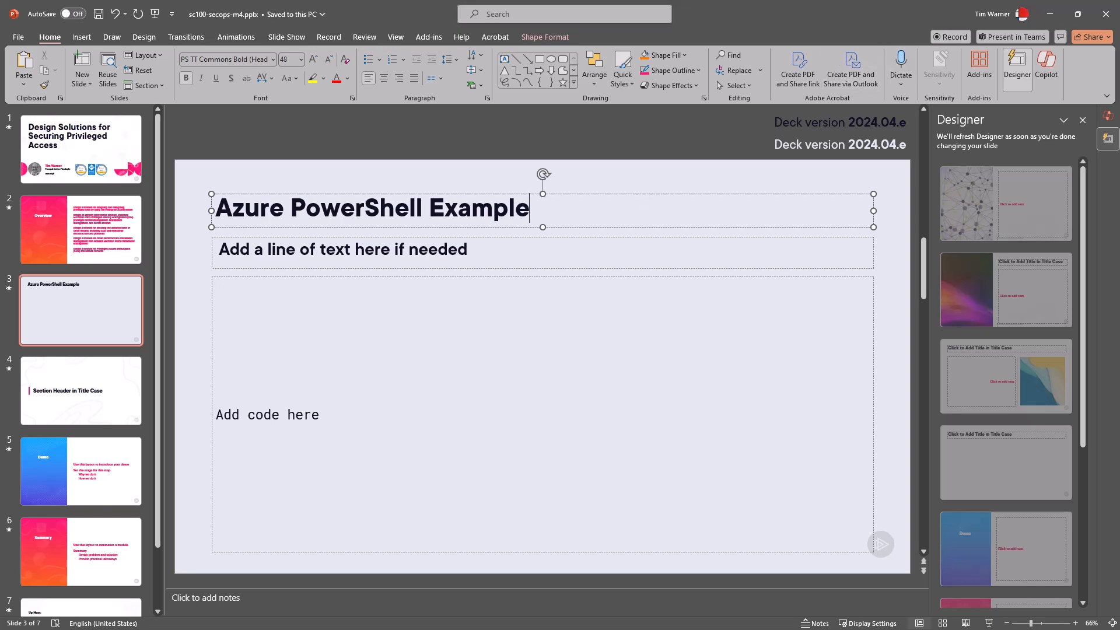
pyautogui.click(1045, 67)
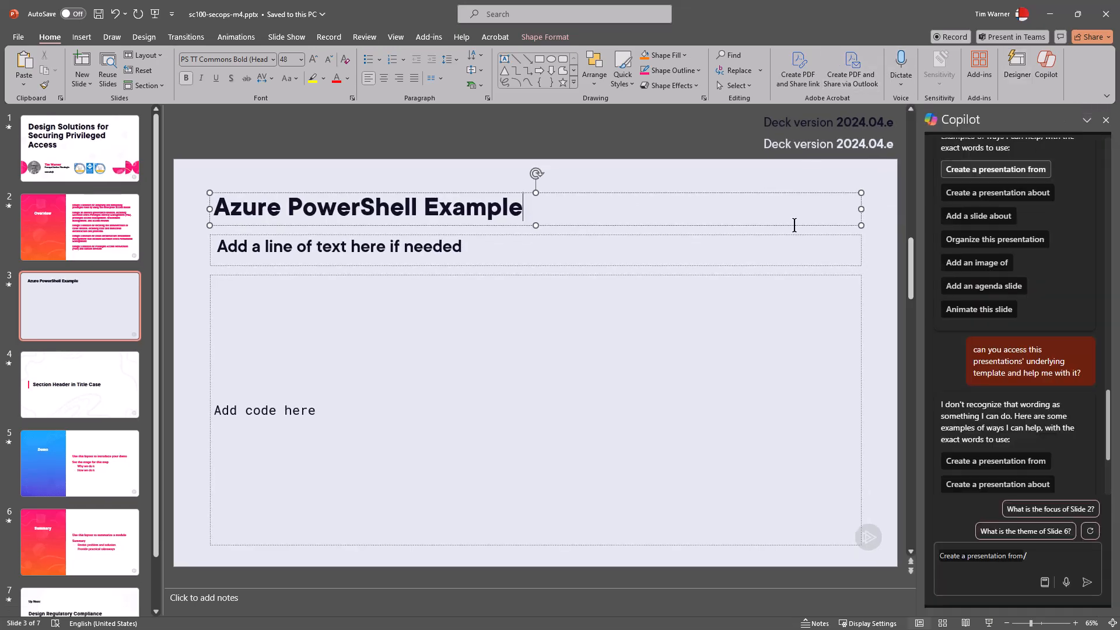
pyautogui.moveTo(640, 313)
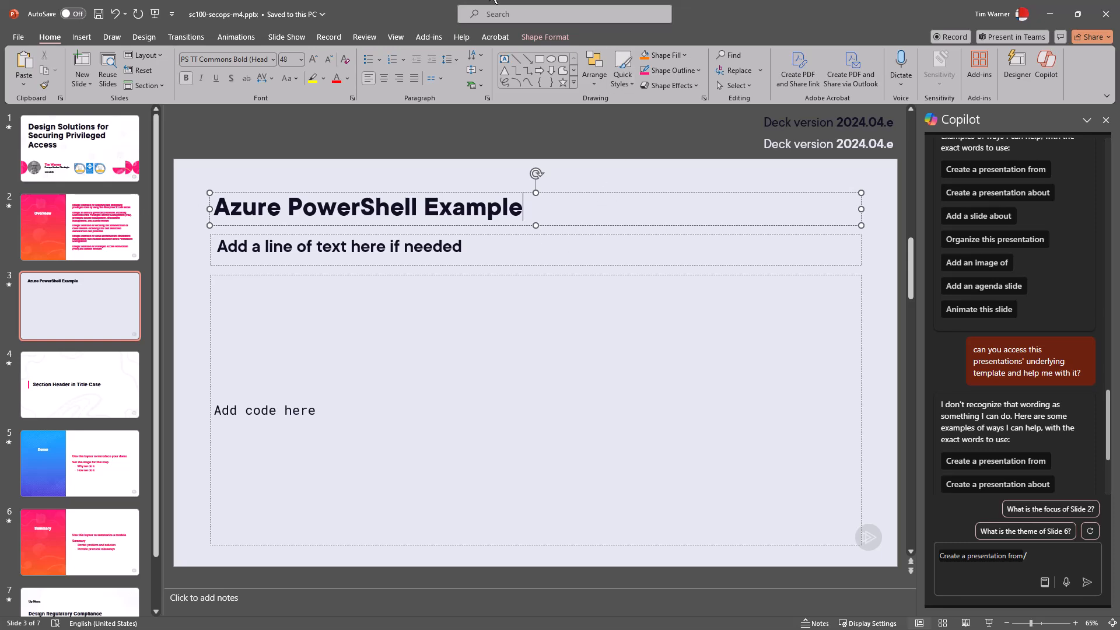
pyautogui.moveTo(1041, 387)
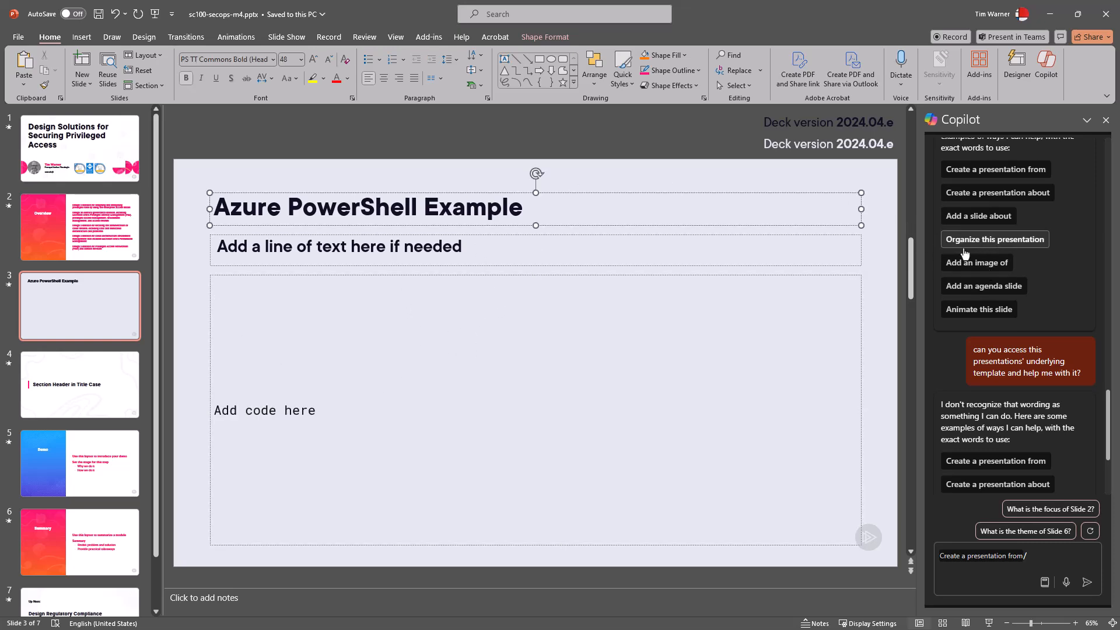
pyautogui.moveTo(888, 290)
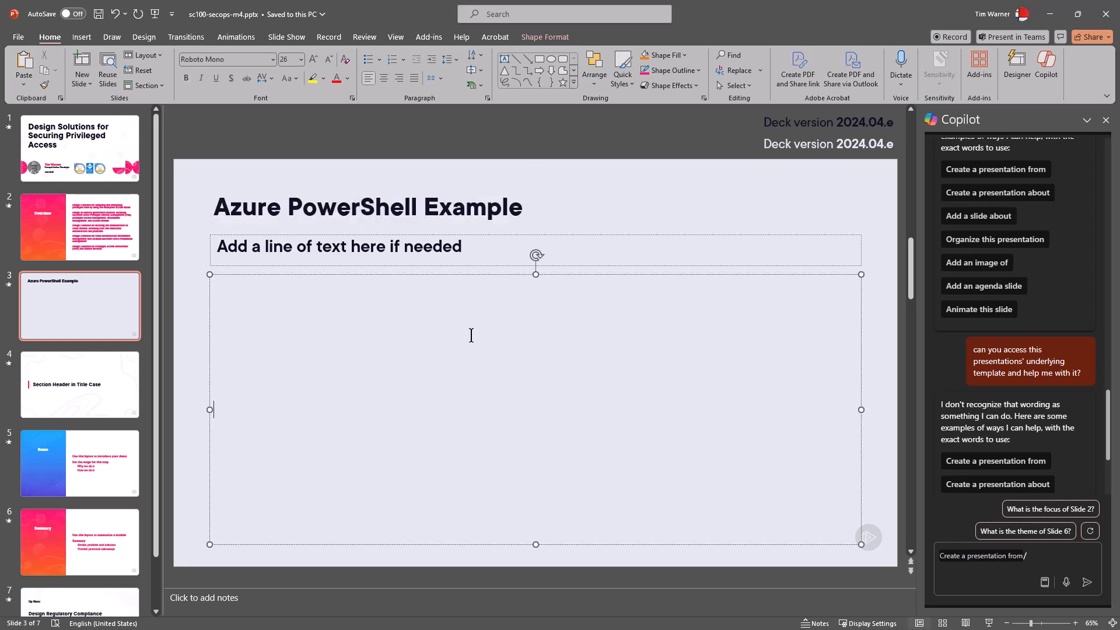
pyautogui.moveTo(389, 277)
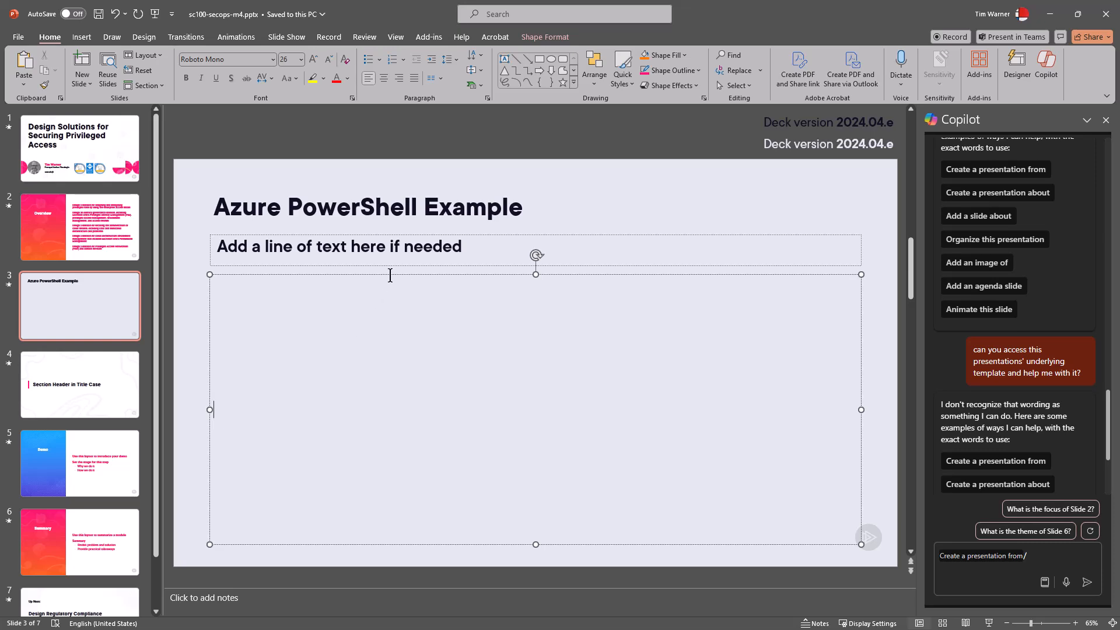
# - Check the code placeholder's context menu, revisit the Overview slide, and return to slide 3
pyautogui.rightClick(389, 275)
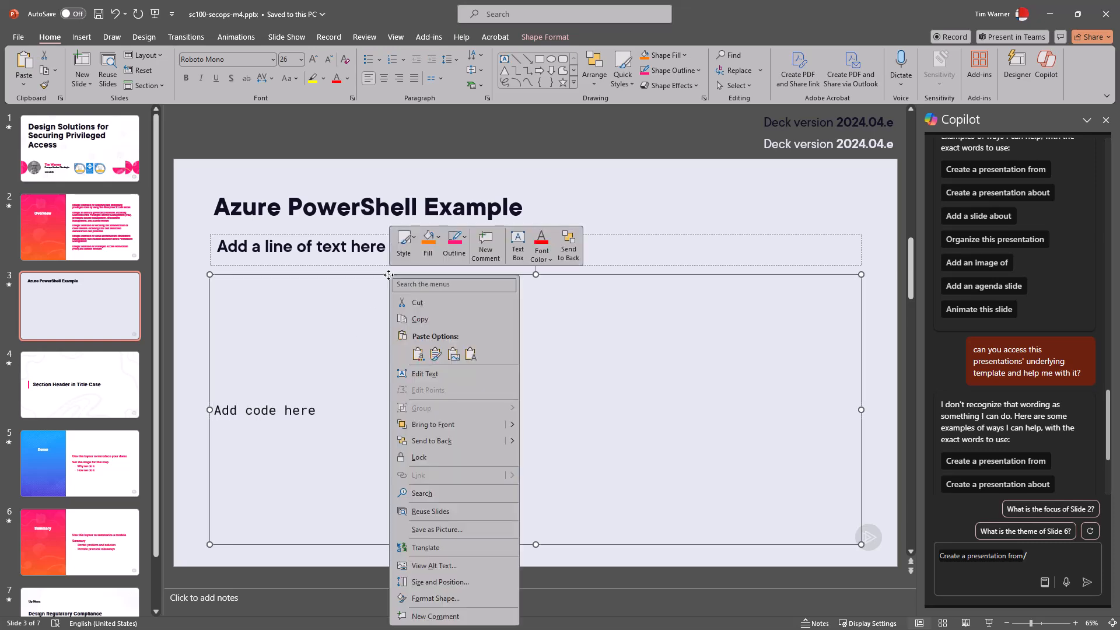
pyautogui.moveTo(440, 377)
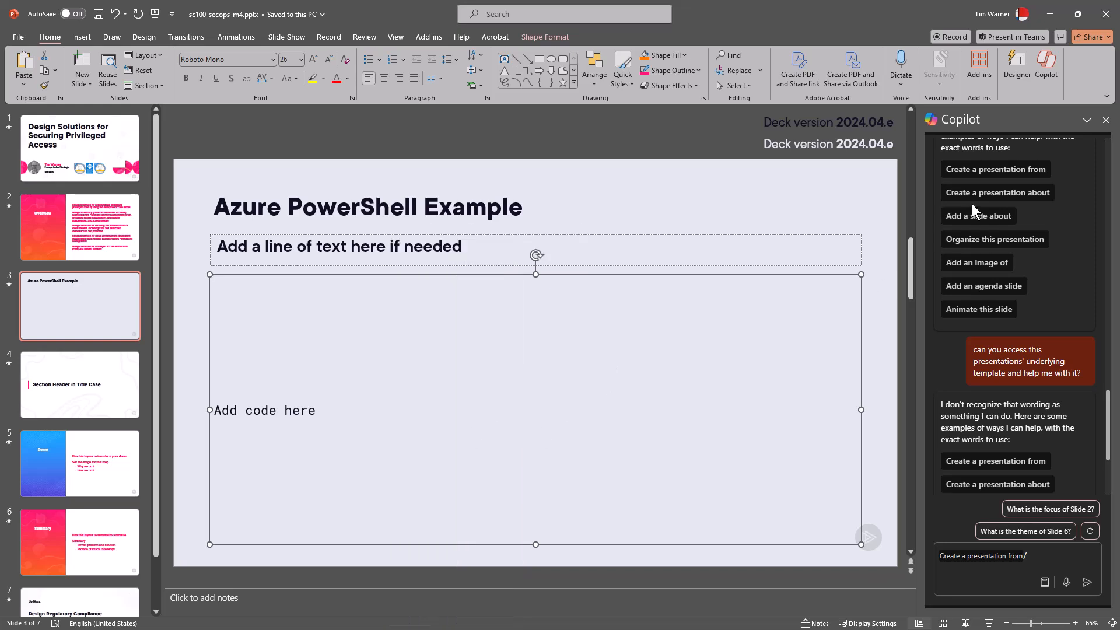
pyautogui.click(1086, 120)
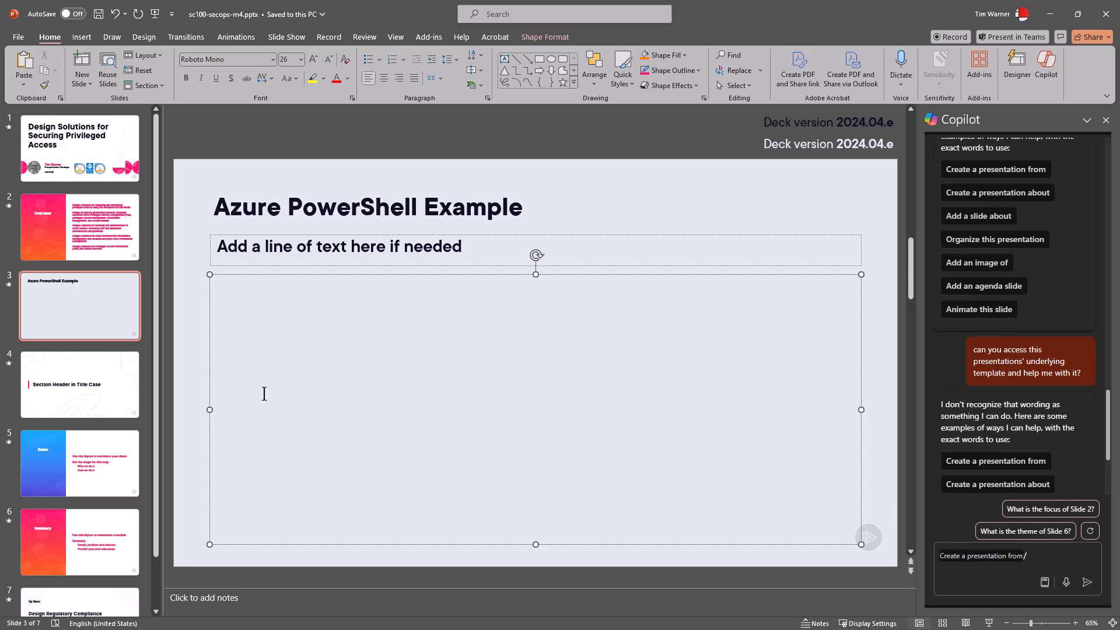
pyautogui.click(80, 227)
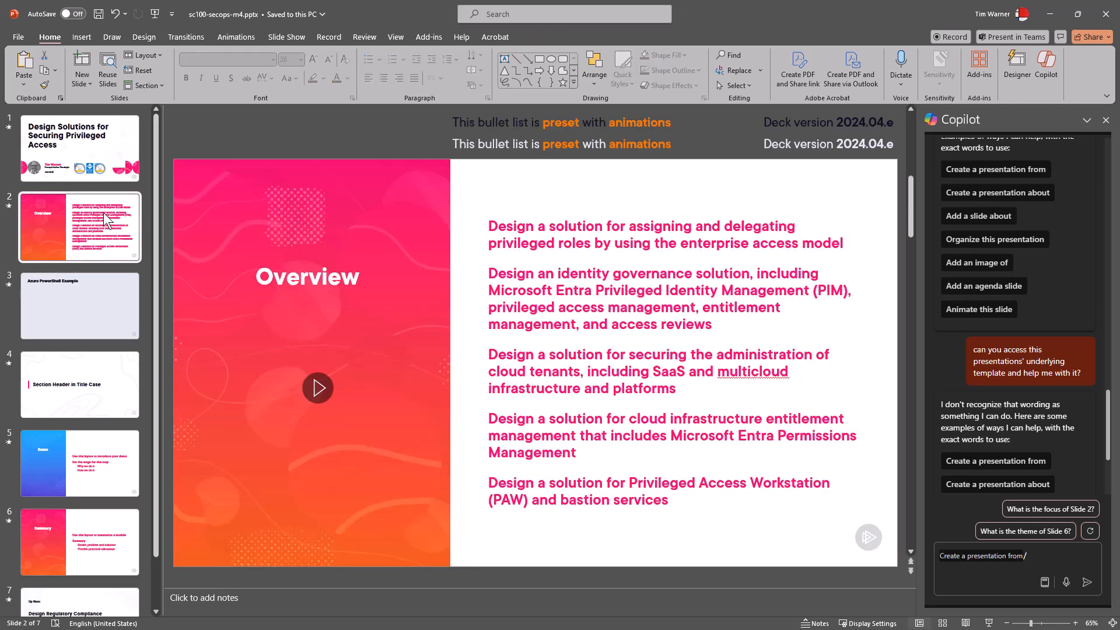
pyautogui.click(78, 305)
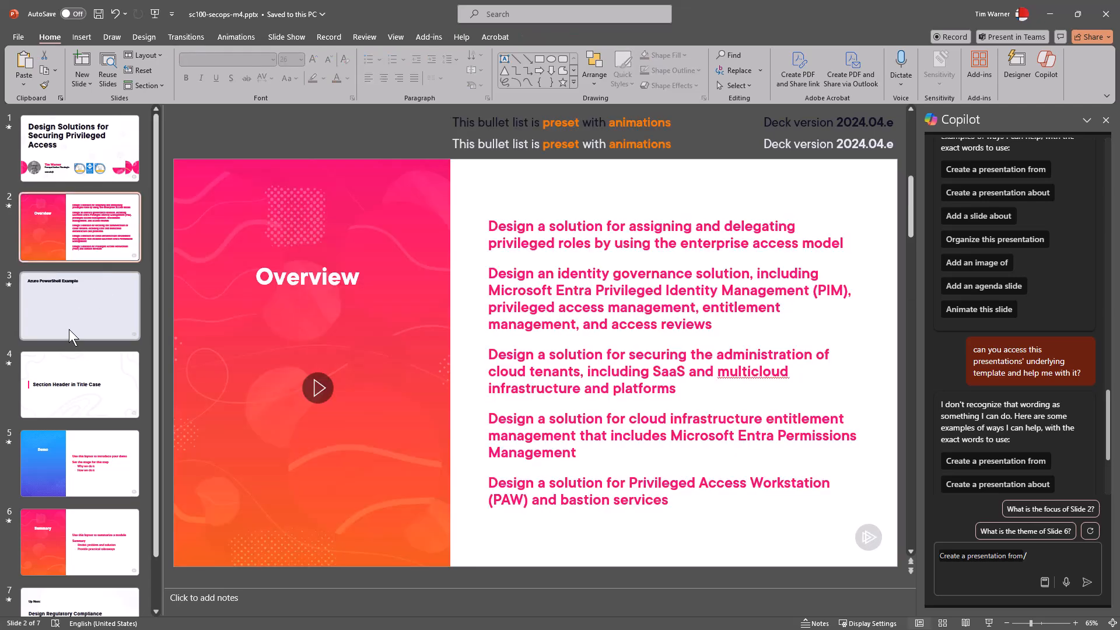
pyautogui.click(79, 305)
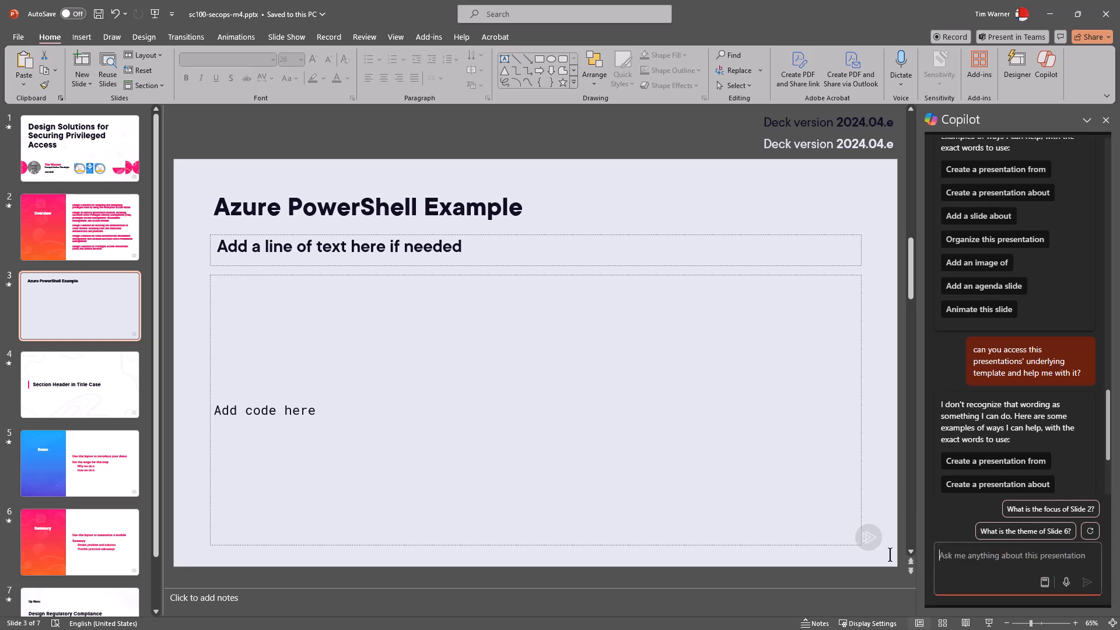
pyautogui.moveTo(916, 478)
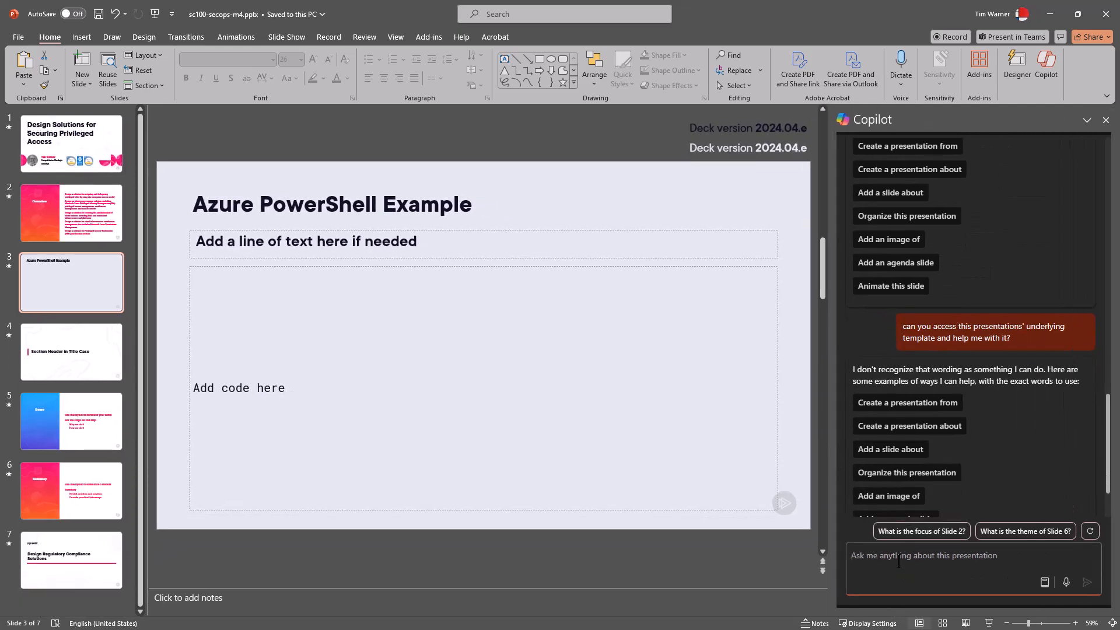
# - Ask Copilot for an Azure PowerShell teaching example showcasing Entra ID Priv ID Mgmt
pyautogui.write('please give me a')
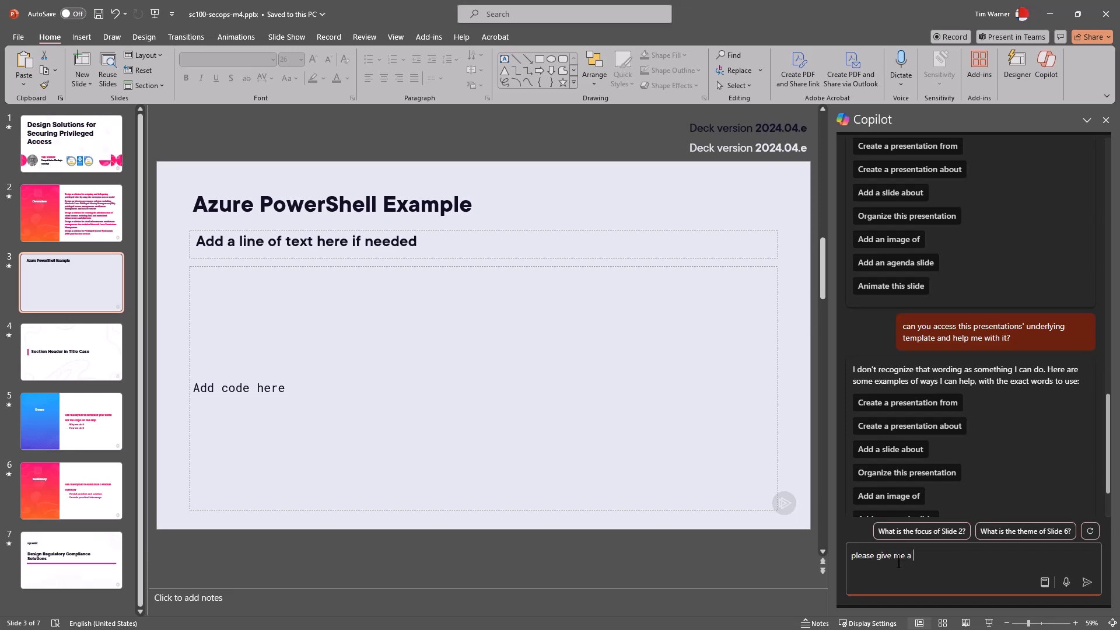
pyautogui.write('teaching example')
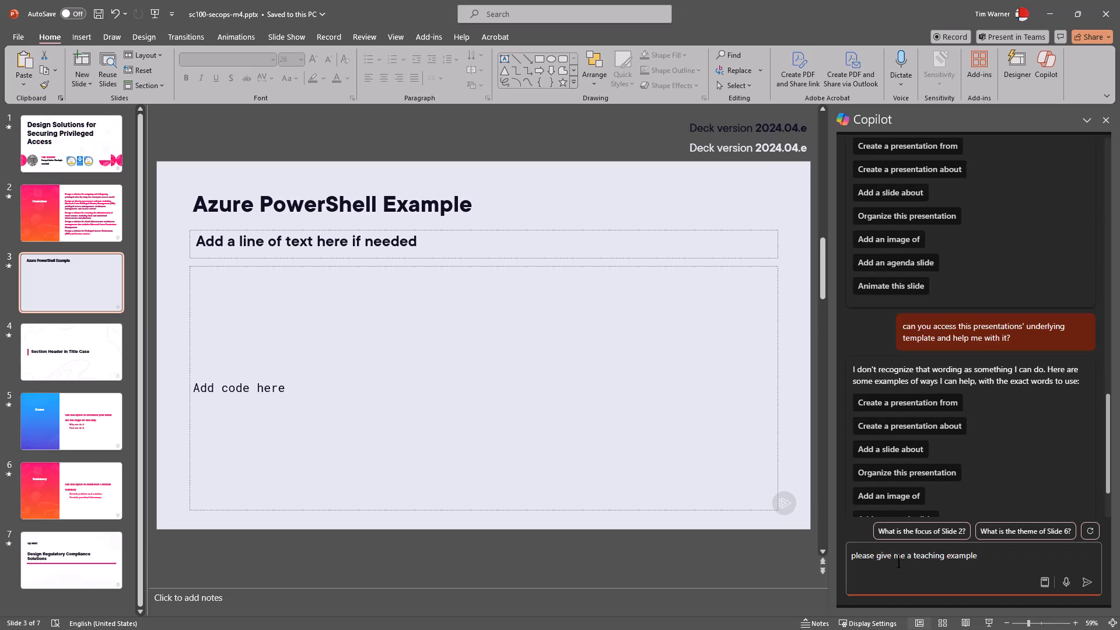
pyautogui.write('showcasing the Azure PowerShell interface with')
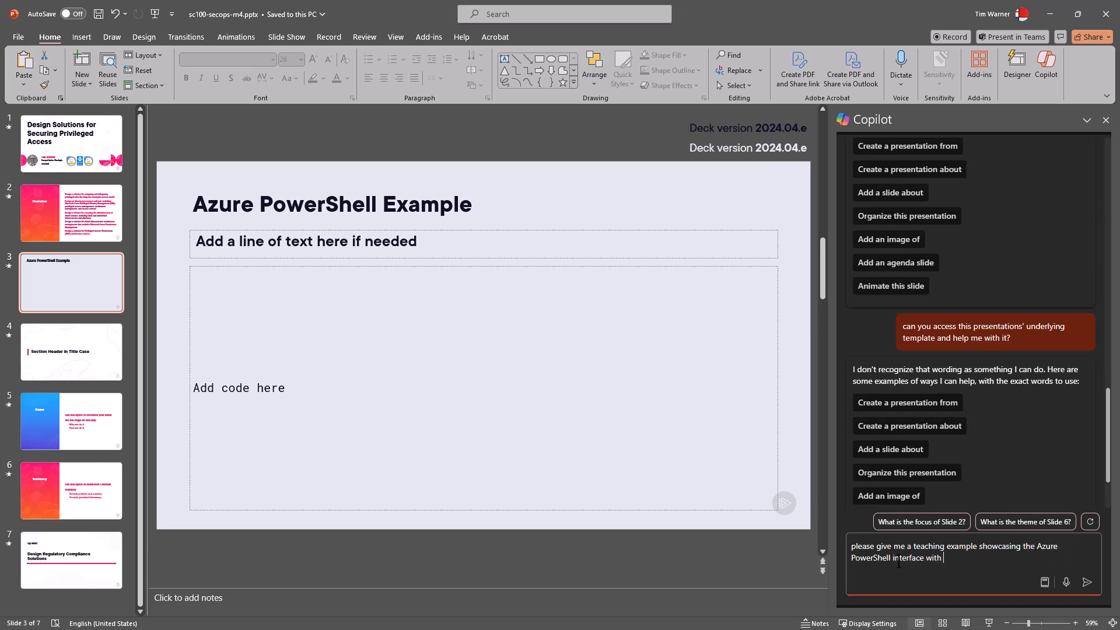
pyautogui.write('Entra ID Pri')
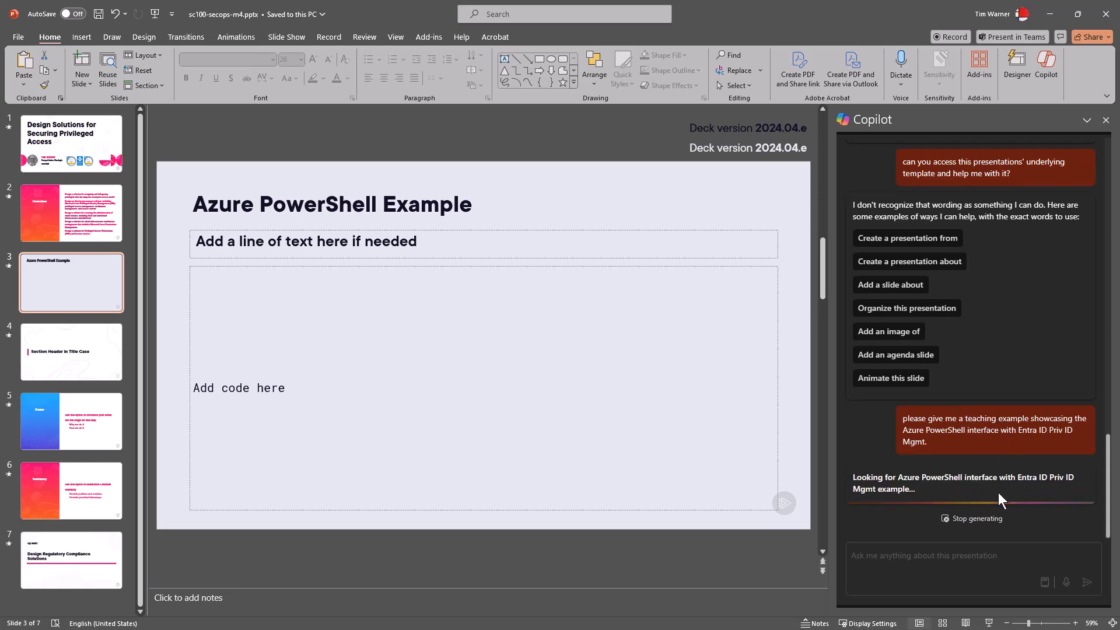
pyautogui.moveTo(972, 528)
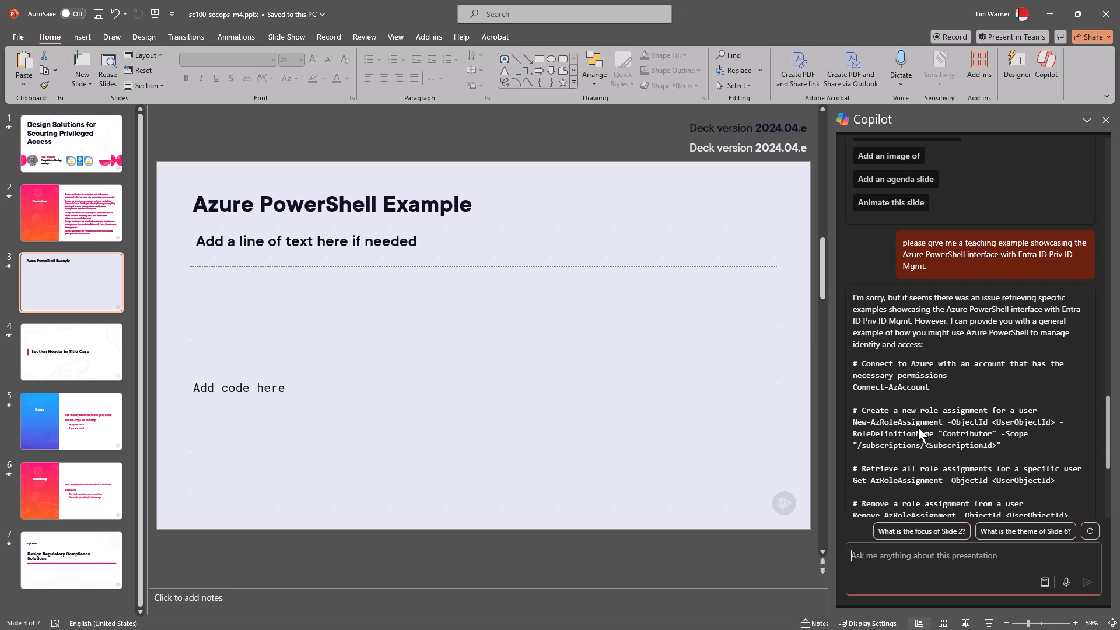
# - Select the role-assignment sample code in Copilot's reply for copying
pyautogui.scroll(-3)
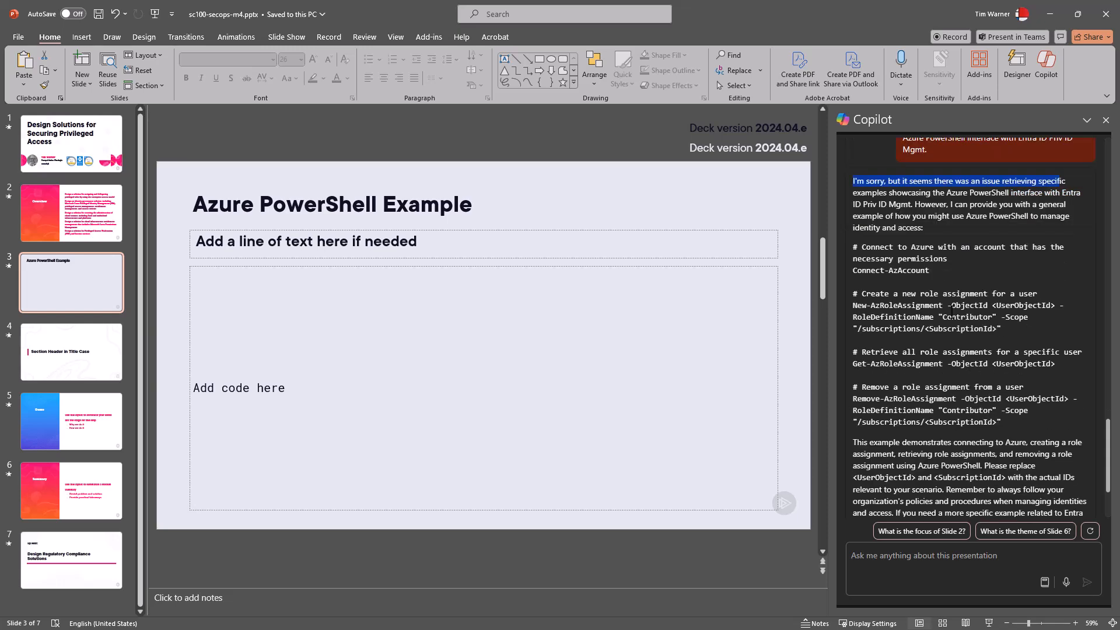
pyautogui.moveTo(868, 293); pyautogui.dragTo(922, 305)
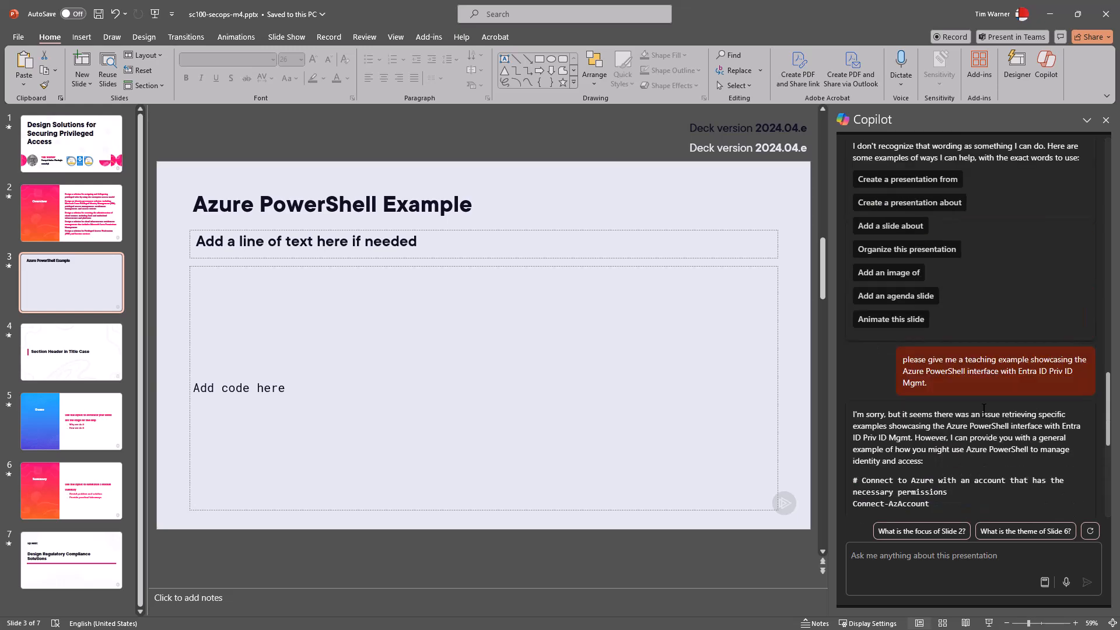
pyautogui.scroll(-3)
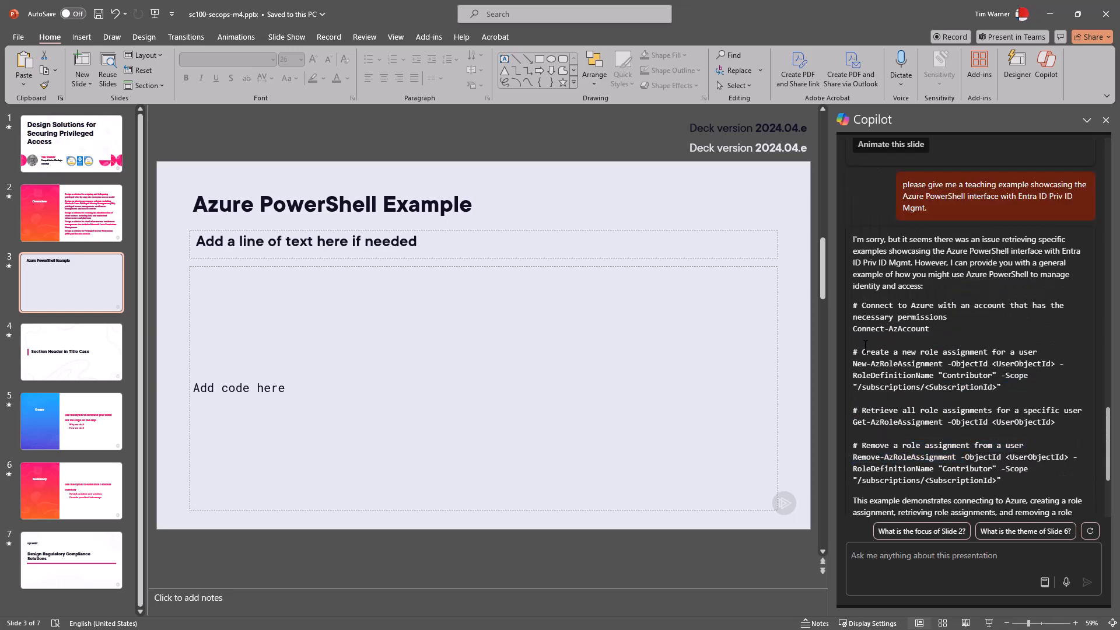
pyautogui.moveTo(854, 351); pyautogui.dragTo(1045, 422)
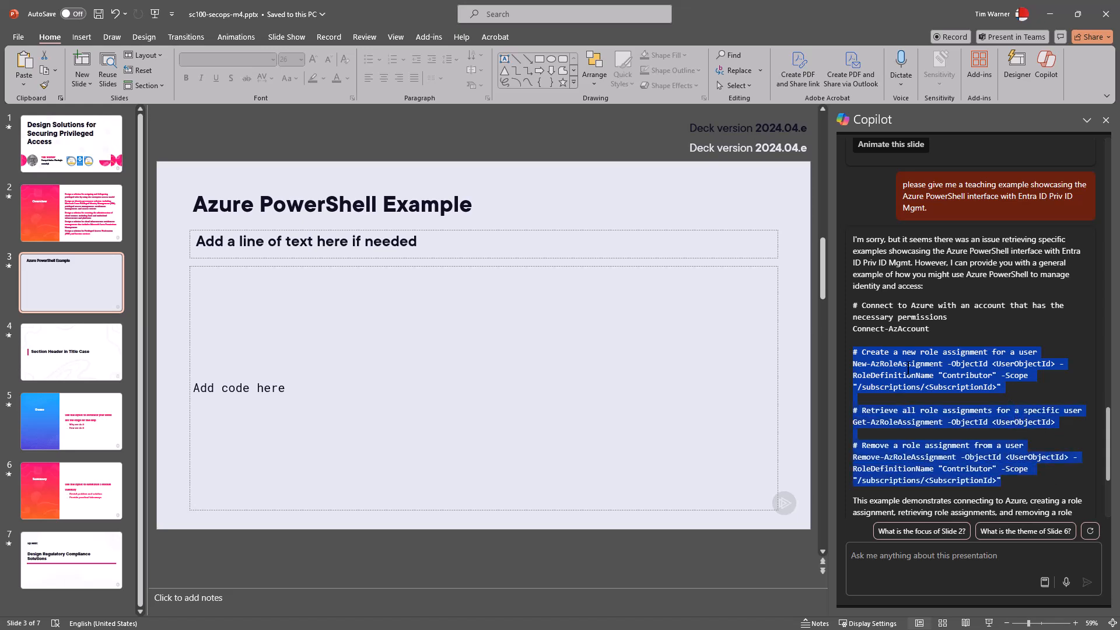
# - Paste the role-assignment commands into slide 3's code box as text only in Roboto Mono
pyautogui.click(483, 388)
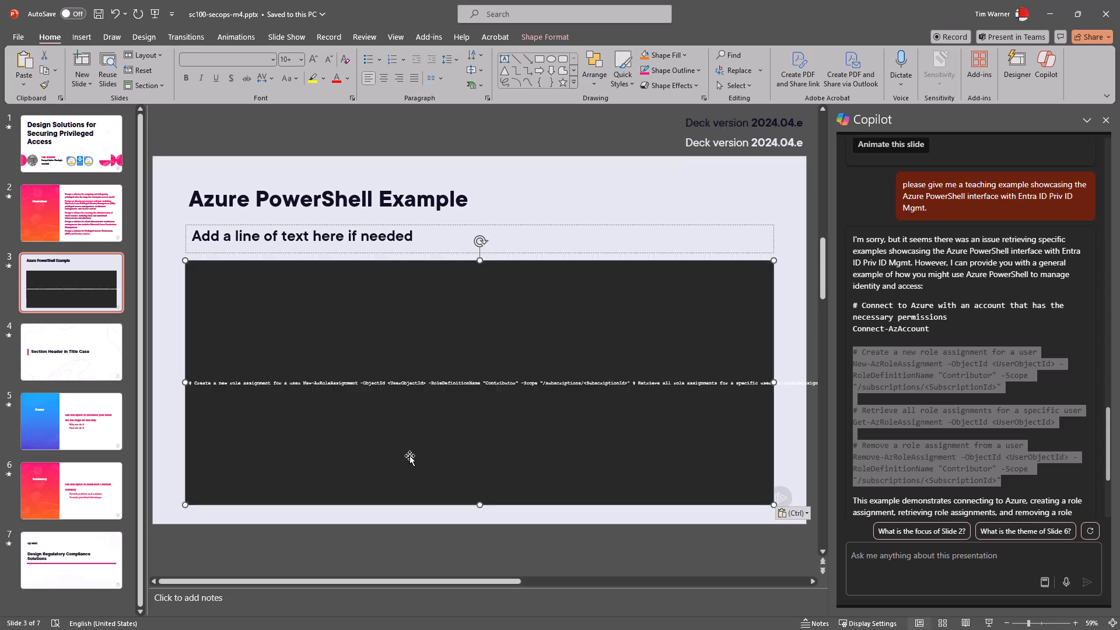
pyautogui.rightClick(410, 457)
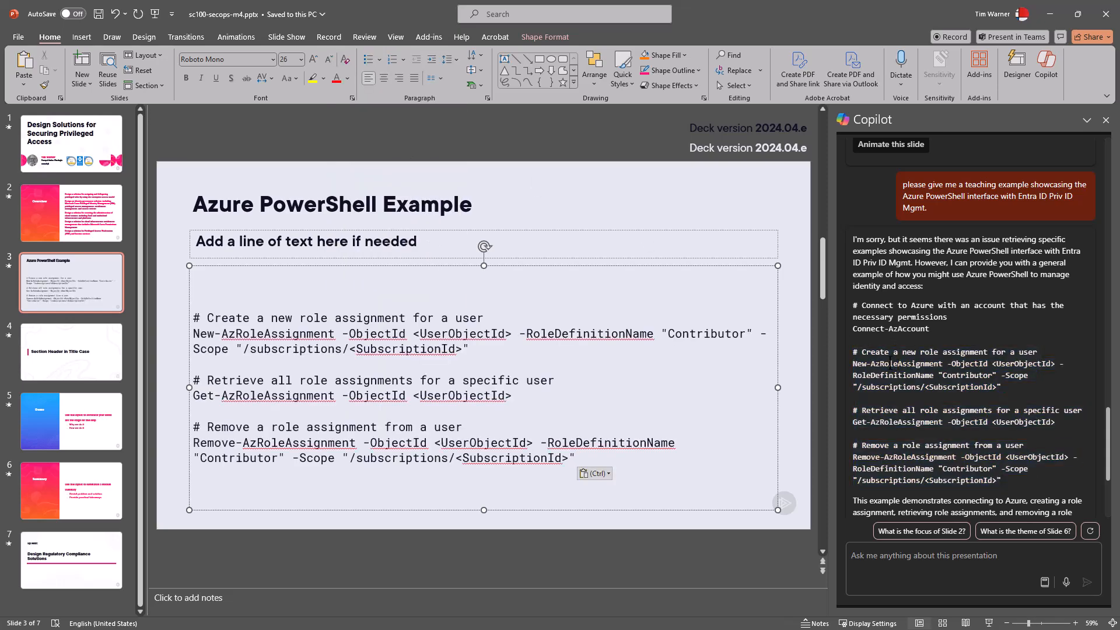
pyautogui.moveTo(853, 351); pyautogui.dragTo(1005, 485)
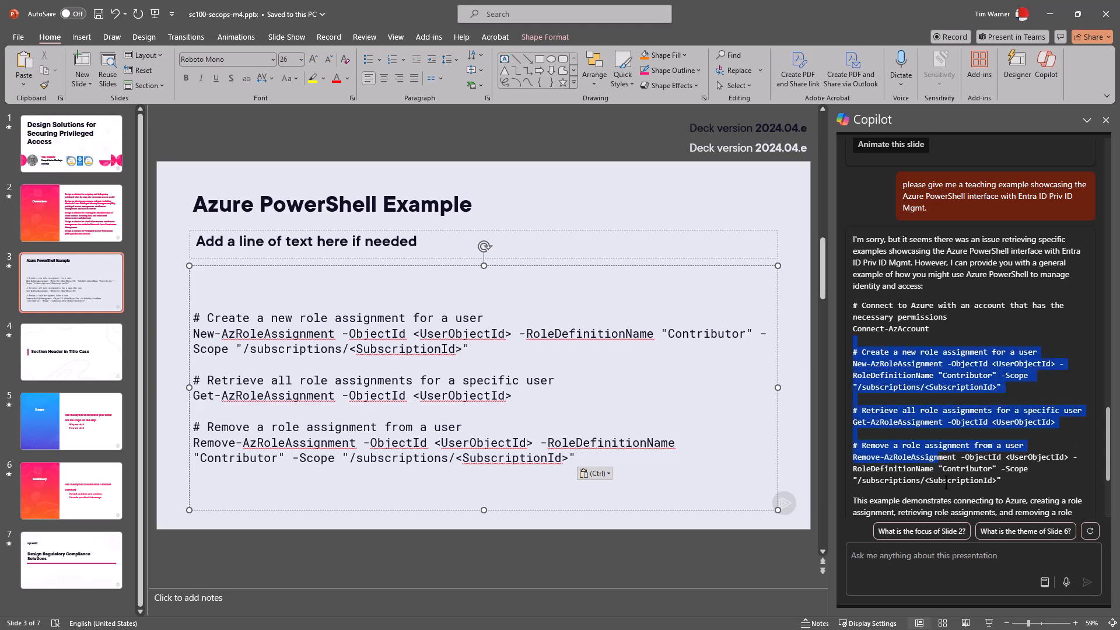
pyautogui.scroll(-3)
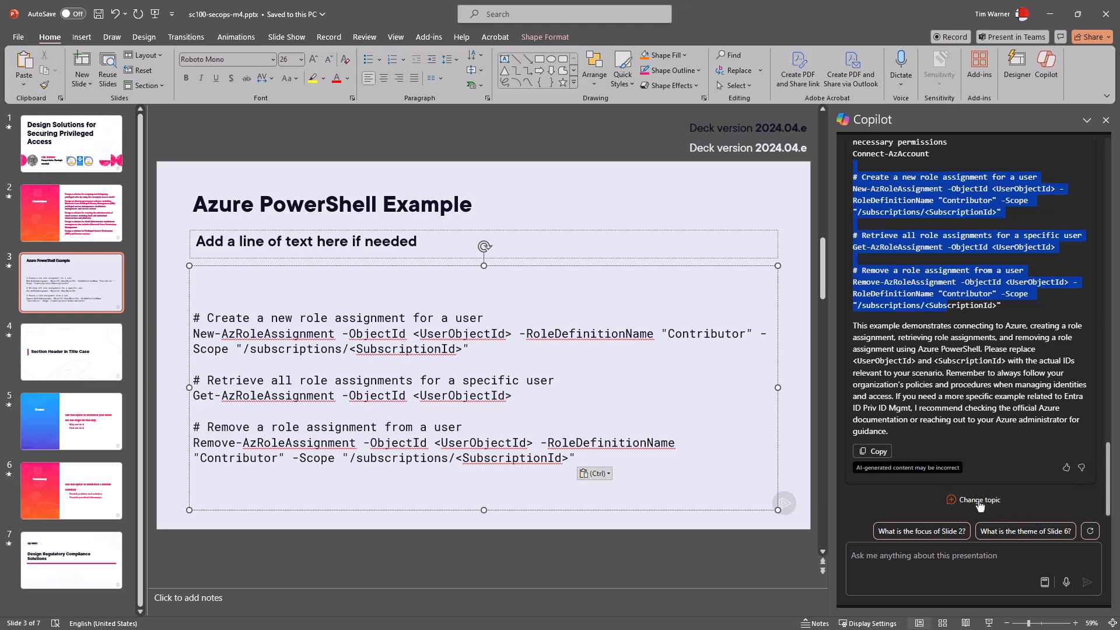
# - Change topic in Copilot to bring up its prompt guide suggestions
pyautogui.click(922, 531)
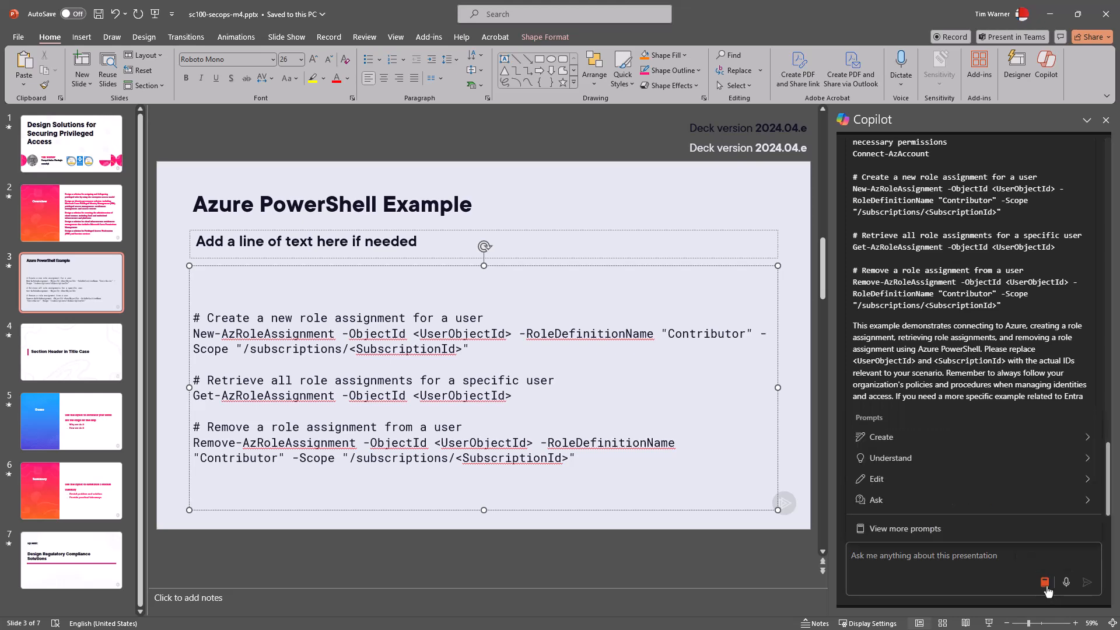
pyautogui.moveTo(936, 457)
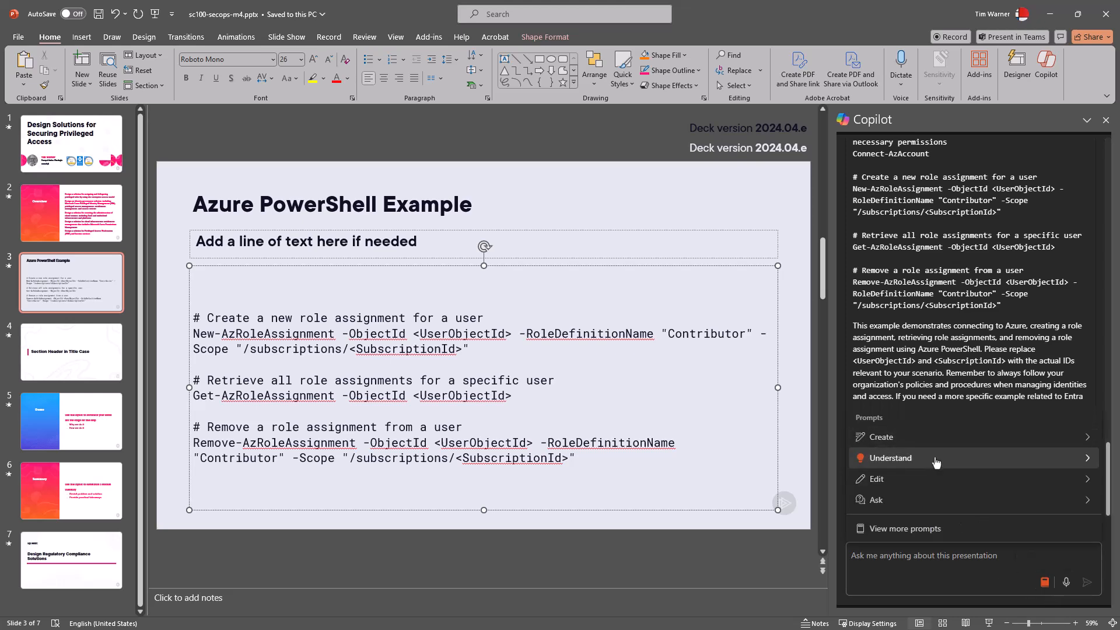
pyautogui.moveTo(936, 500)
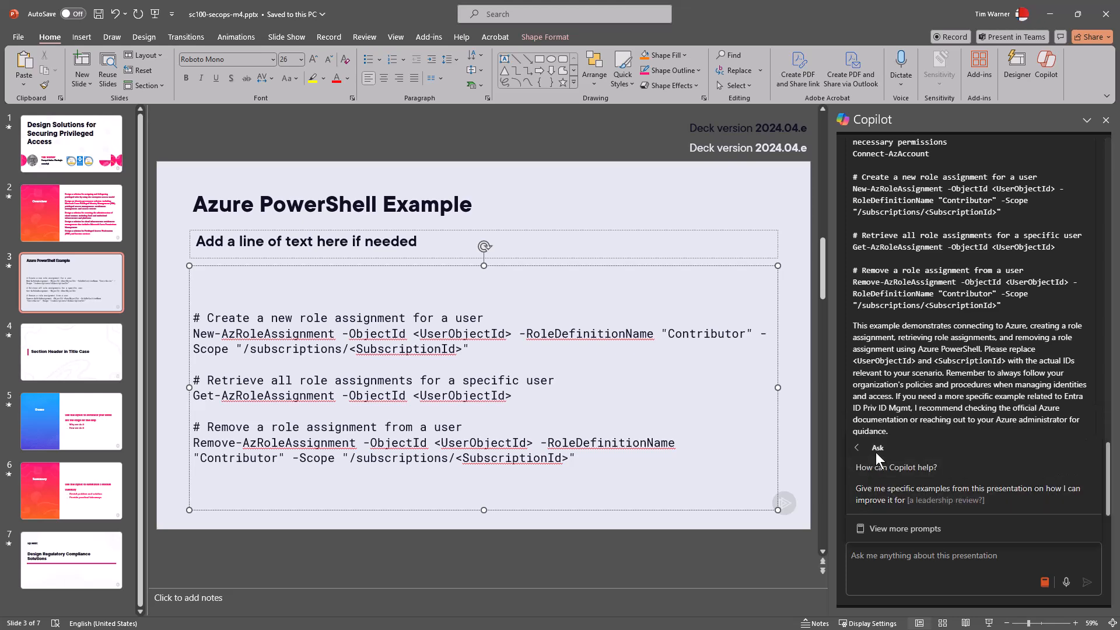
pyautogui.moveTo(877, 461)
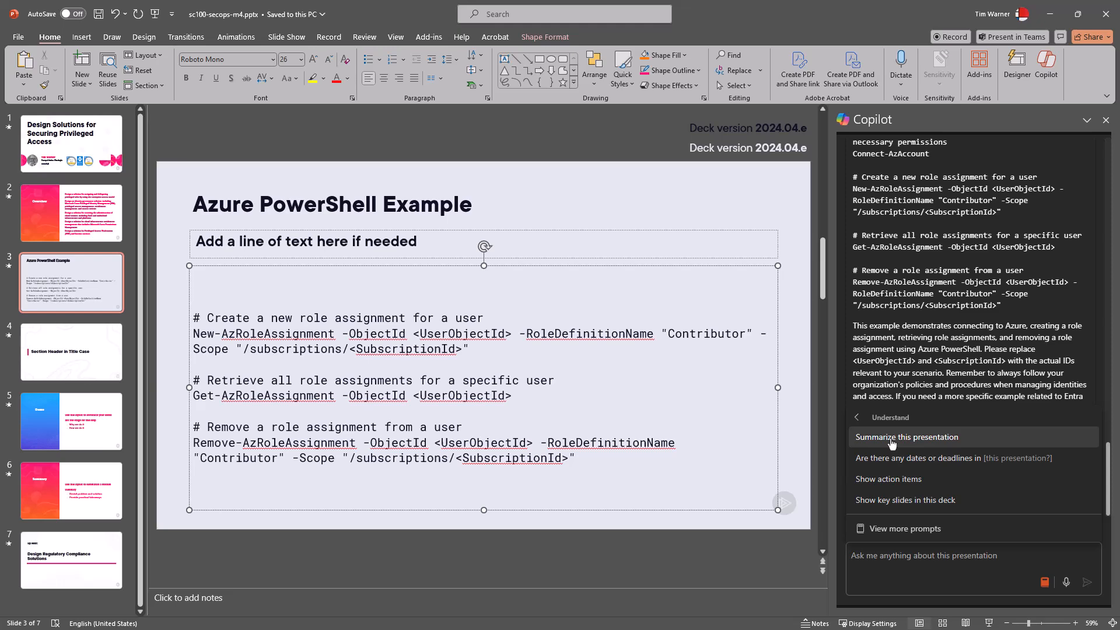
# - Send Copilot's suggested 'Summarize this presentation' prompt
pyautogui.click(907, 436)
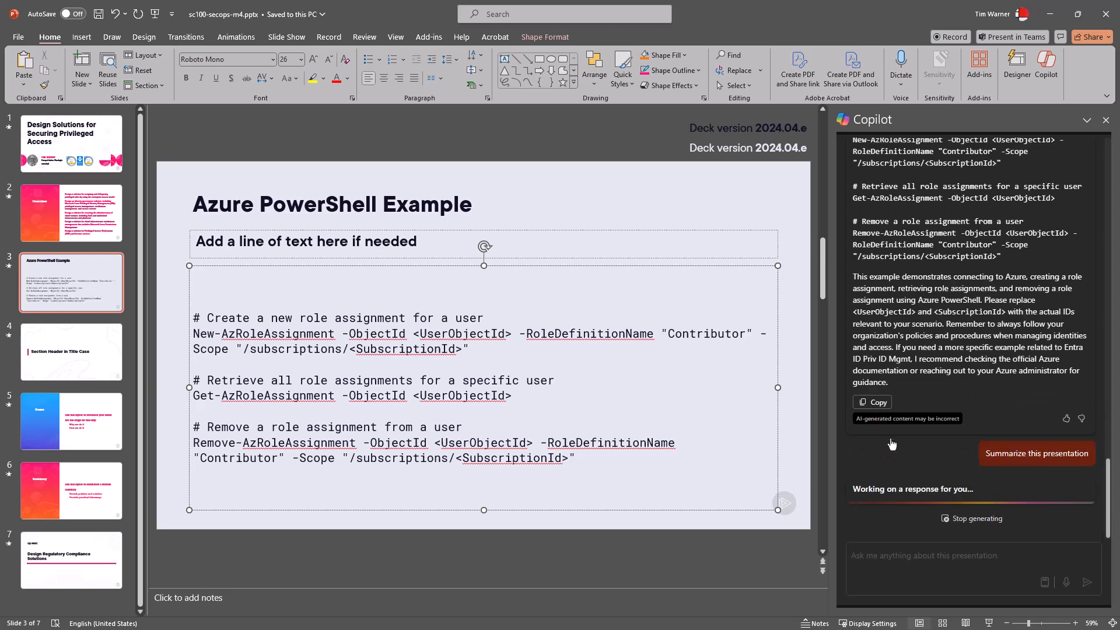
pyautogui.moveTo(917, 545)
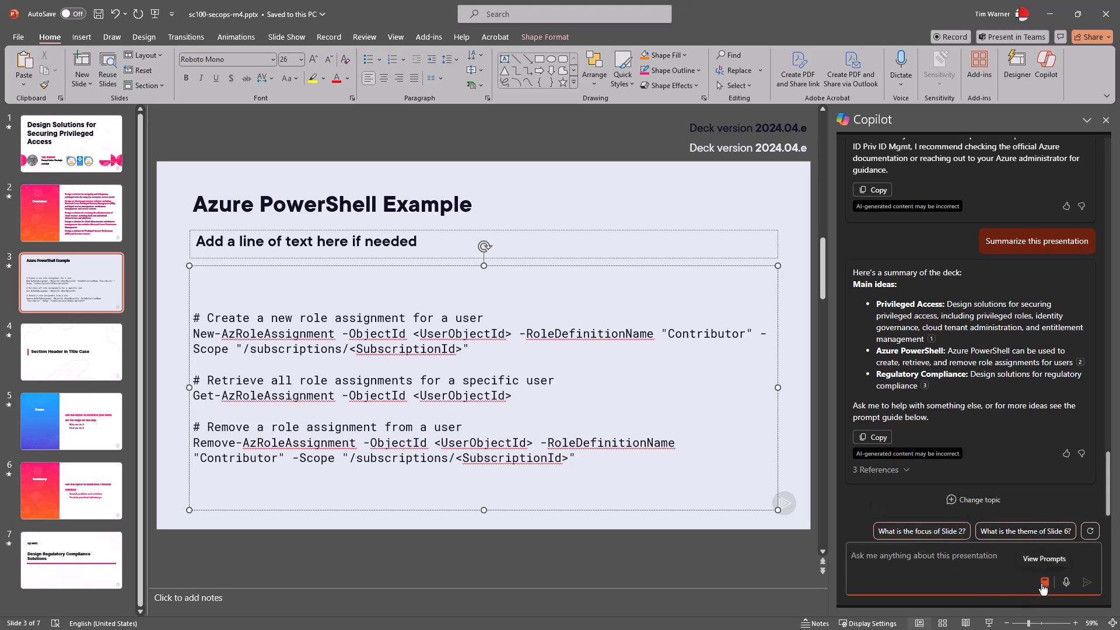
pyautogui.moveTo(1041, 595)
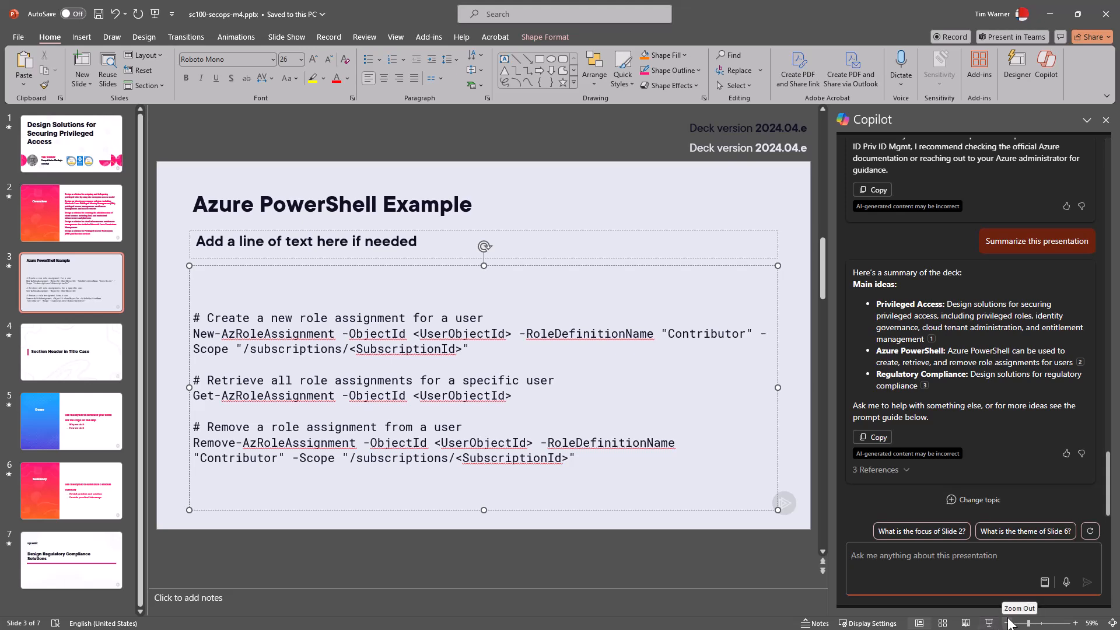
pyautogui.moveTo(1032, 585)
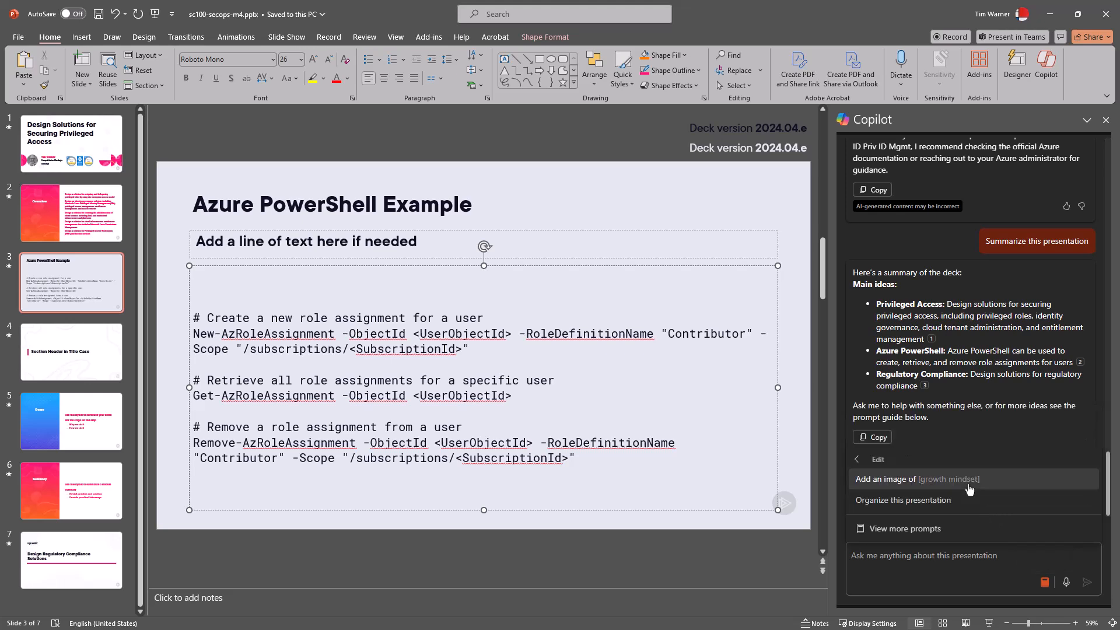
pyautogui.moveTo(943, 484)
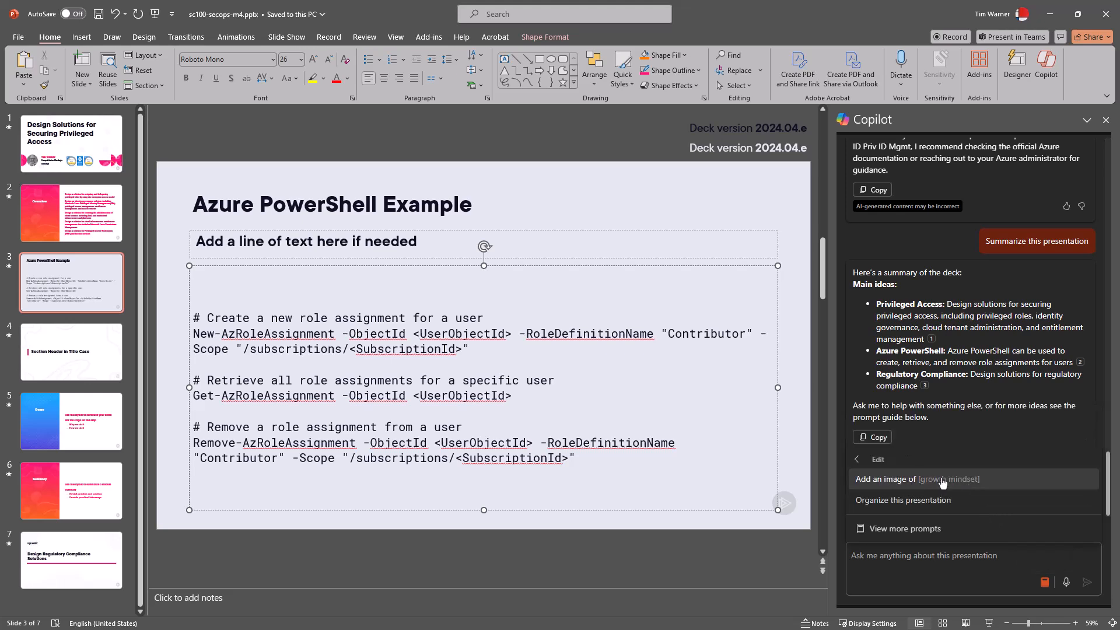
# - Ask Copilot to add an image of powershell scripting automation to slide 3
pyautogui.click(917, 478)
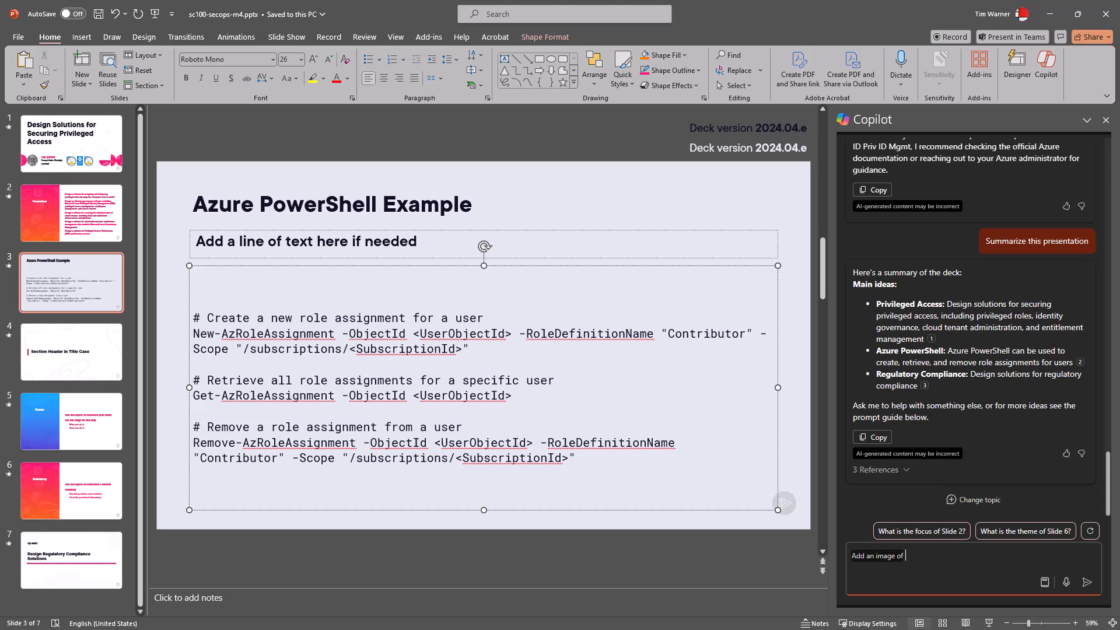
pyautogui.write('pow')
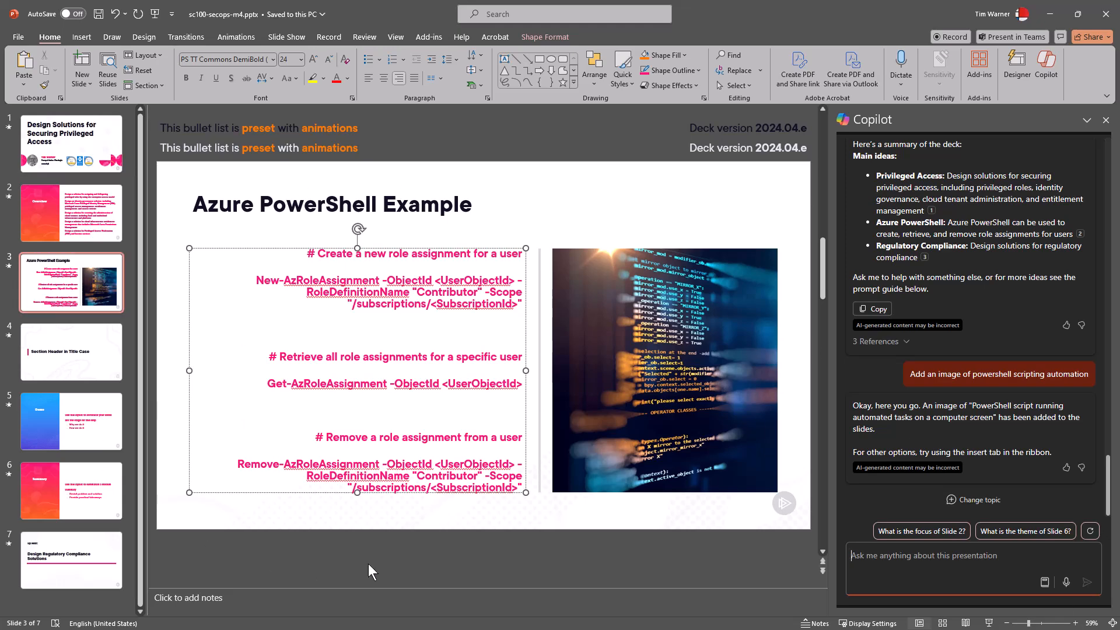
pyautogui.moveTo(692, 377)
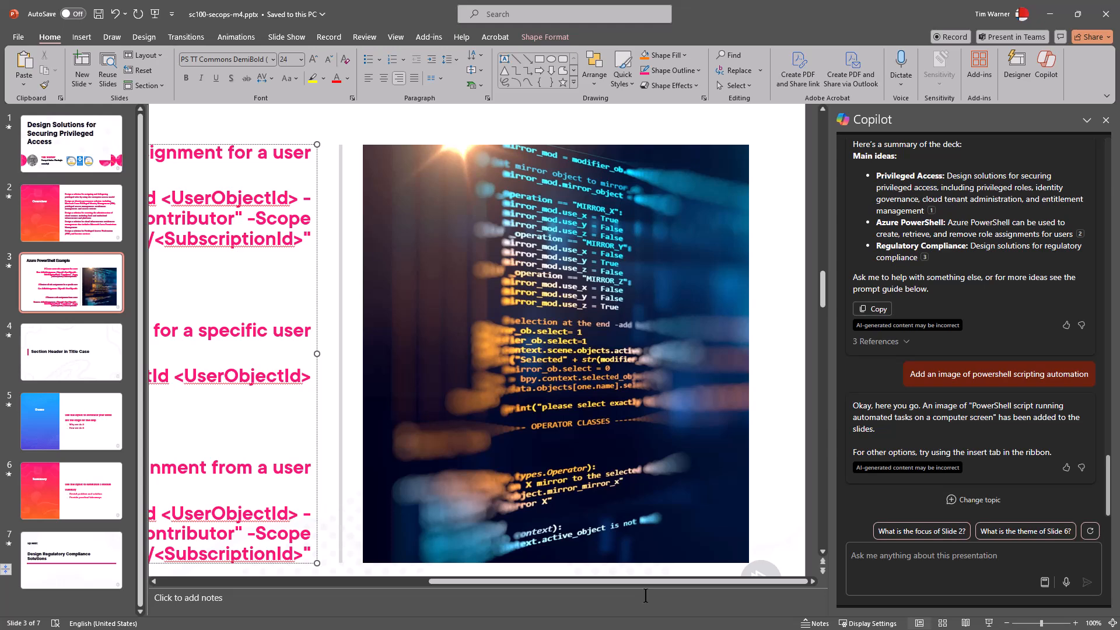
pyautogui.moveTo(817, 368)
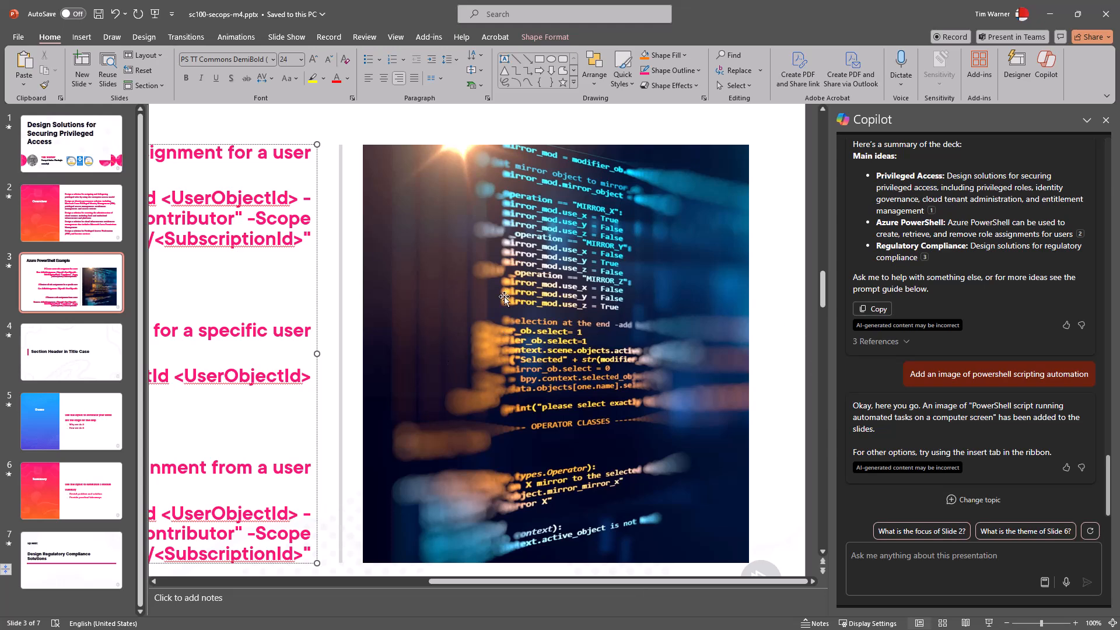
pyautogui.moveTo(491, 316)
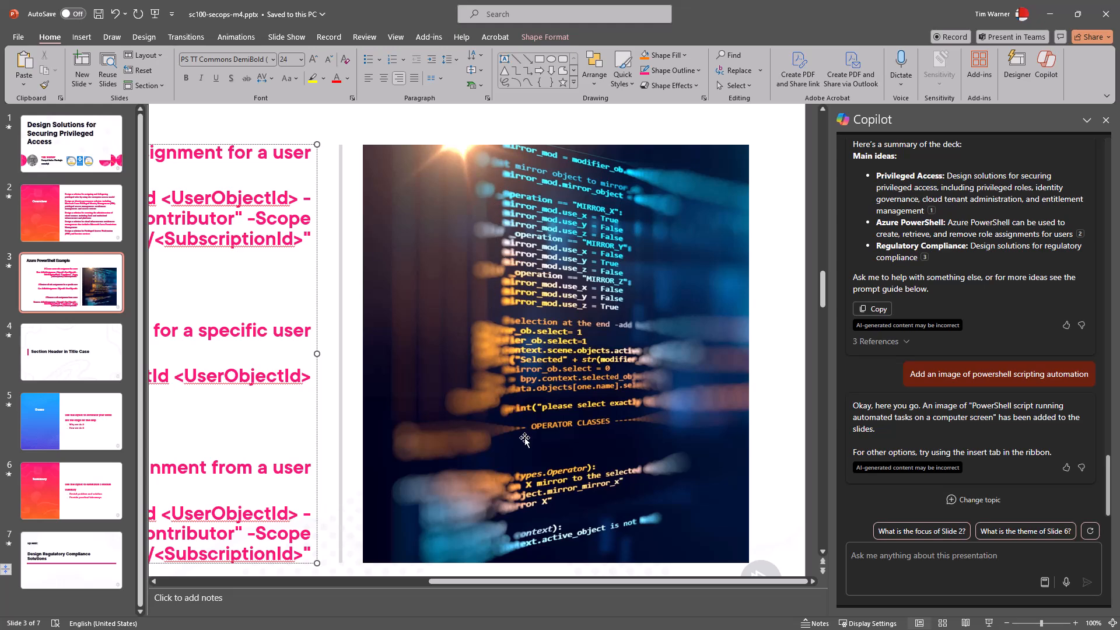
pyautogui.moveTo(511, 417)
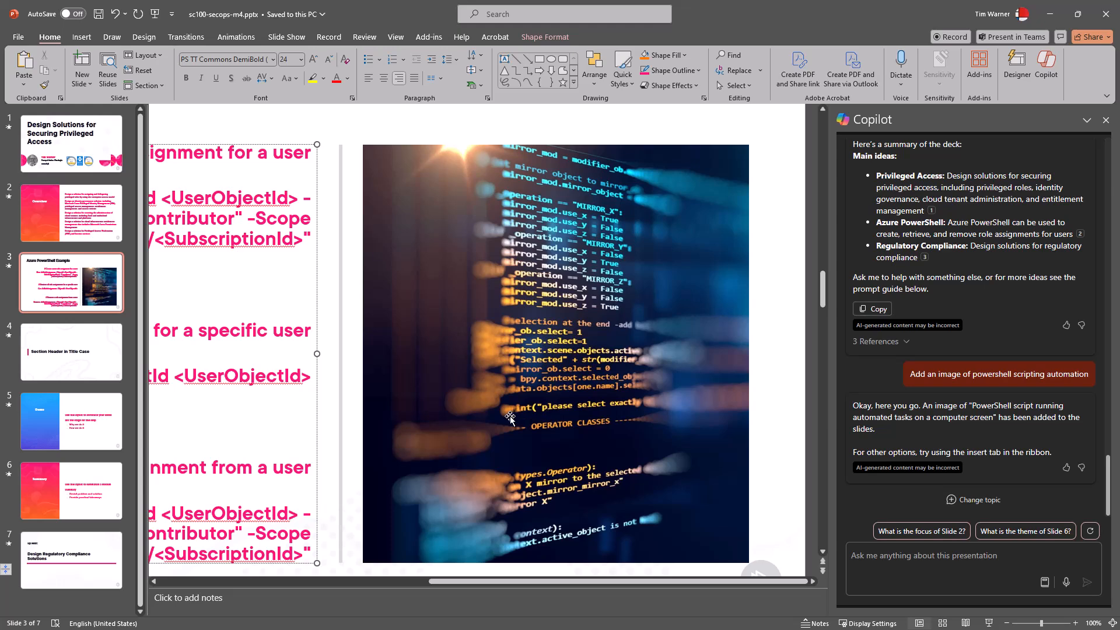
pyautogui.moveTo(462, 284)
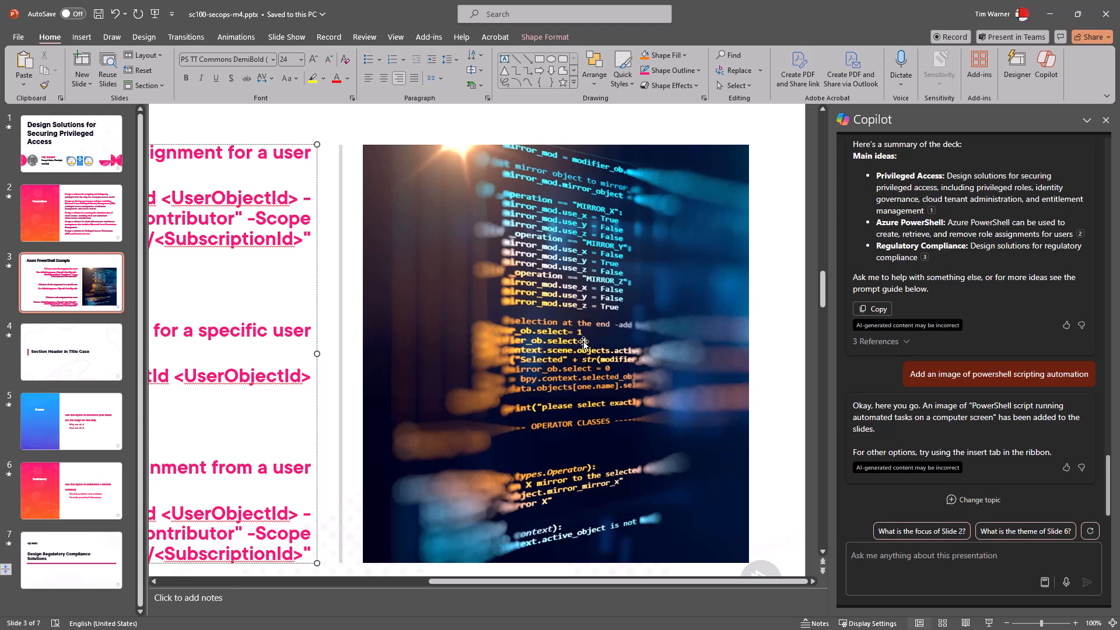
pyautogui.moveTo(579, 461)
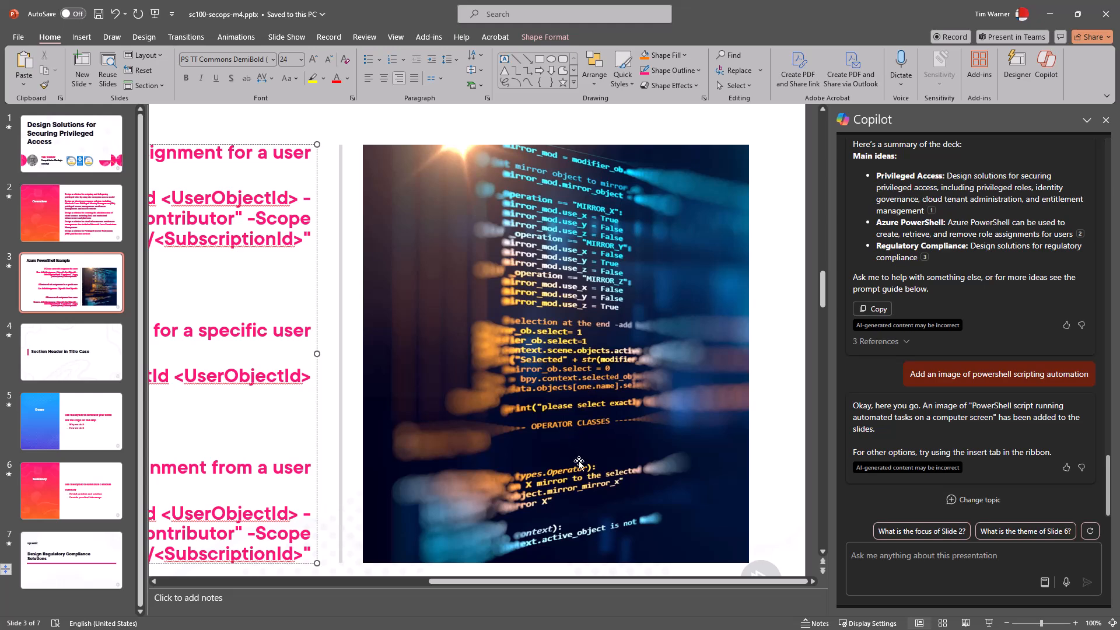
pyautogui.moveTo(593, 514)
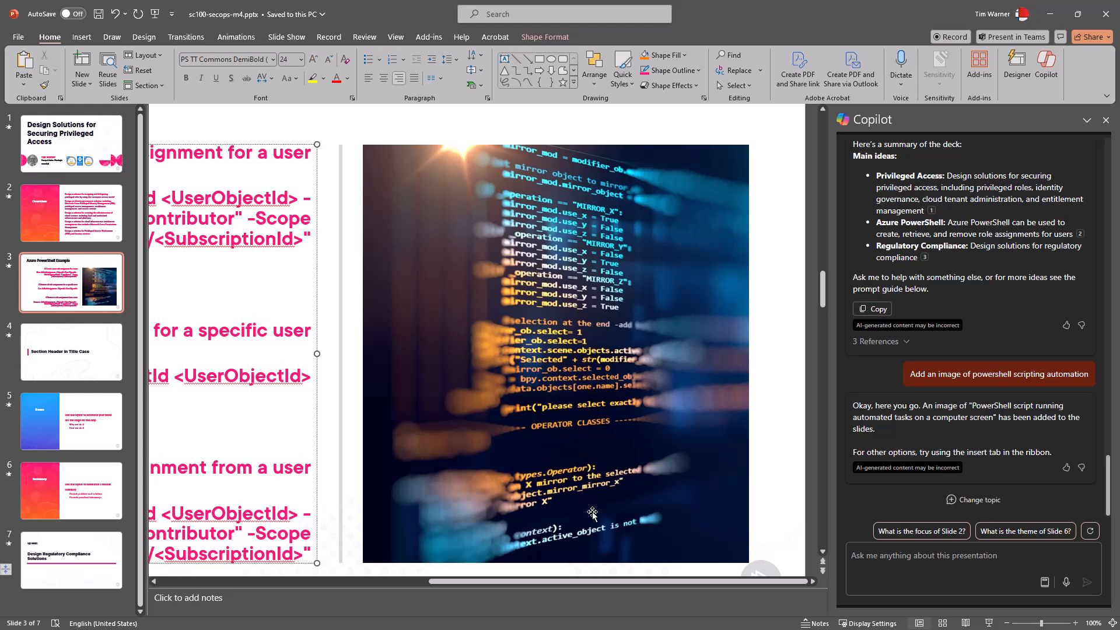
pyautogui.moveTo(589, 529)
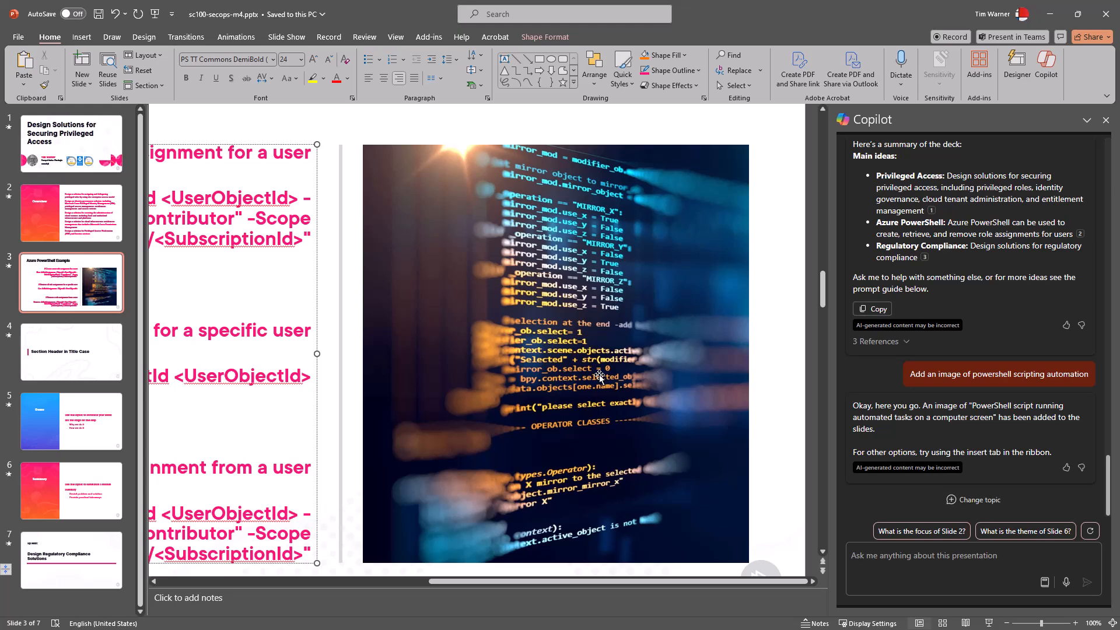
# - Tell Copilot the inserted image shows Python and request PowerShell code instead
pyautogui.click(599, 377)
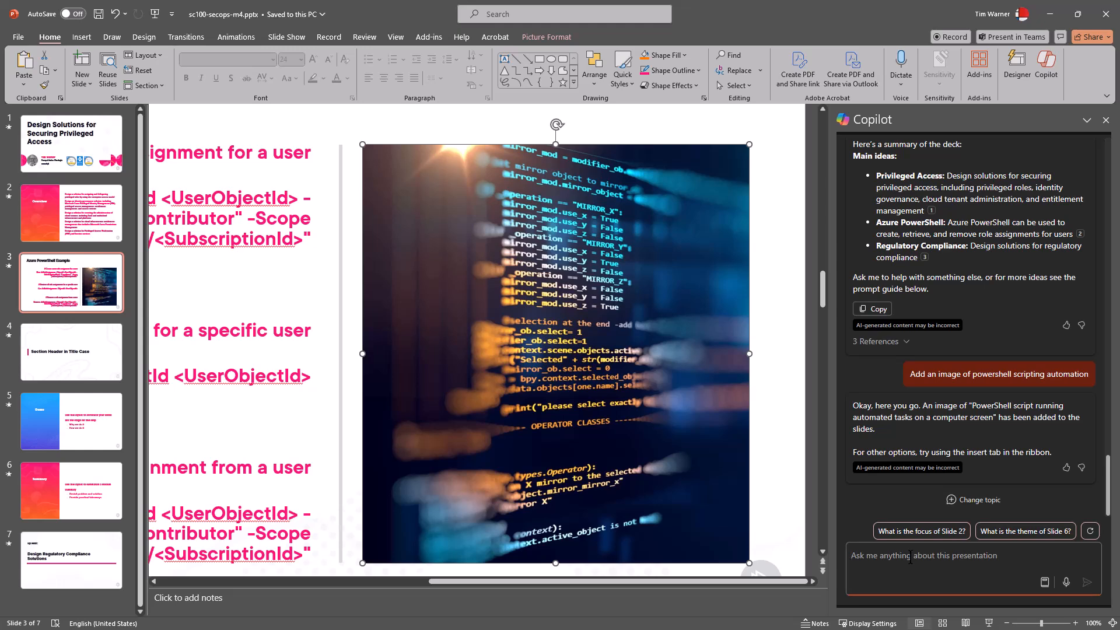
pyautogui.write('no the code in the image looks to b')
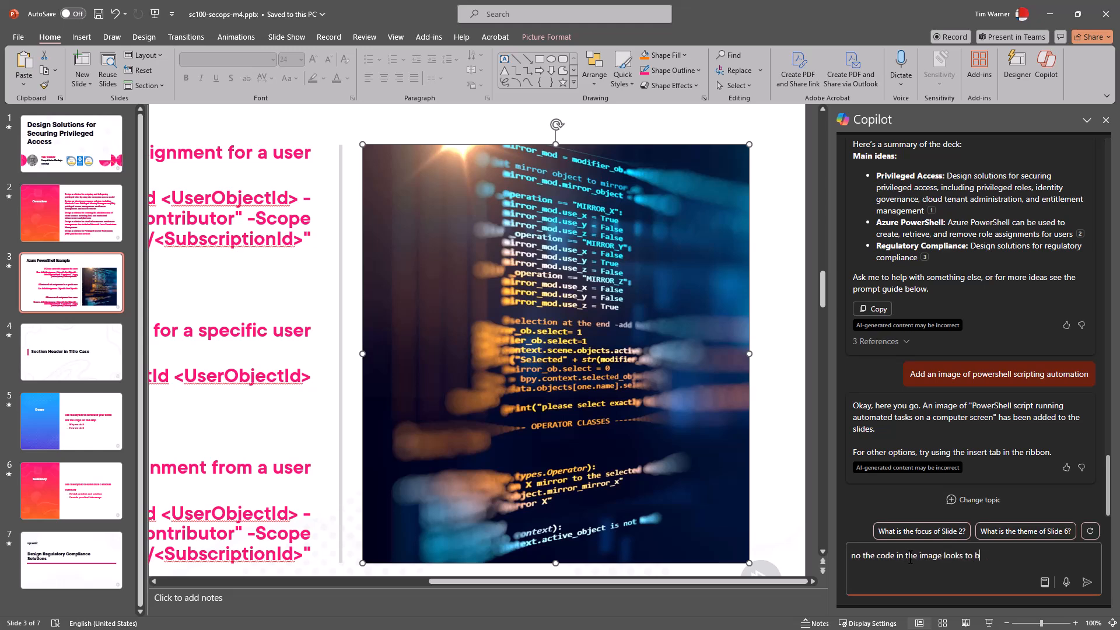
pyautogui.write('e python. i want')
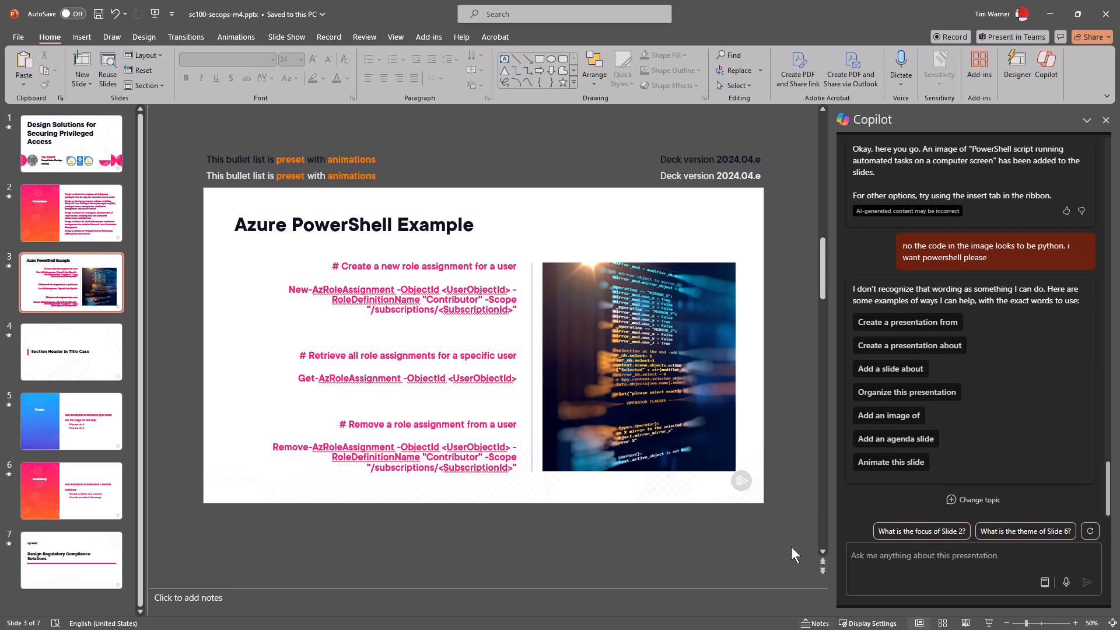
pyautogui.click(405, 616)
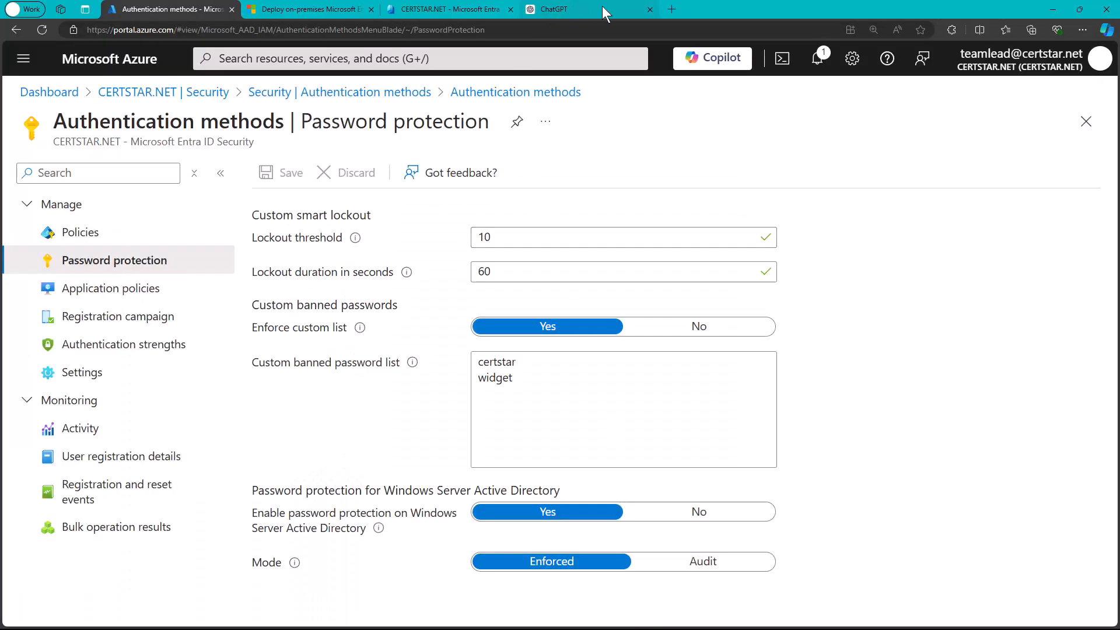
# - Navigate the new Edge tab to copilotstudio.microsoft.com
pyautogui.click(670, 10)
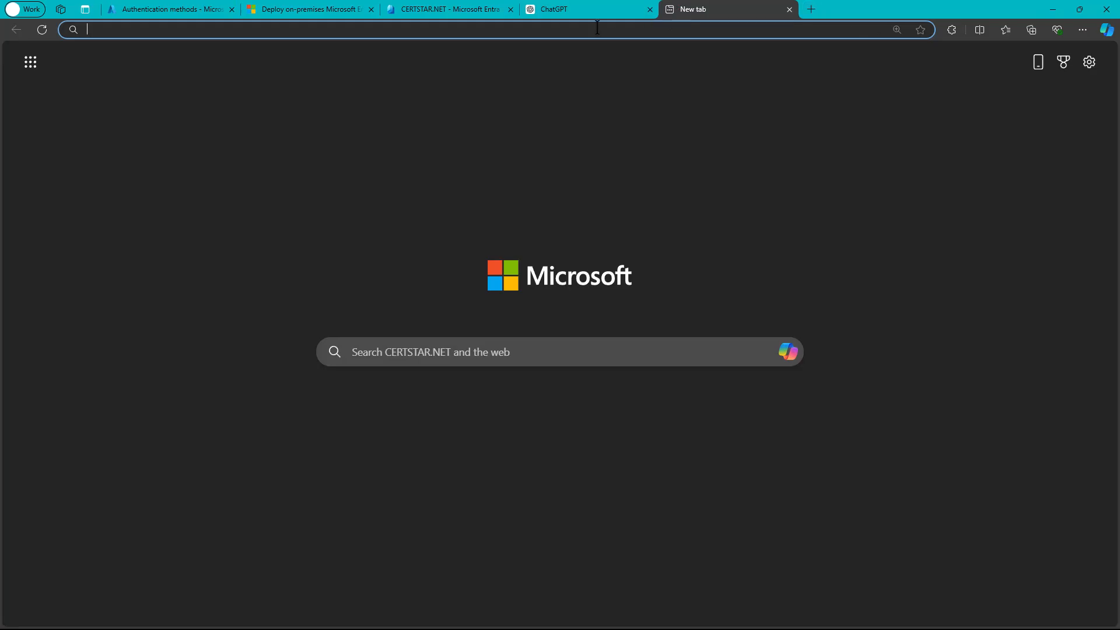
pyautogui.write('copilotstudi')
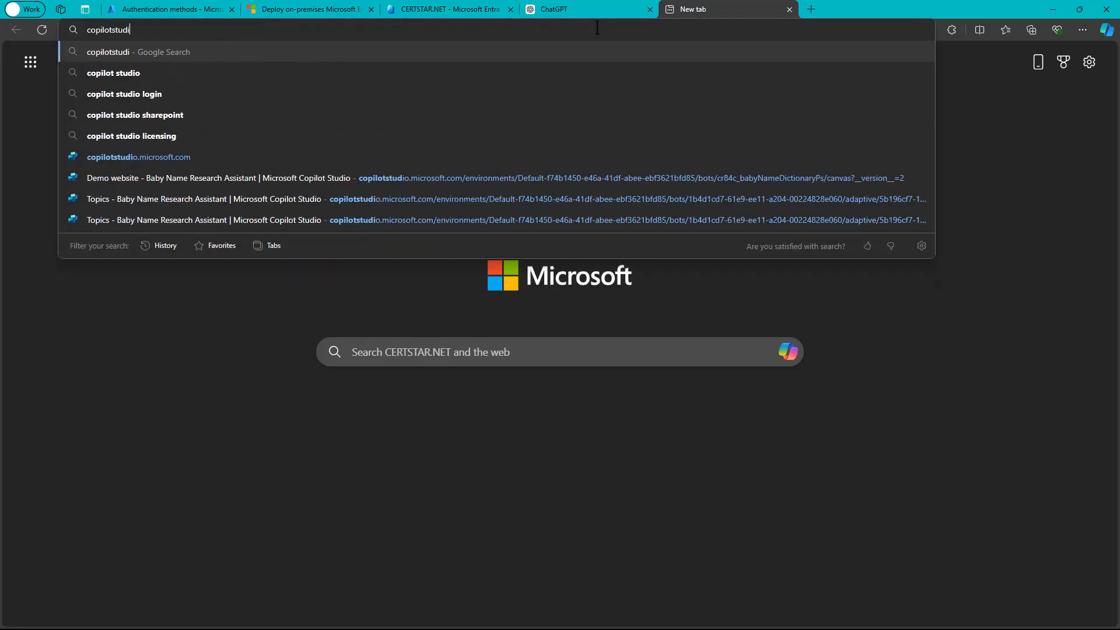
pyautogui.write('o')
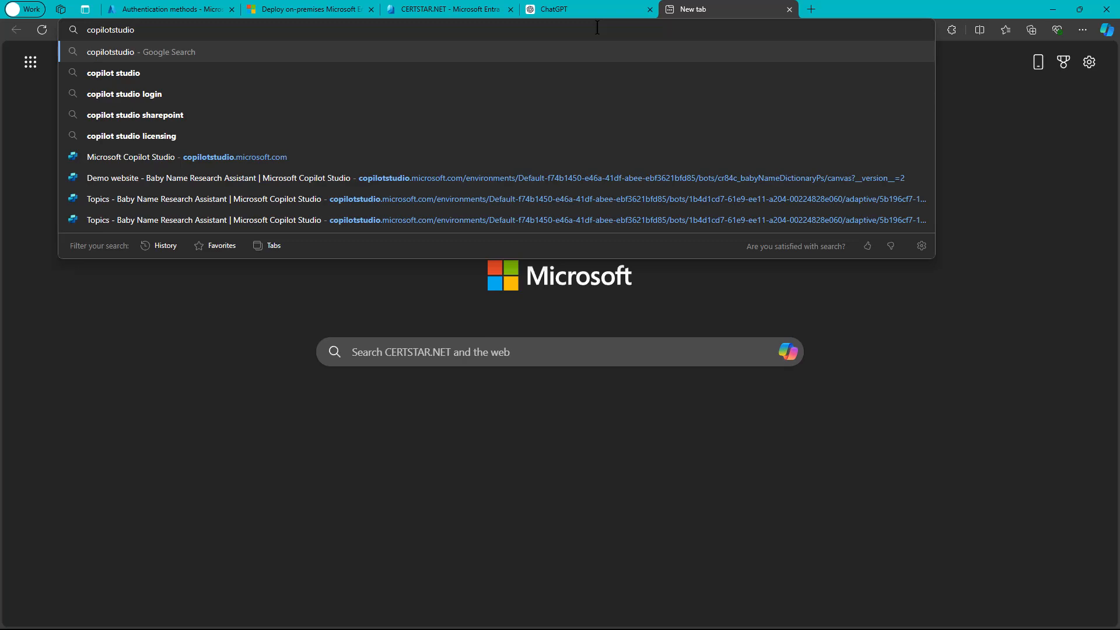
pyautogui.click(131, 156)
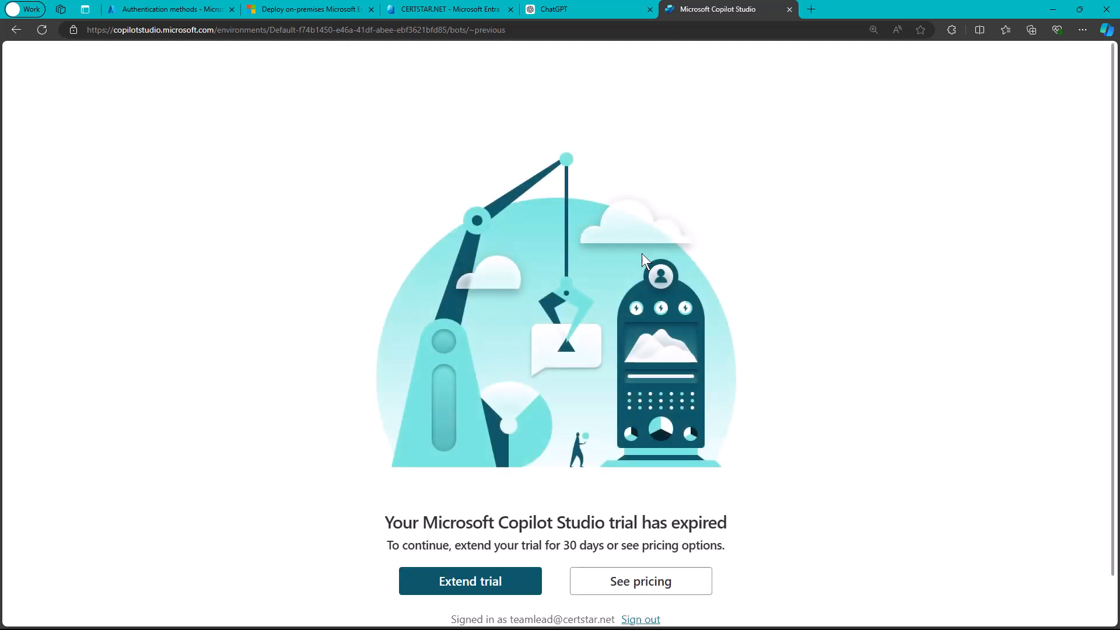
# - Extend the expired trial so the Copilots list shows Baby Name Research Assistant
pyautogui.scroll(-3)
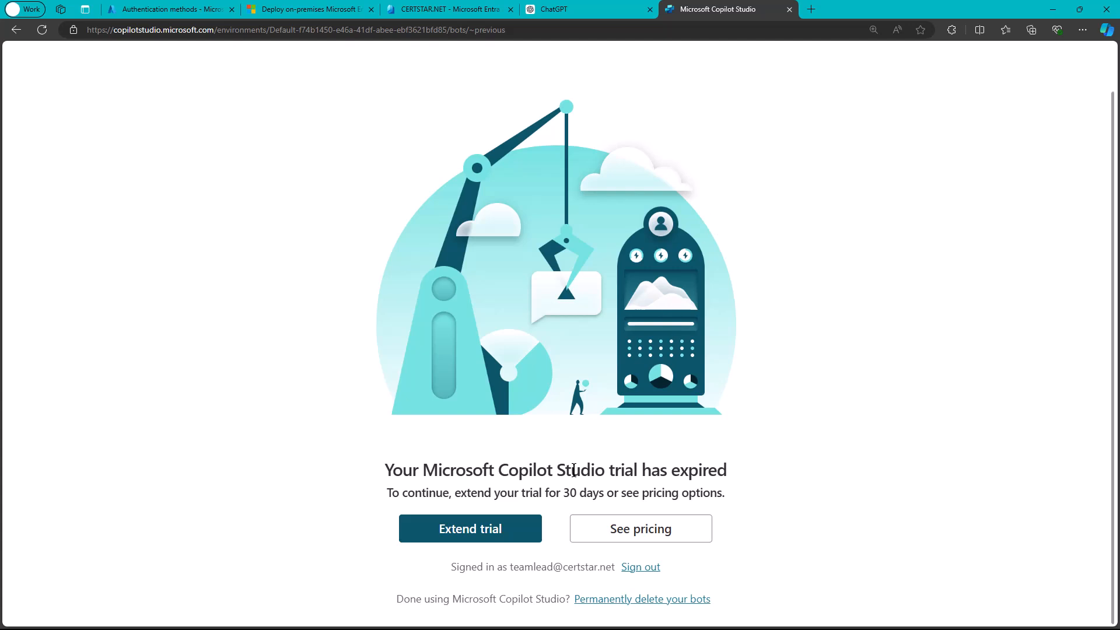
pyautogui.moveTo(580, 435)
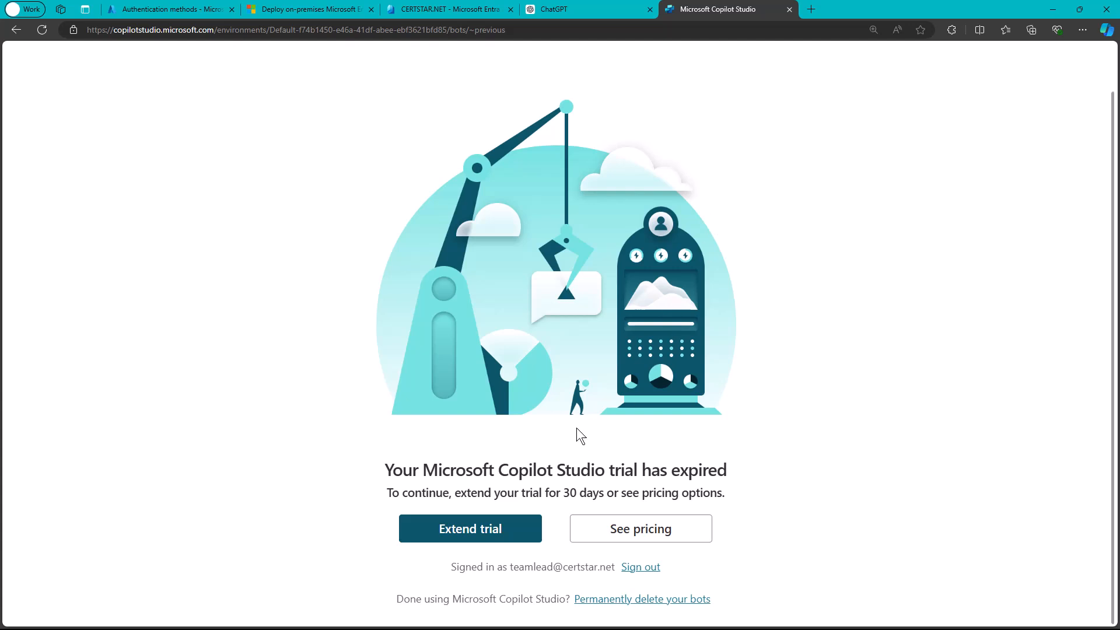
pyautogui.moveTo(554, 488)
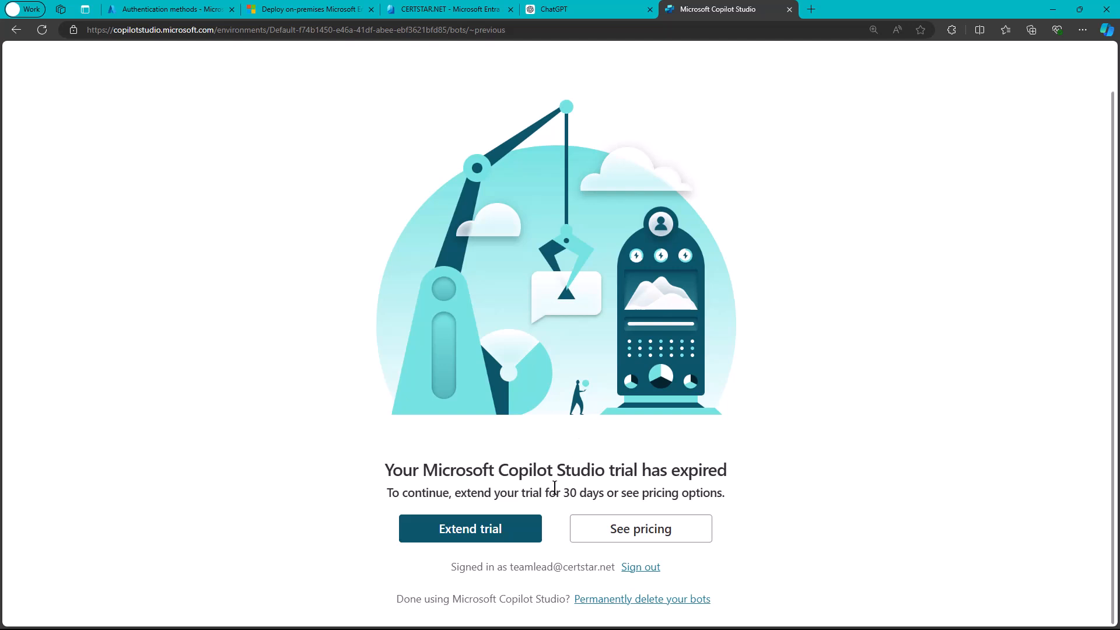
pyautogui.click(470, 529)
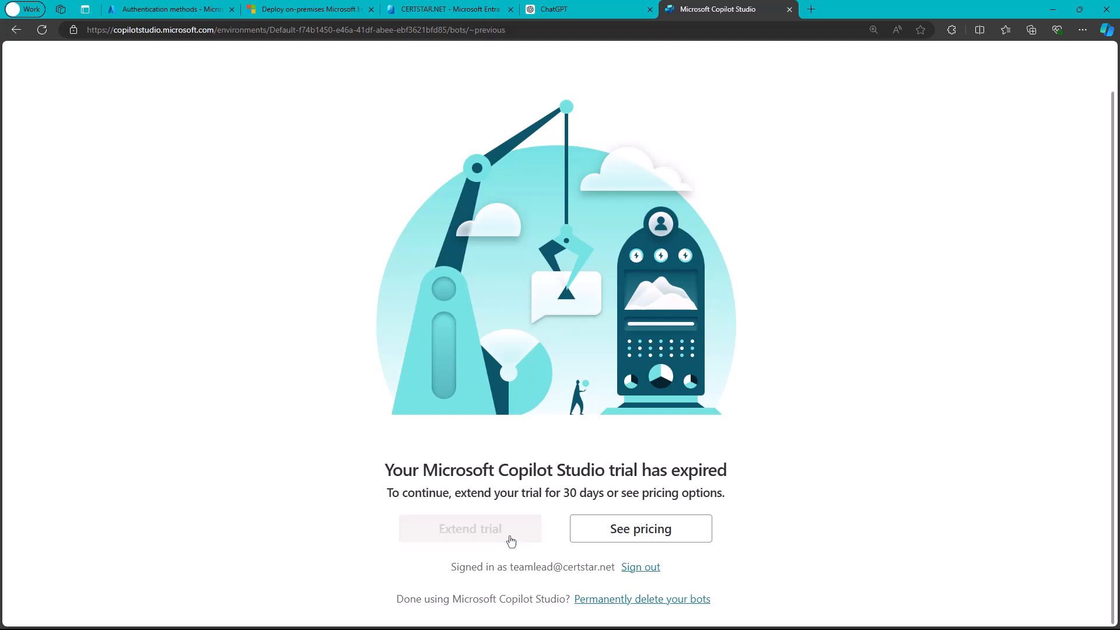
pyautogui.click(469, 528)
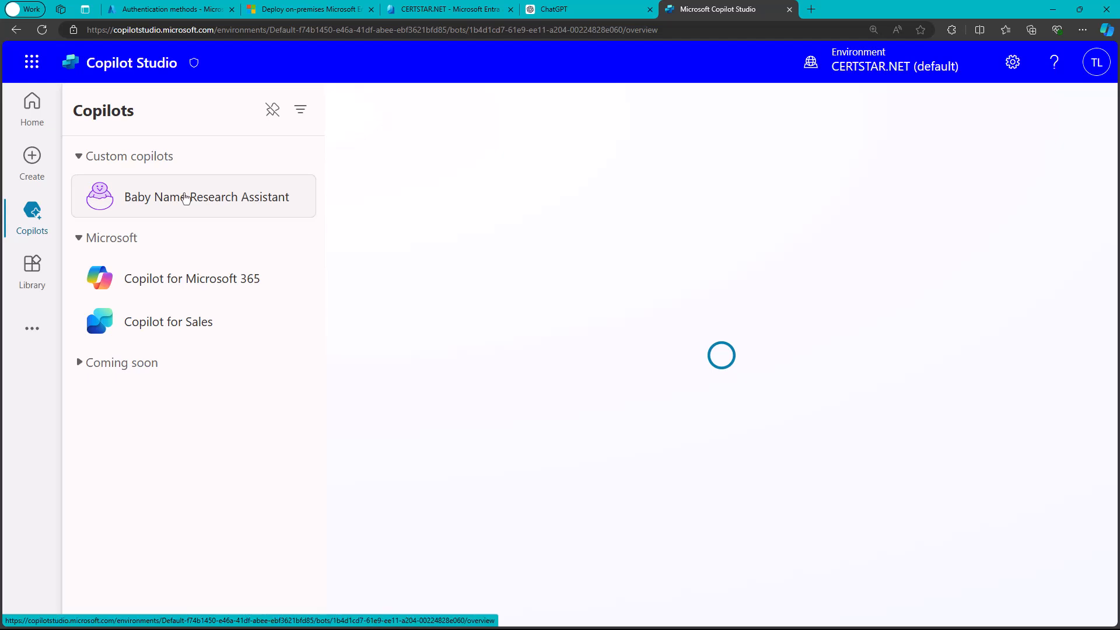
# - Enter the Baby Name Research Assistant copilot, skip the welcome, and reach its Channels page
pyautogui.click(205, 196)
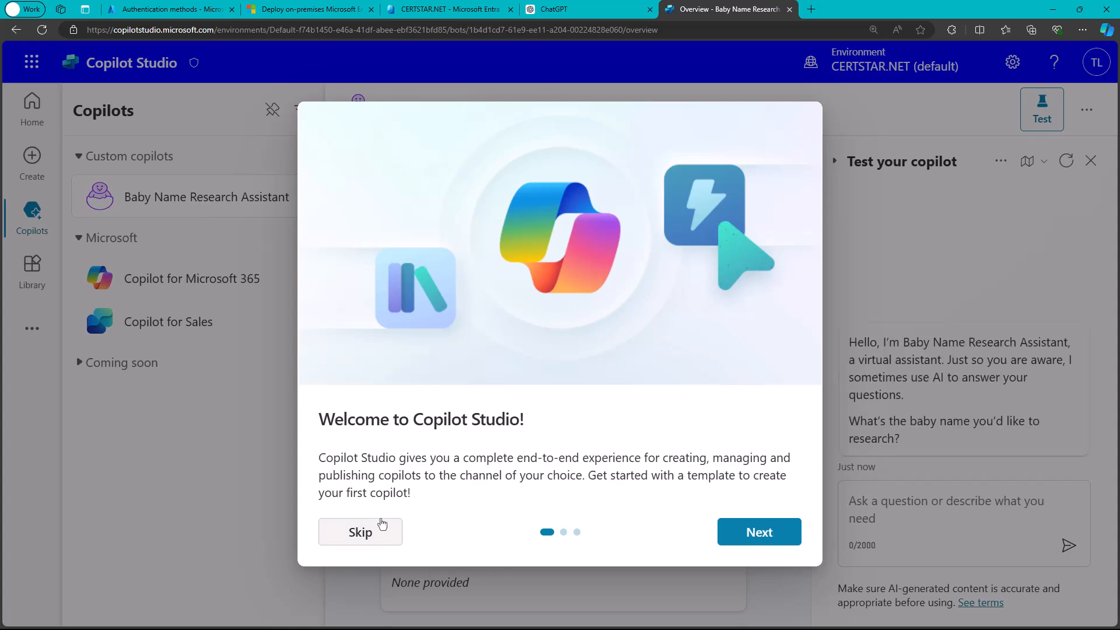
pyautogui.click(360, 532)
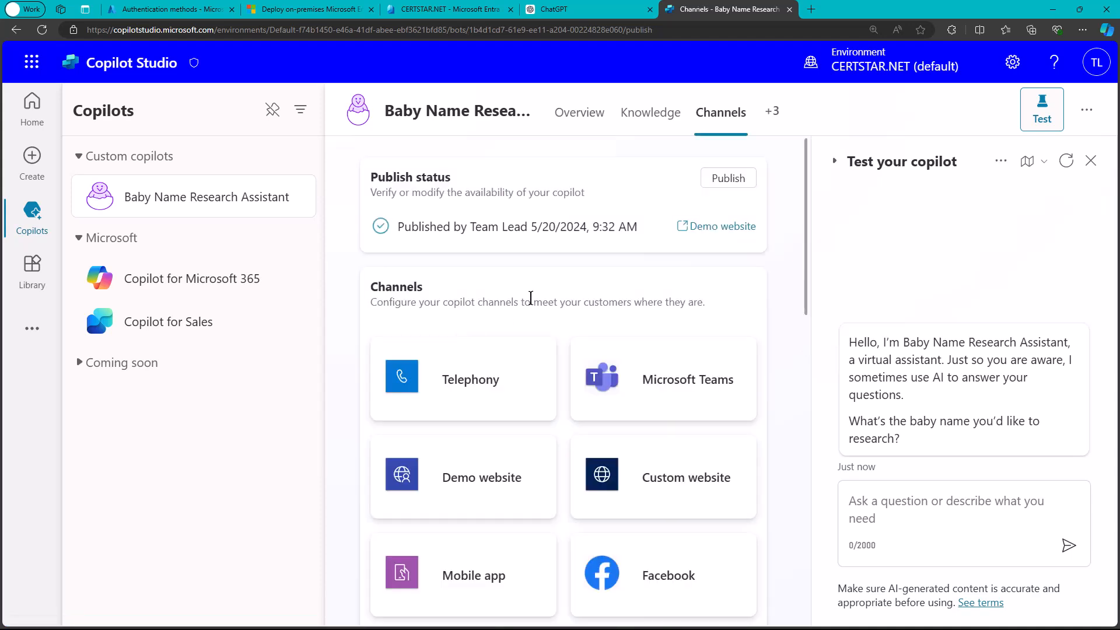
pyautogui.scroll(-3)
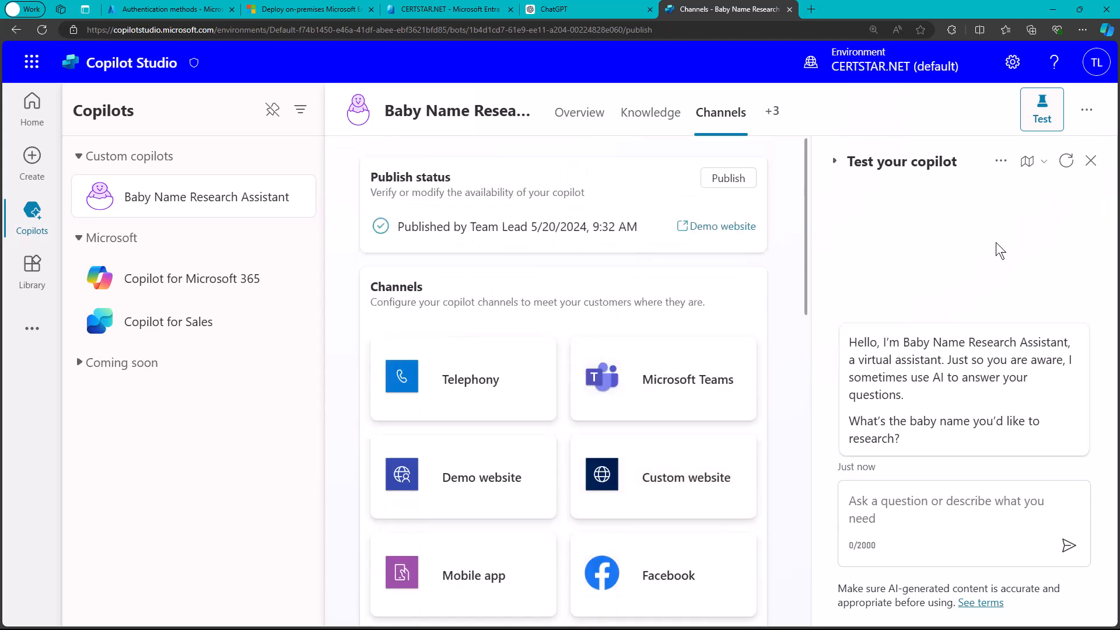
# - Close the test chat so Channels lists Teams, Slack and Telegram across the full width
pyautogui.click(1090, 160)
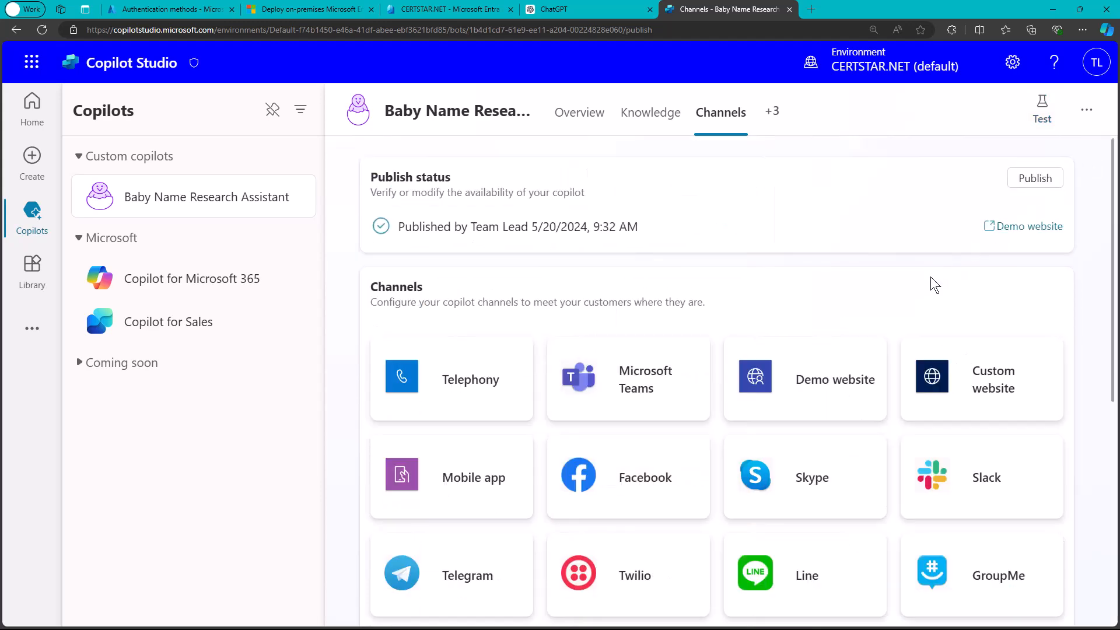
pyautogui.moveTo(705, 354)
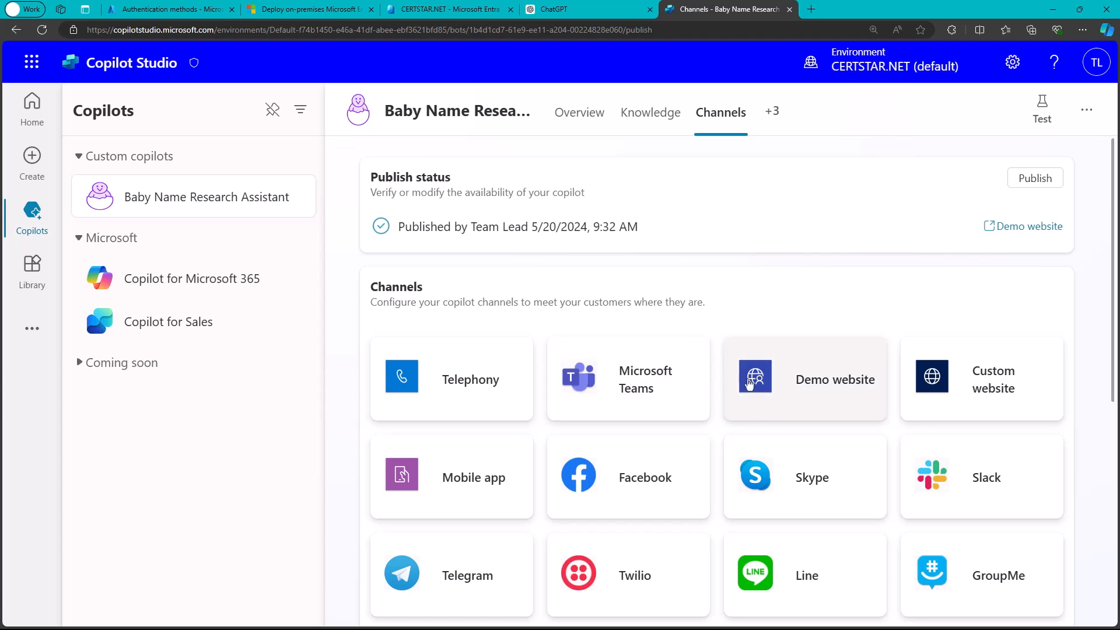
pyautogui.moveTo(731, 298)
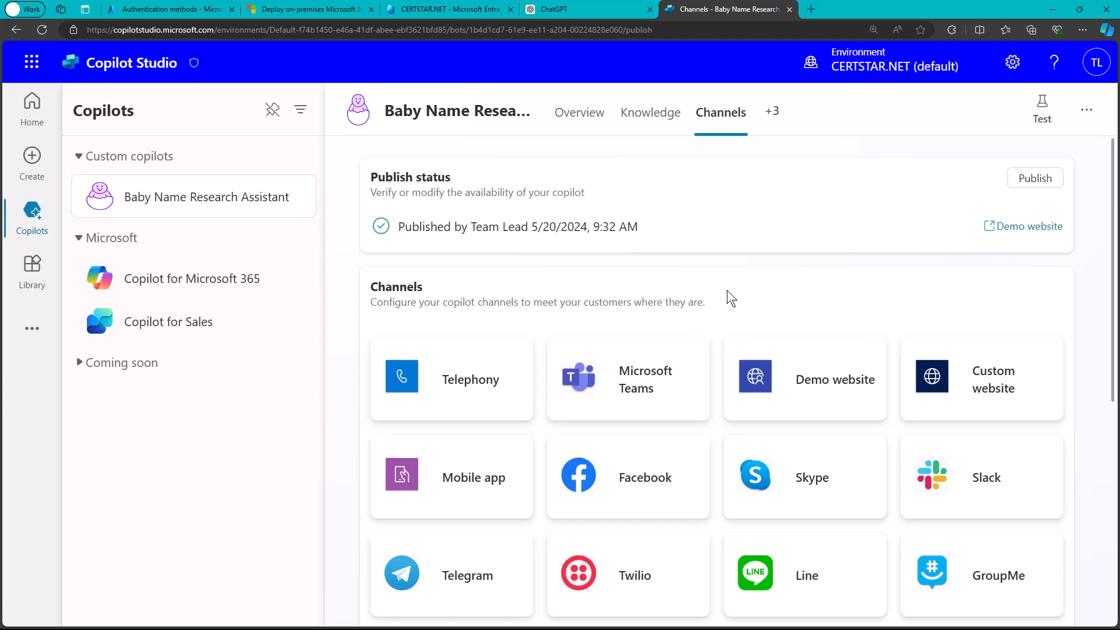
pyautogui.moveTo(926, 405)
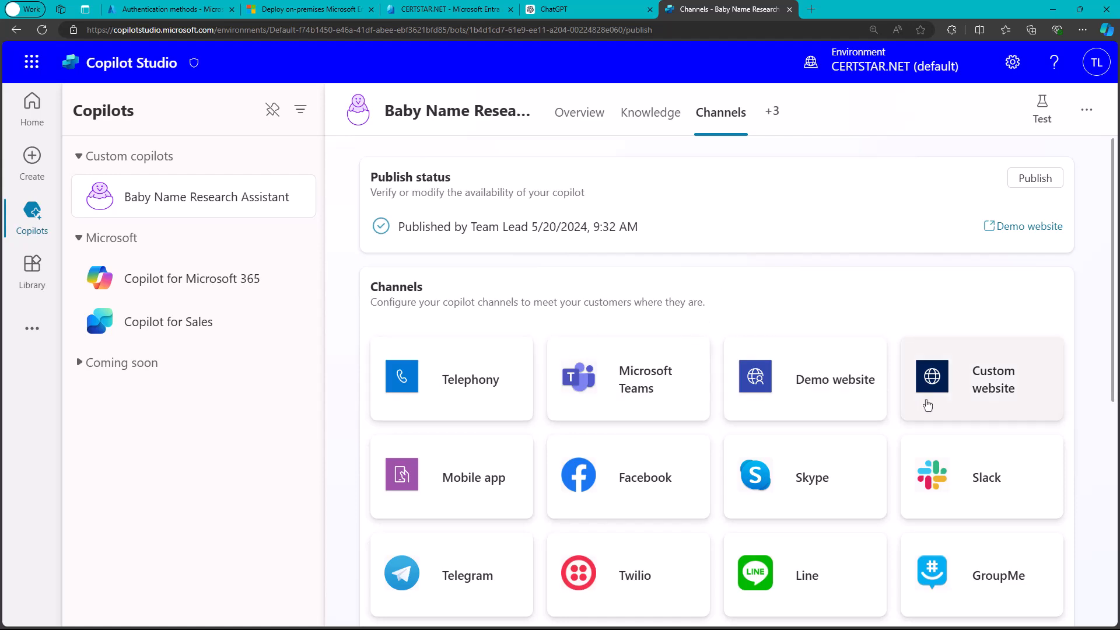
pyautogui.scroll(-3)
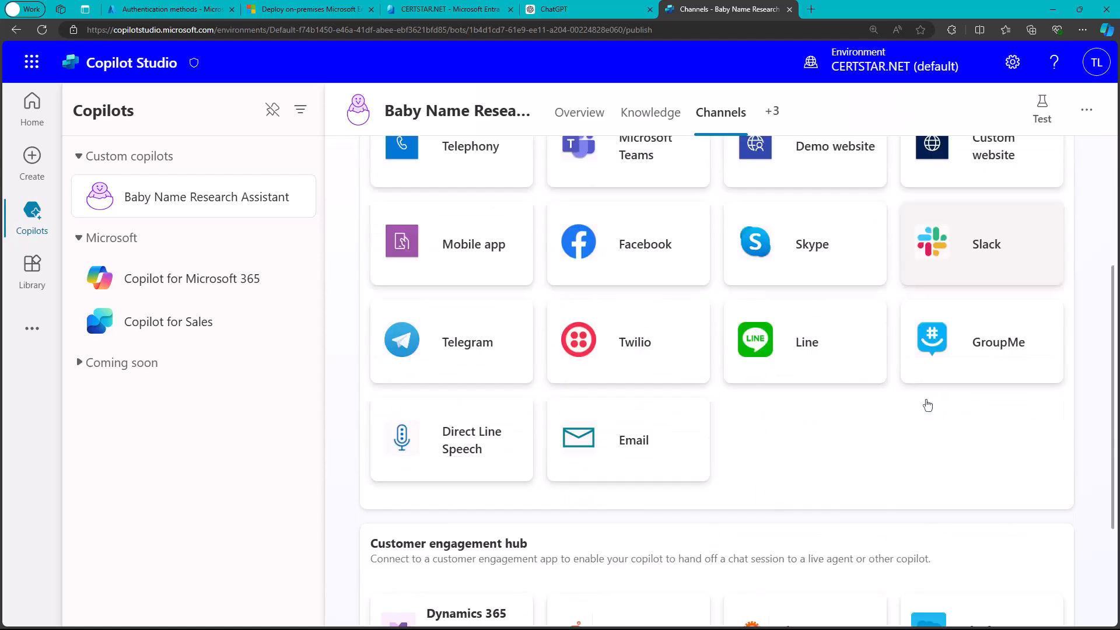
pyautogui.scroll(-3)
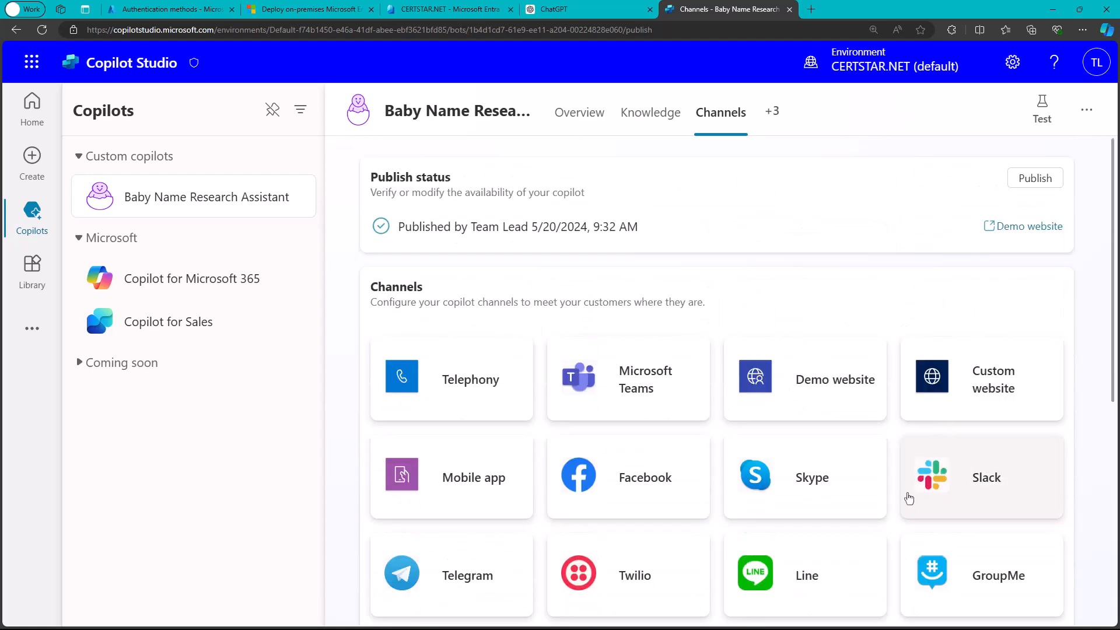
pyautogui.moveTo(908, 407)
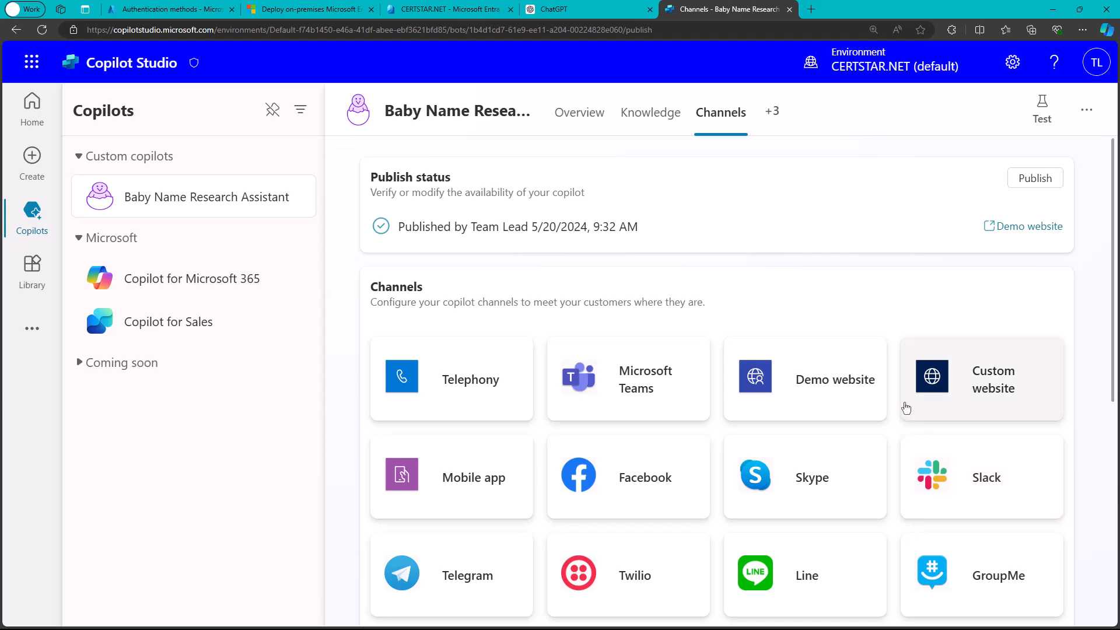
pyautogui.moveTo(850, 472)
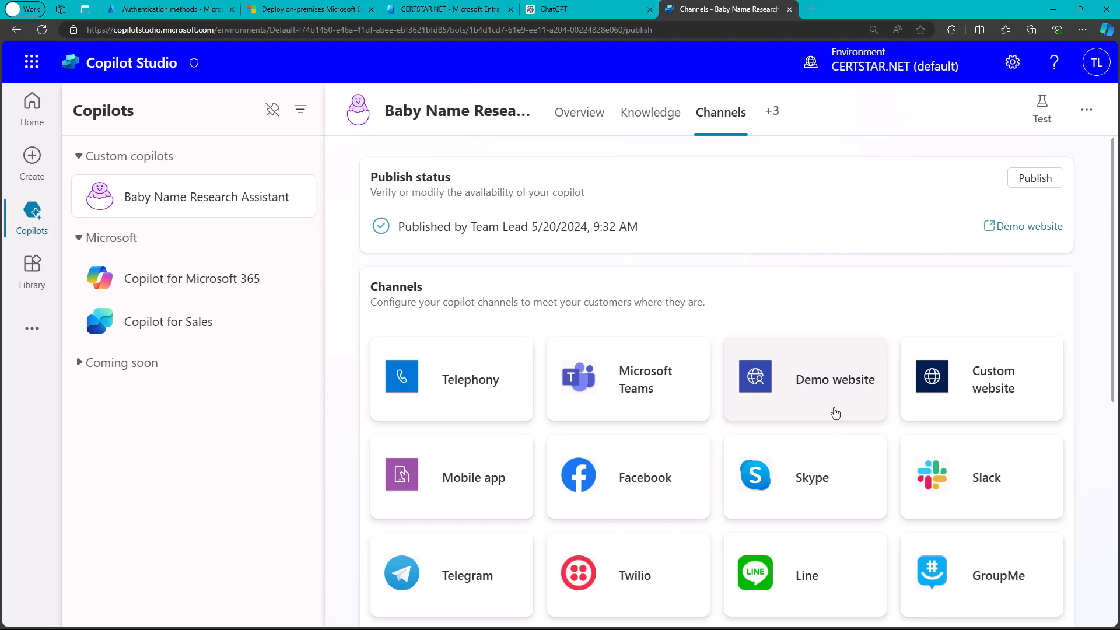
pyautogui.moveTo(819, 426)
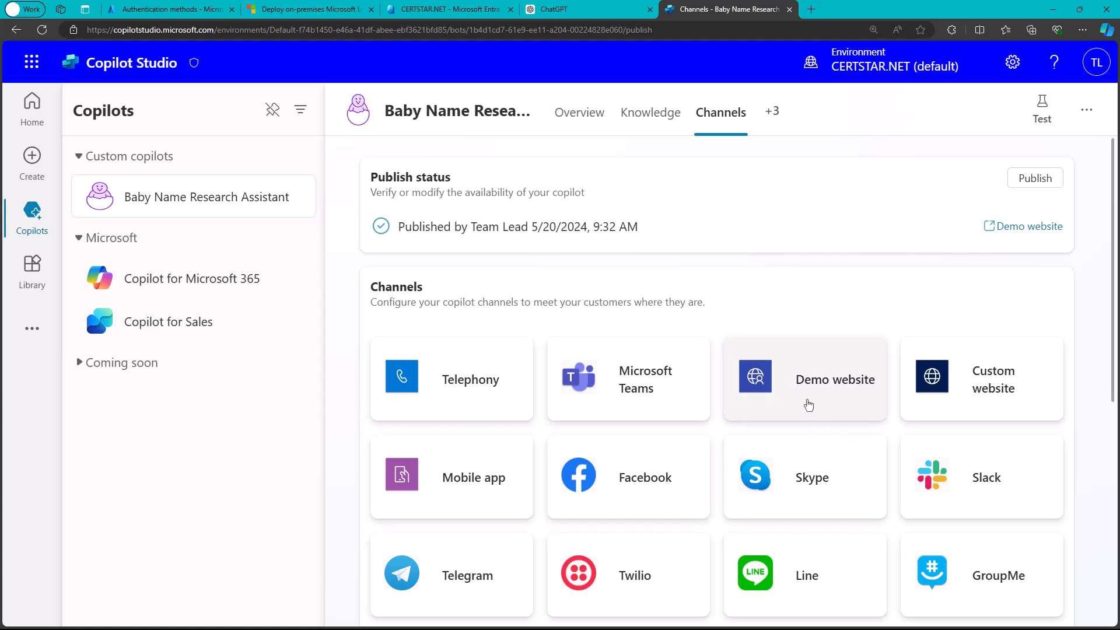
pyautogui.moveTo(741, 313)
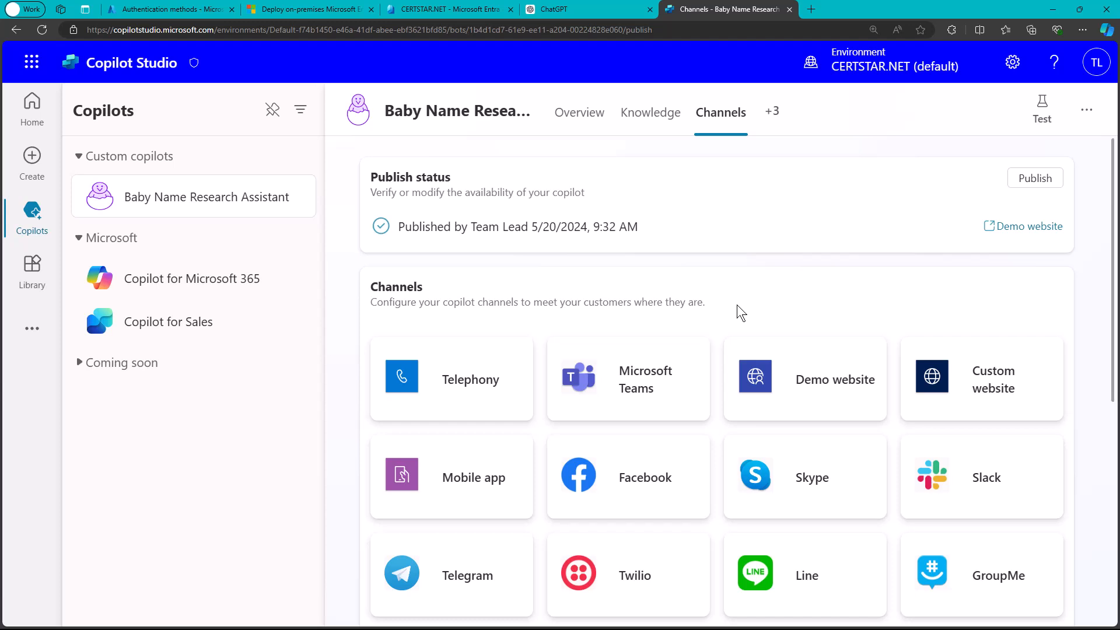
pyautogui.moveTo(637, 327)
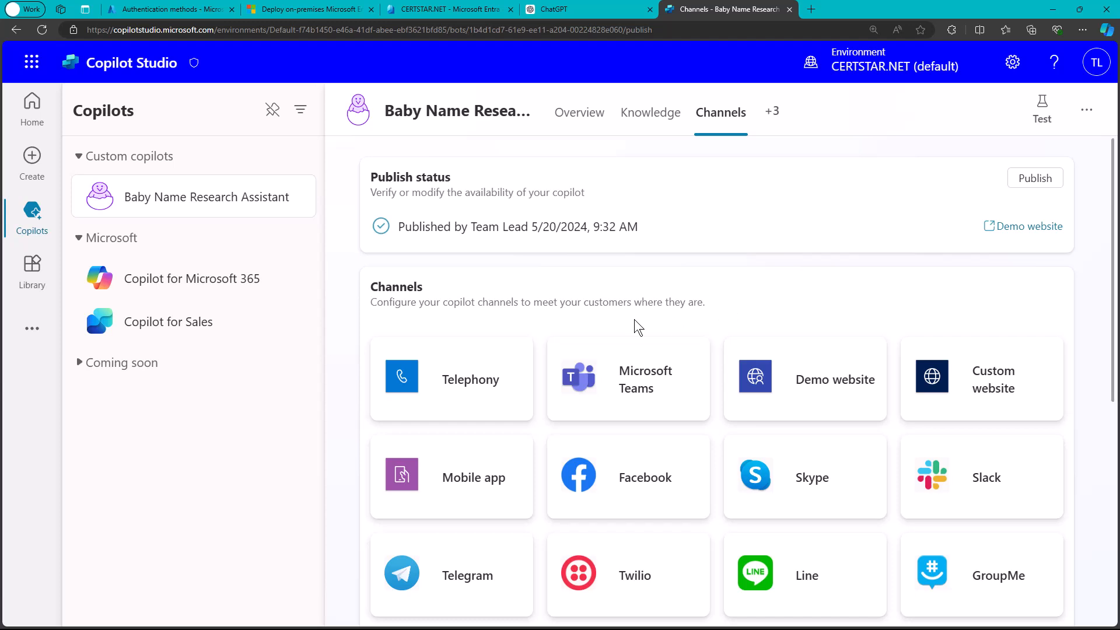
pyautogui.moveTo(696, 275)
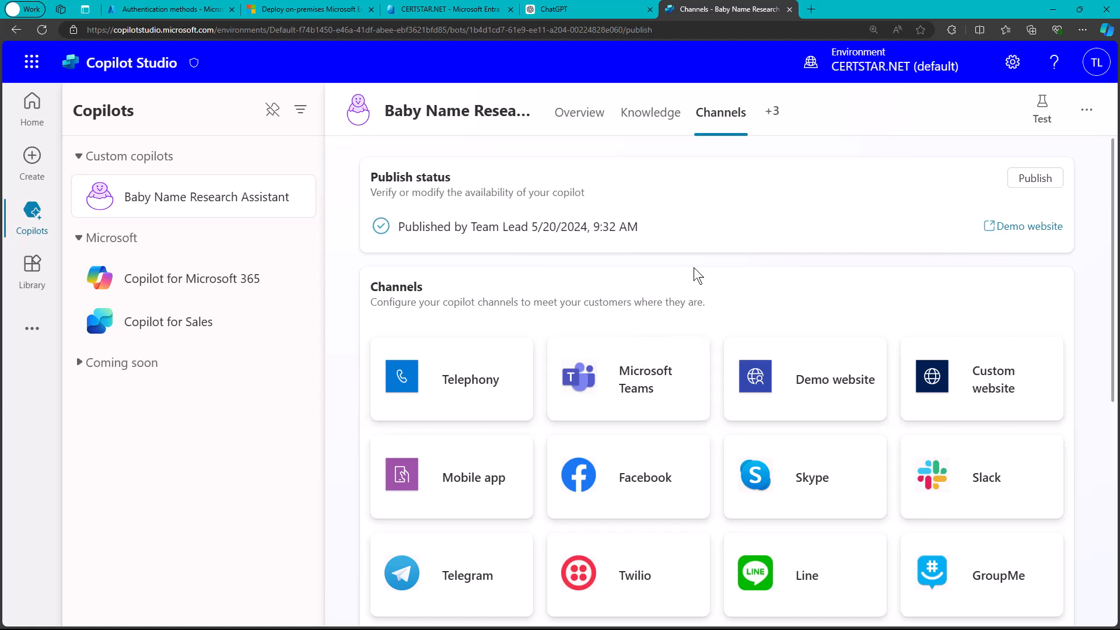